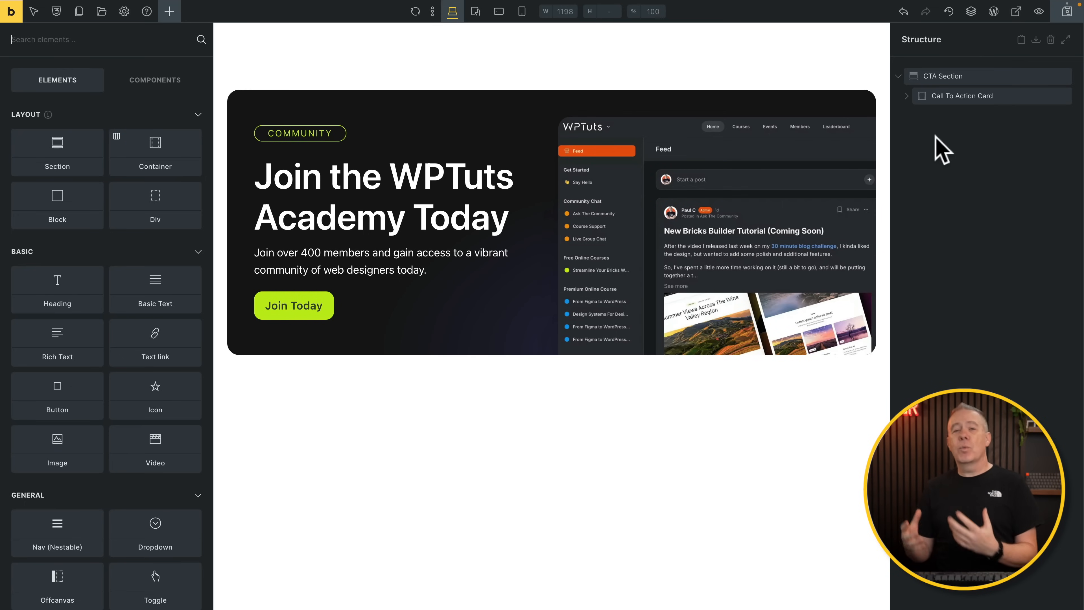
pyautogui.moveTo(988, 142)
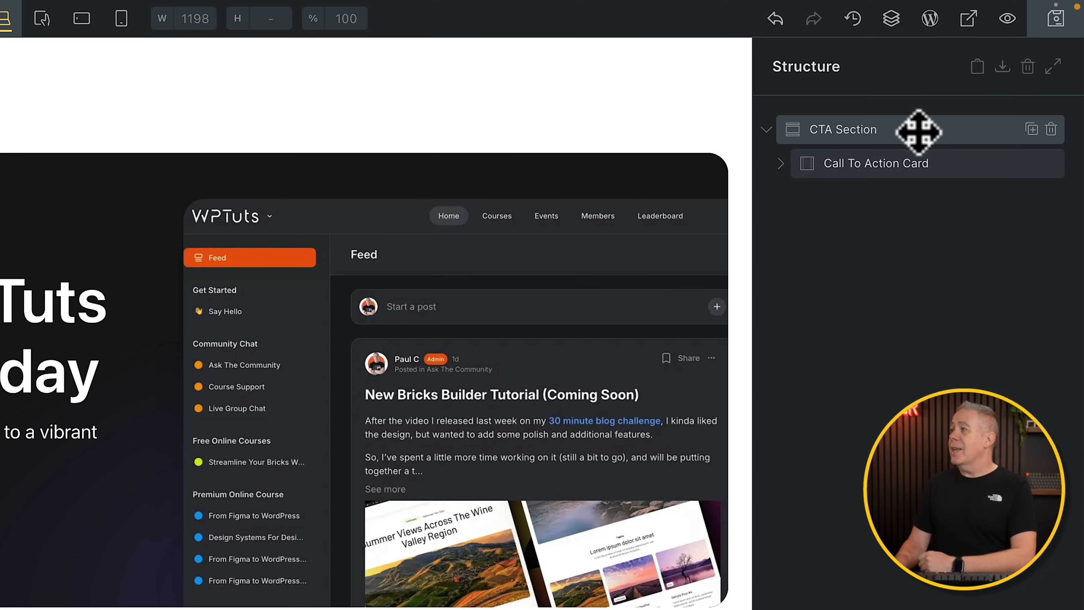
pyautogui.moveTo(927, 163)
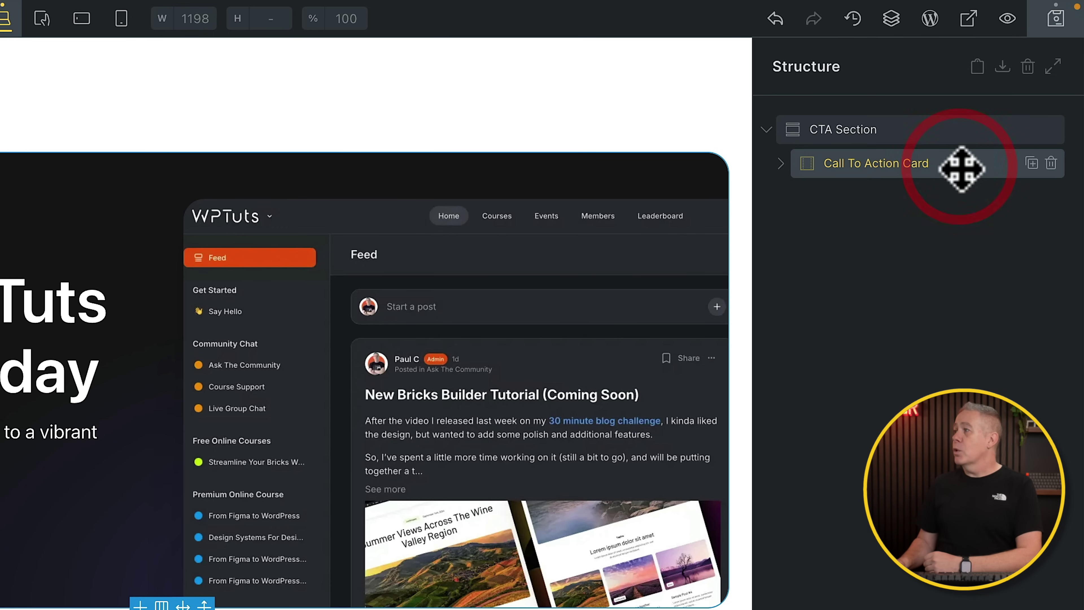
# - Bring up the context menu for the Call To Action Card in the Structure panel
pyautogui.rightClick(878, 163)
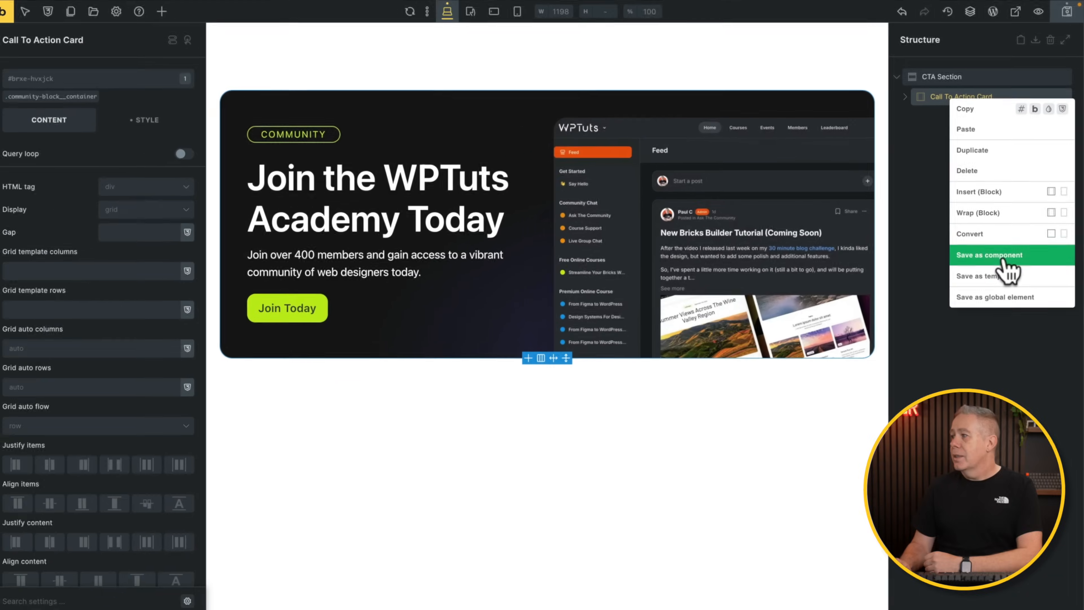
# - Start saving the card as a component, filed under Components with description 'Call to action card.'
pyautogui.click(989, 255)
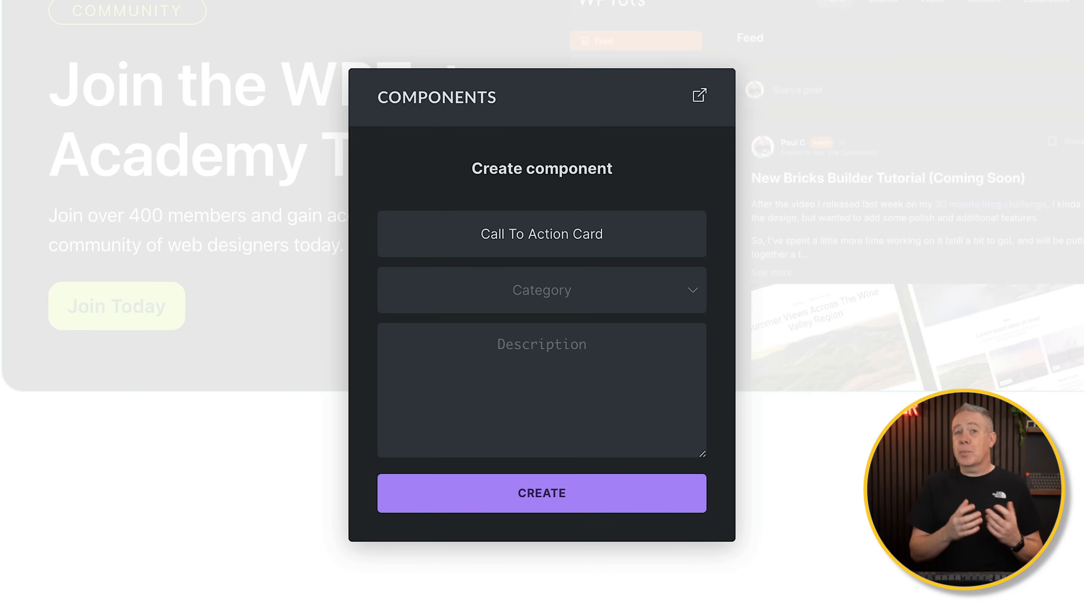
pyautogui.moveTo(771, 263)
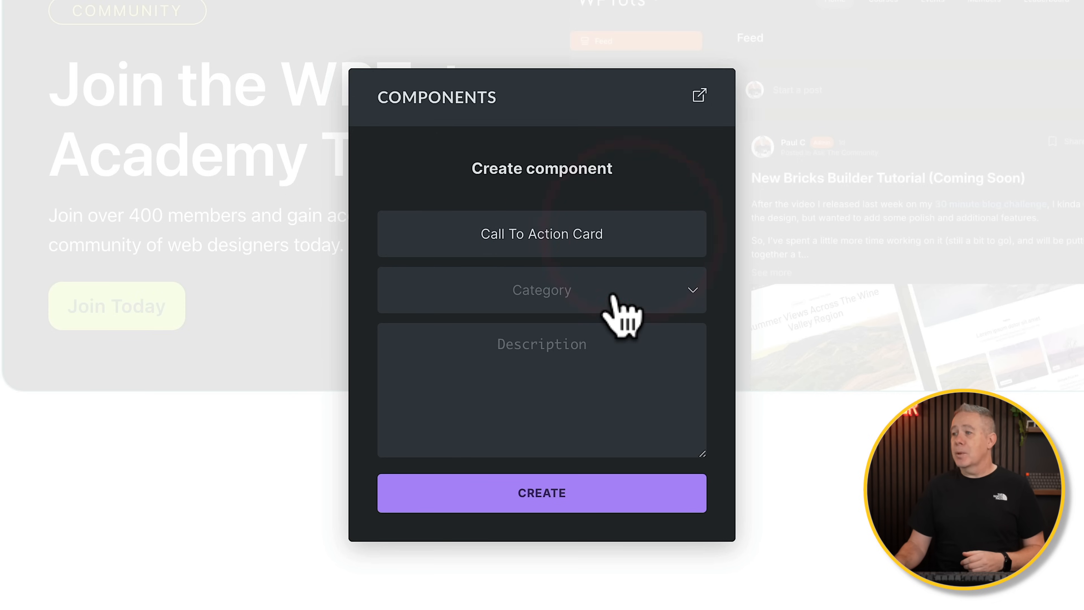
pyautogui.click(541, 290)
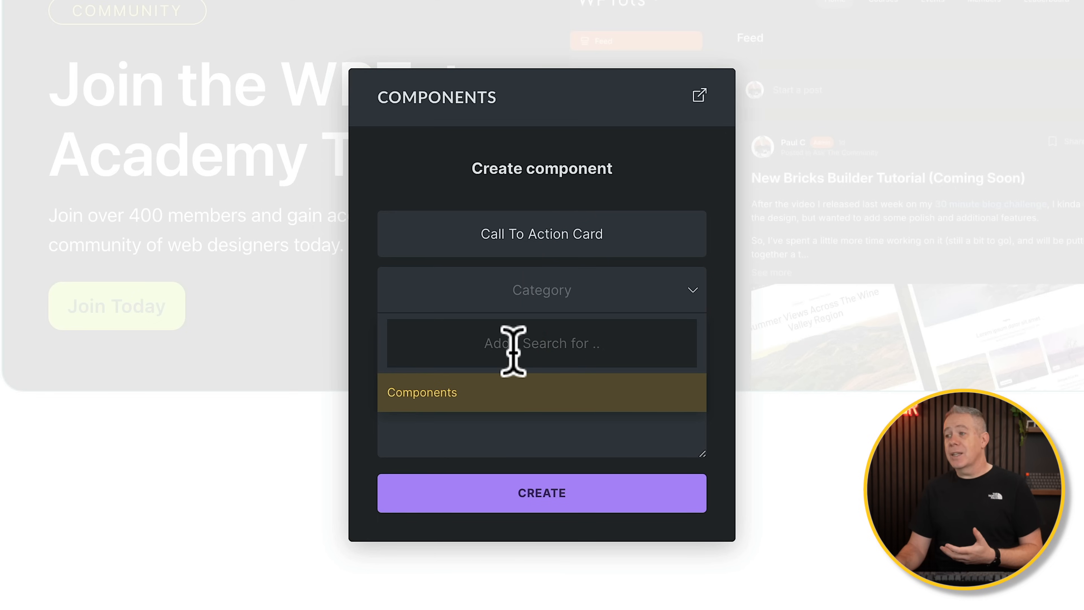
pyautogui.moveTo(426, 408)
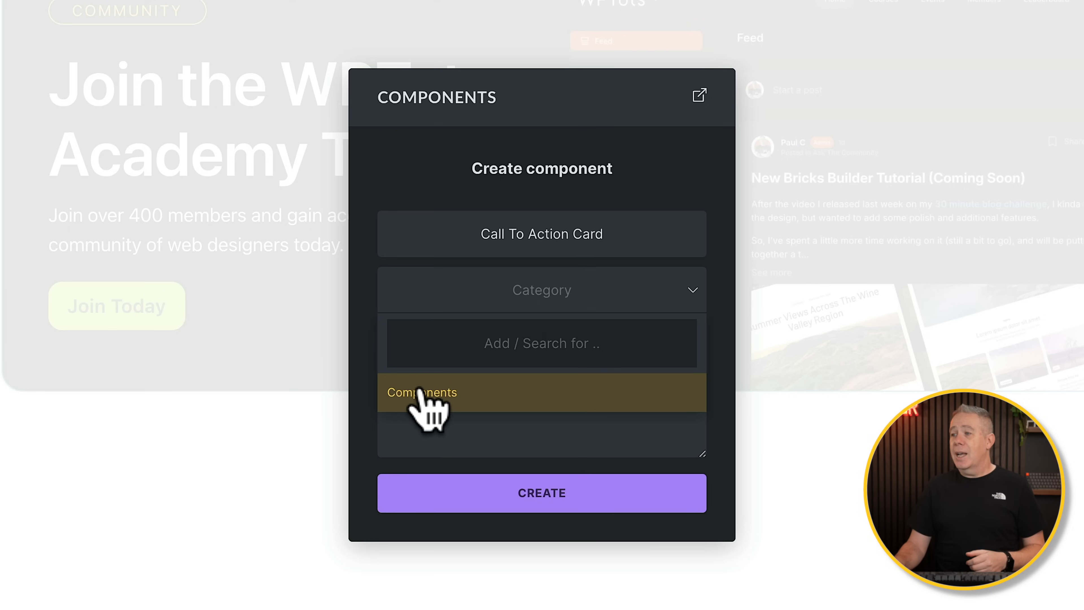
pyautogui.click(422, 392)
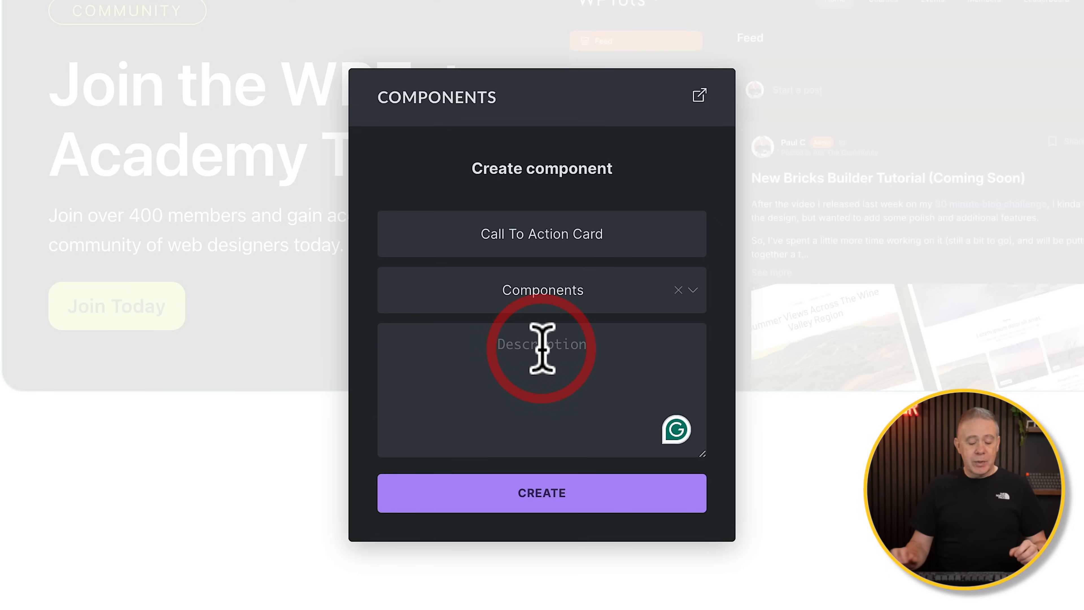
pyautogui.write('Call to action card.')
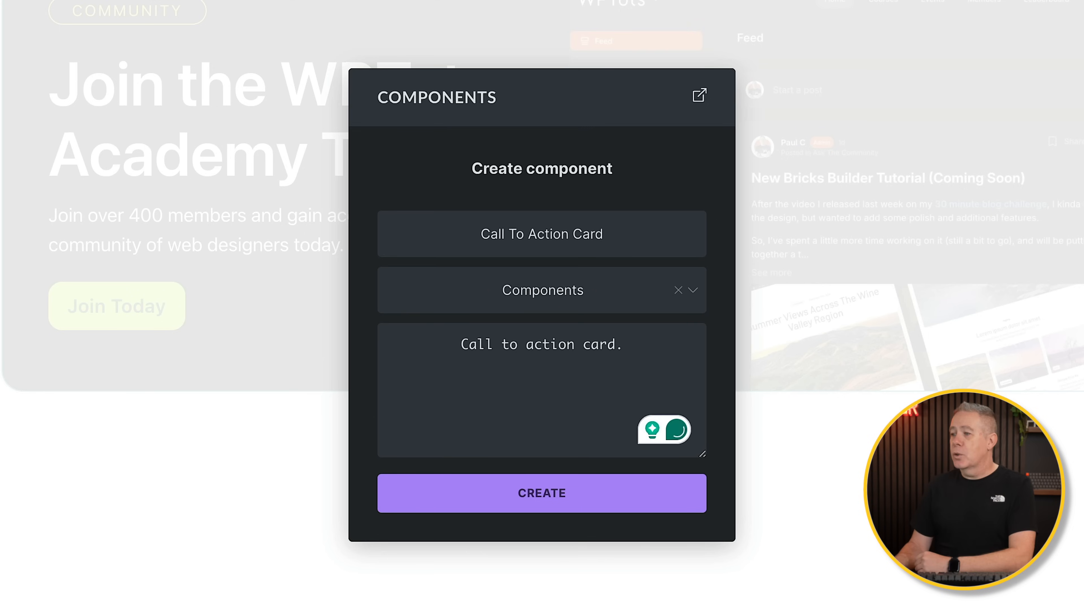
pyautogui.click(542, 493)
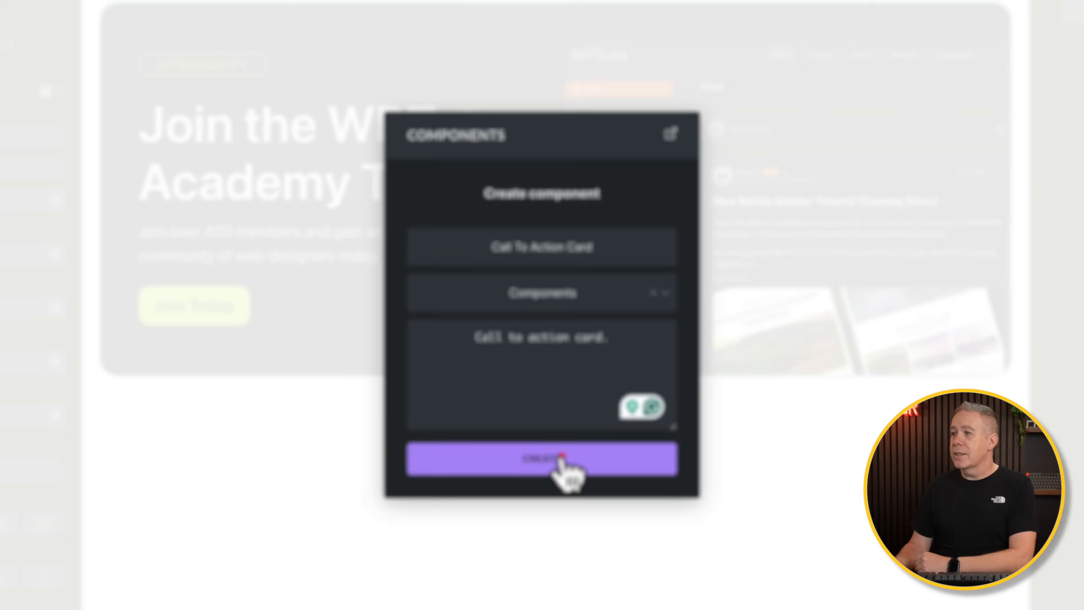
# - Create the component, confirm its Components category, and return to the page structure
pyautogui.click(541, 458)
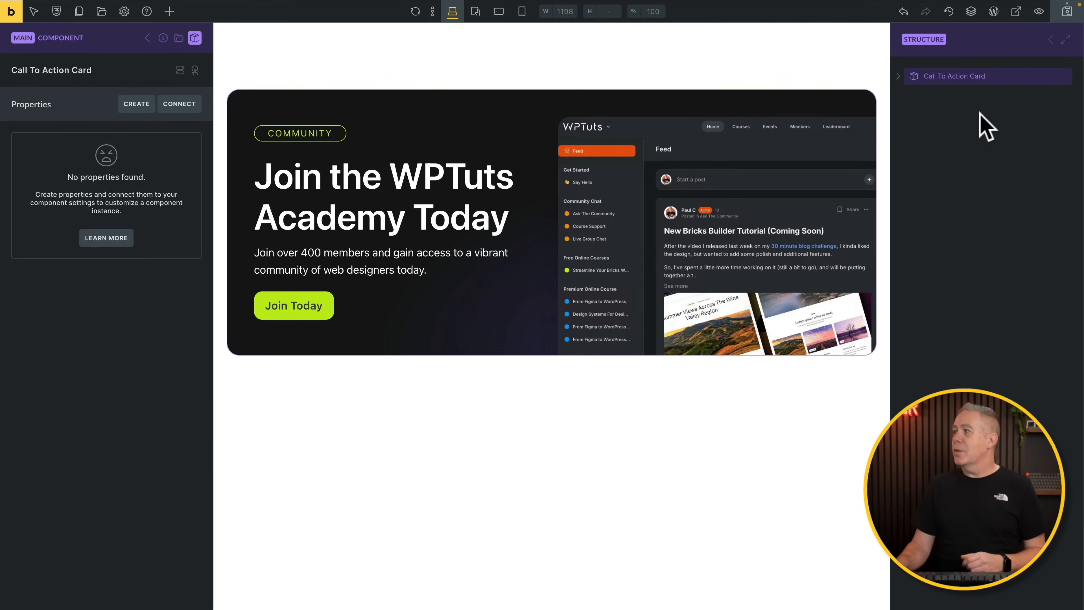
pyautogui.moveTo(111, 61)
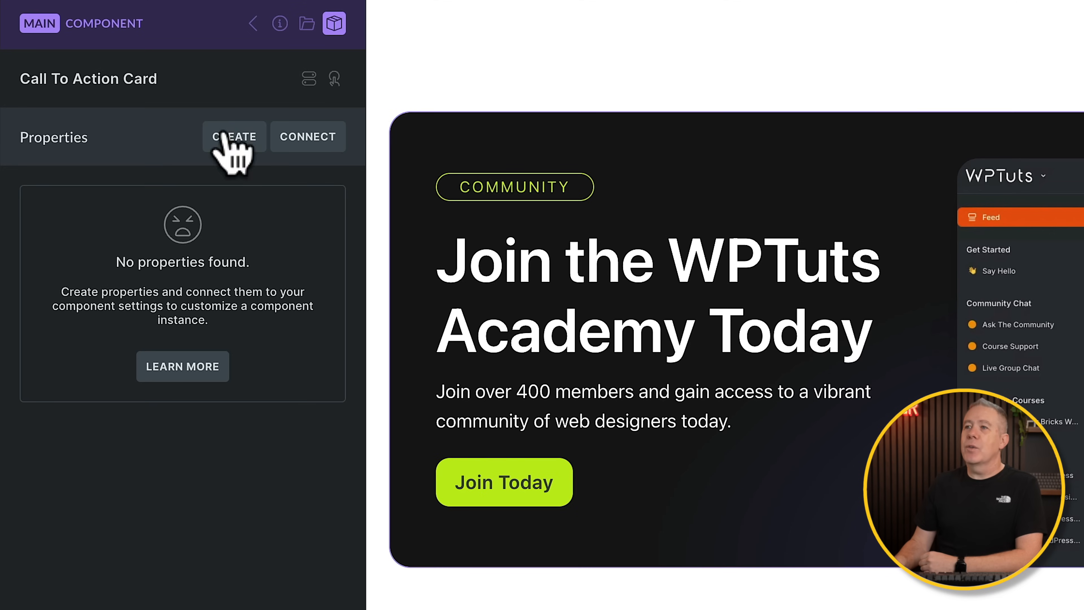
pyautogui.moveTo(252, 23)
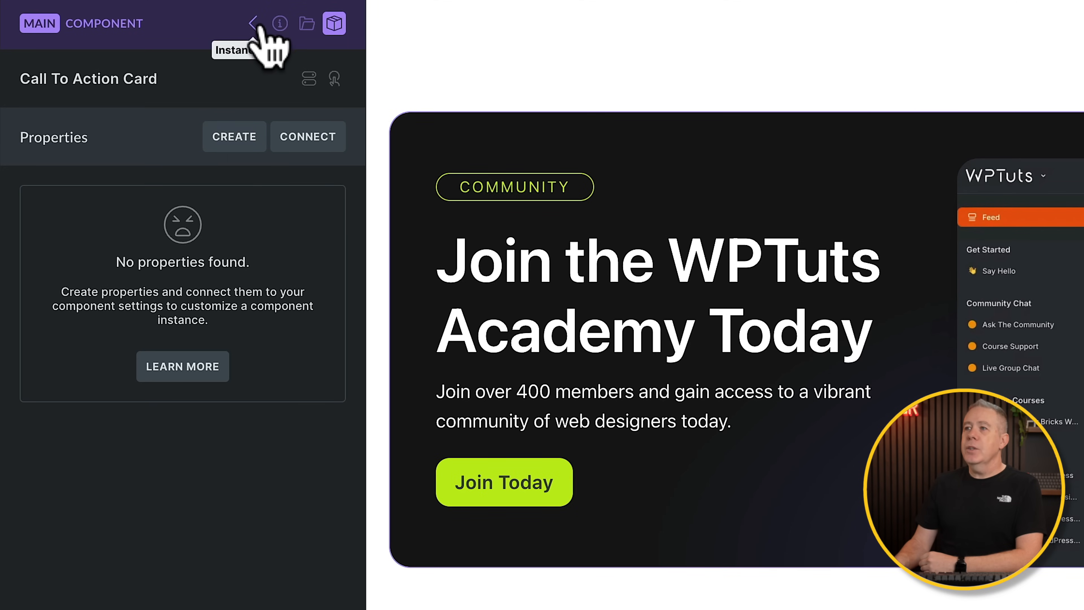
pyautogui.moveTo(279, 23)
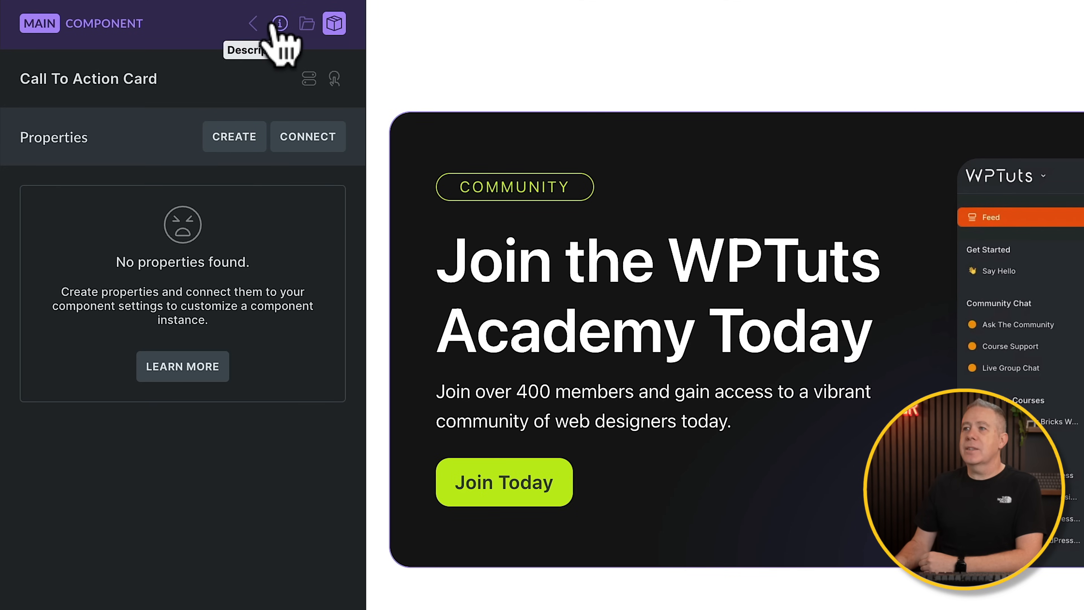
pyautogui.moveTo(306, 23)
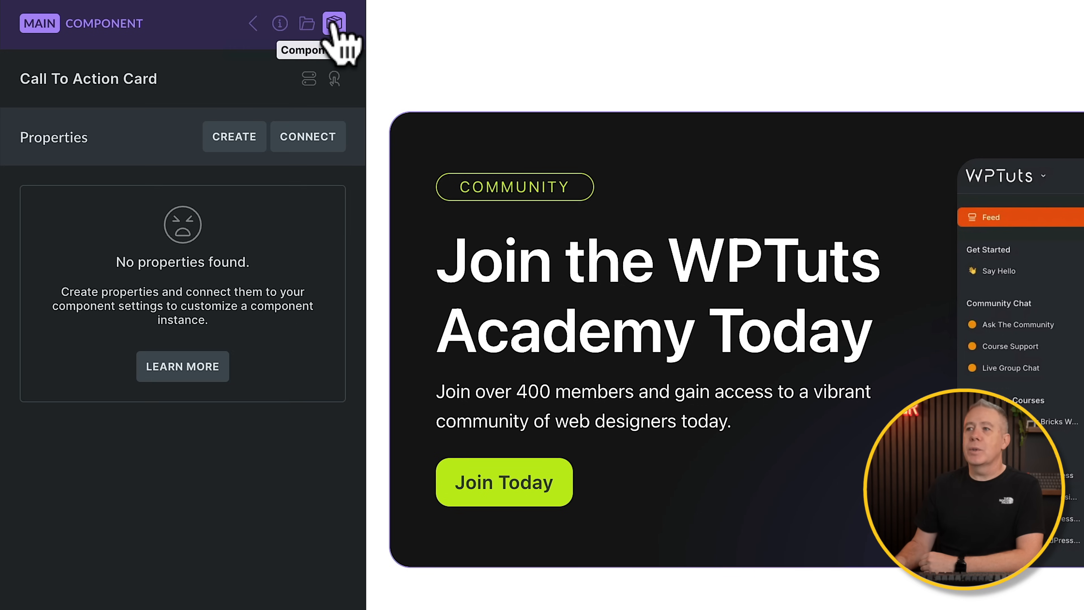
pyautogui.moveTo(127, 76)
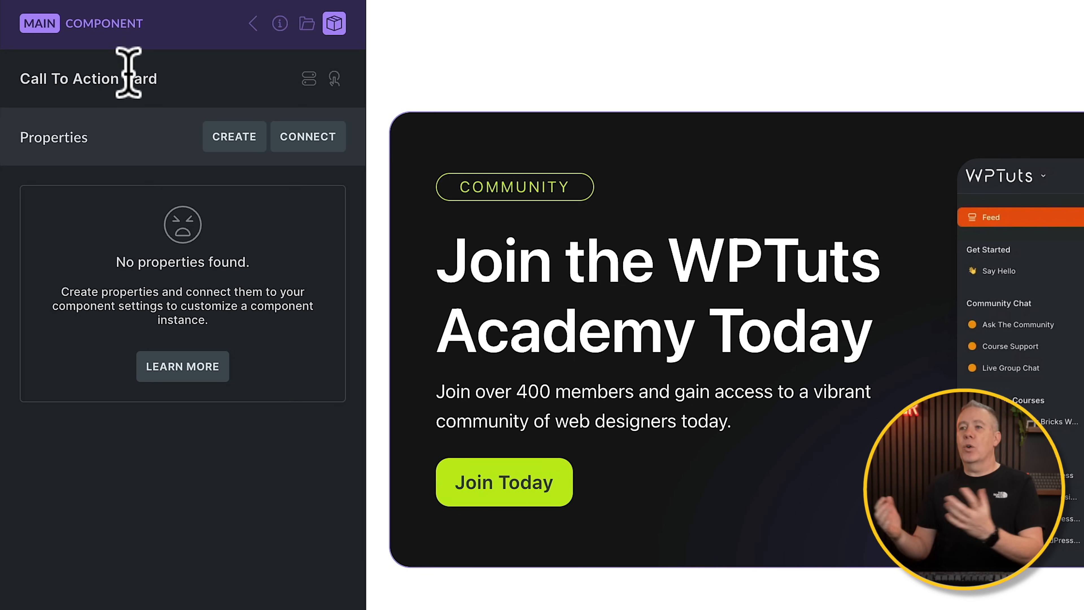
pyautogui.moveTo(306, 23)
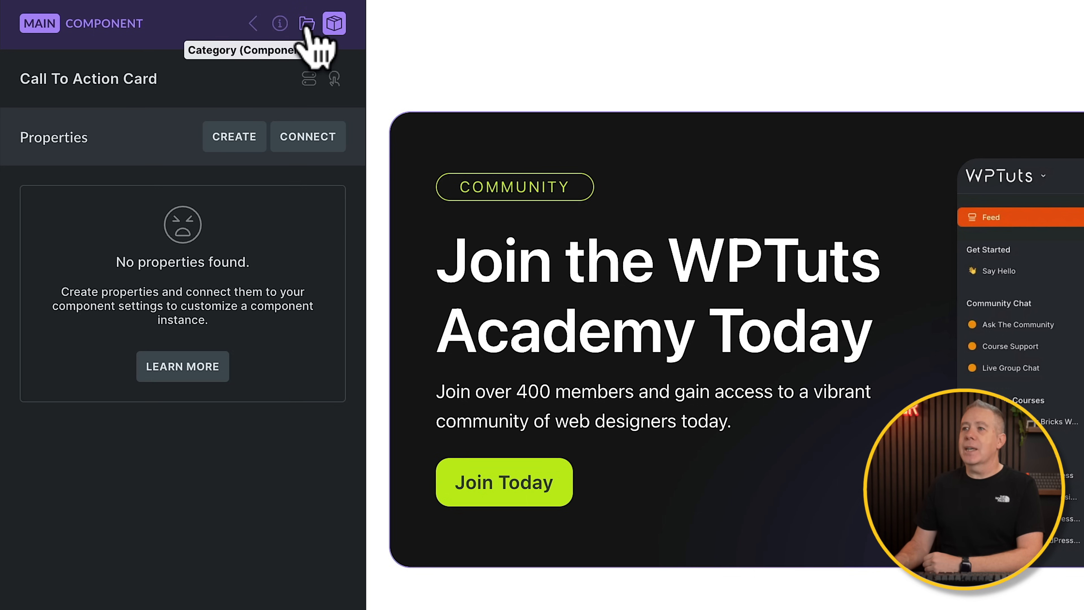
pyautogui.click(306, 23)
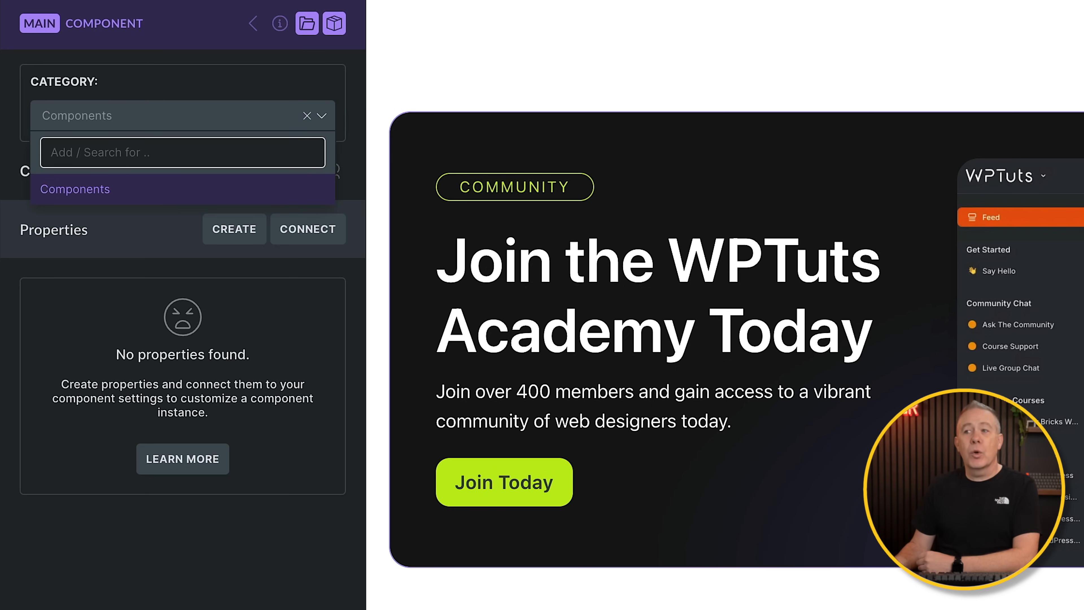
pyautogui.click(306, 22)
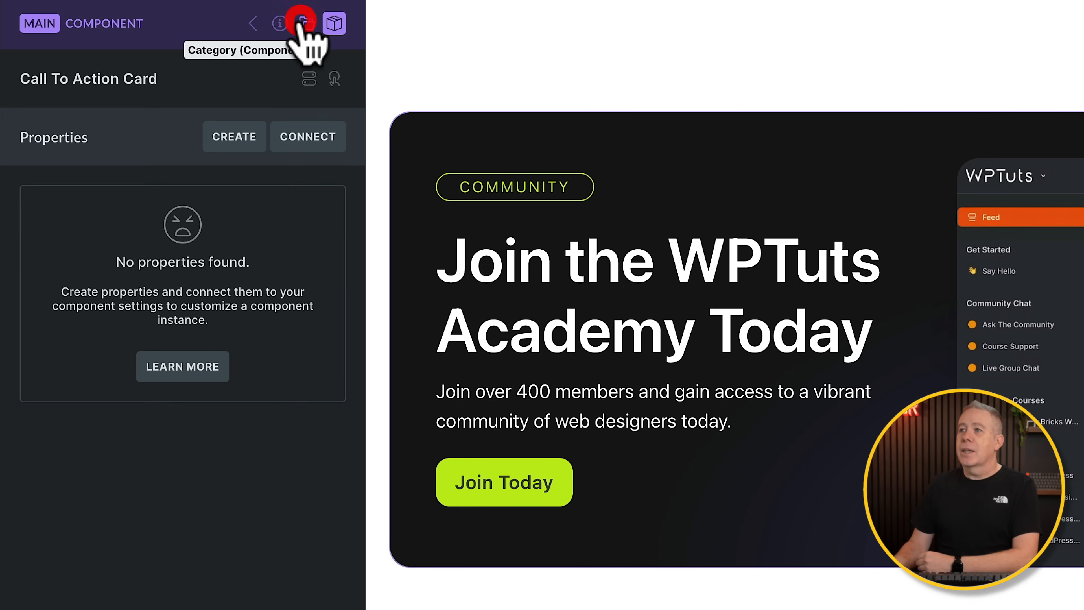
pyautogui.click(280, 22)
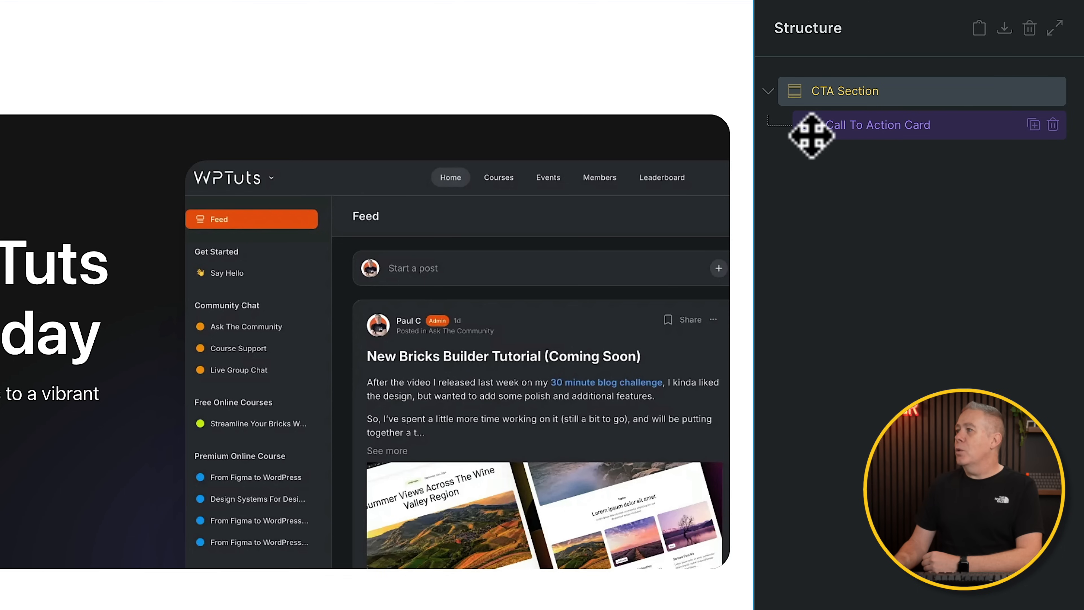
pyautogui.moveTo(926, 125)
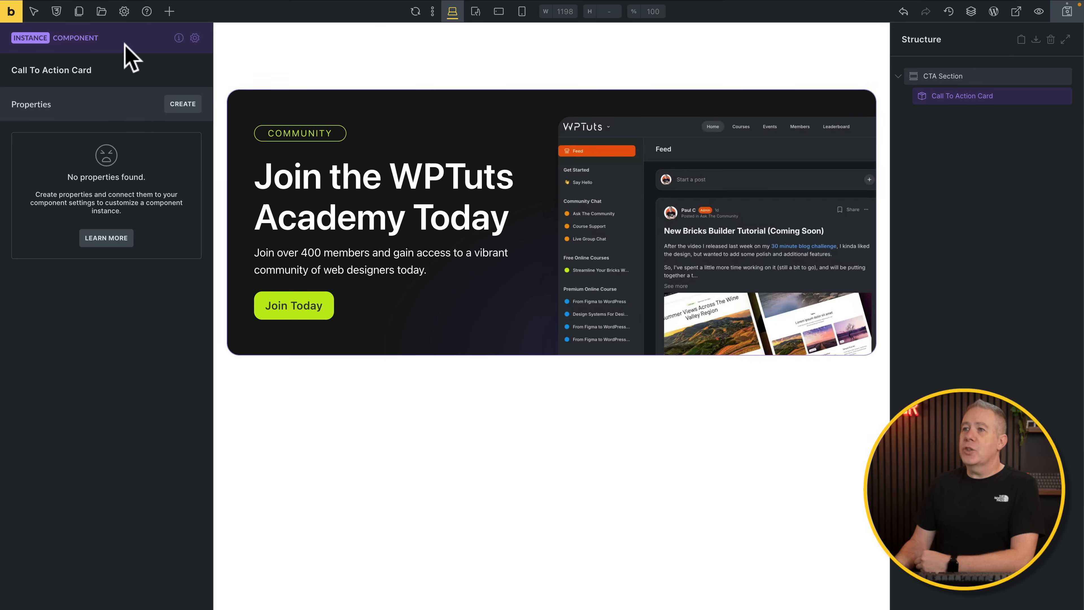
pyautogui.moveTo(163, 59)
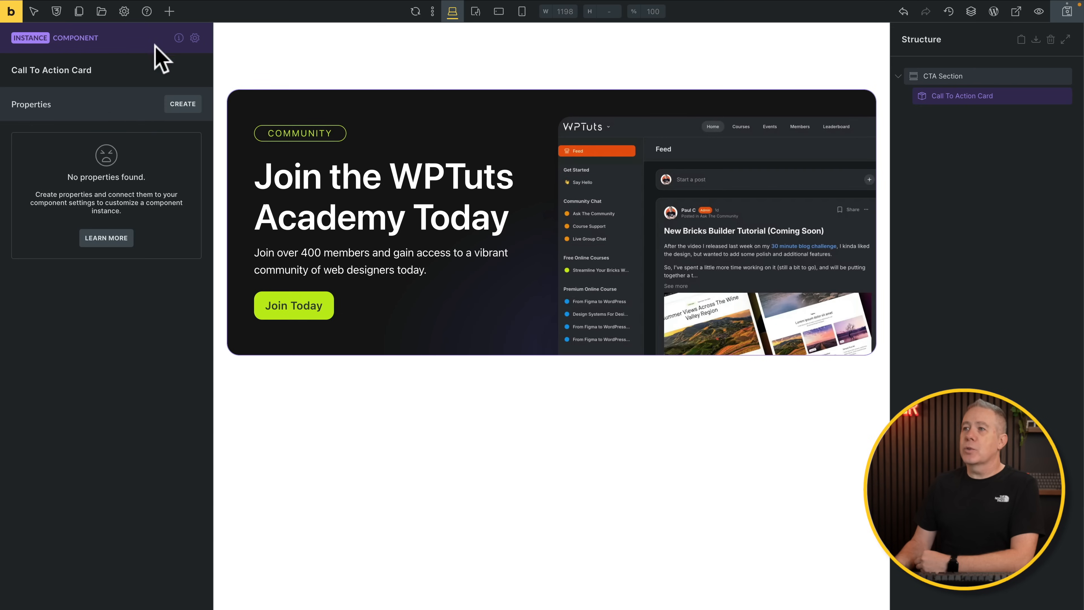
pyautogui.moveTo(178, 38)
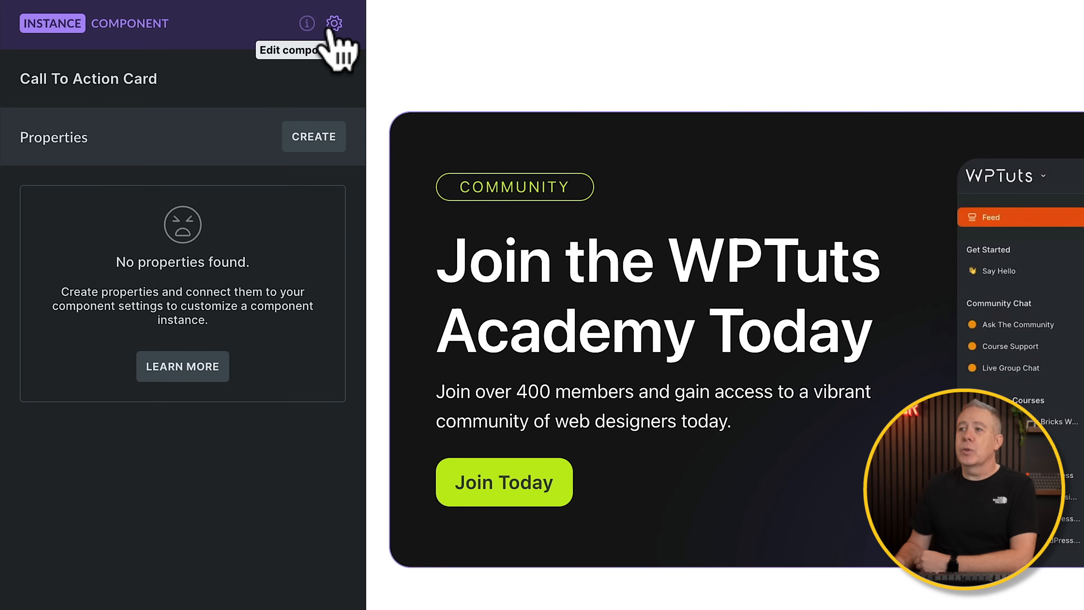
# - Enter main component editing and expand the inner container showing tagline, heading and description
pyautogui.click(333, 22)
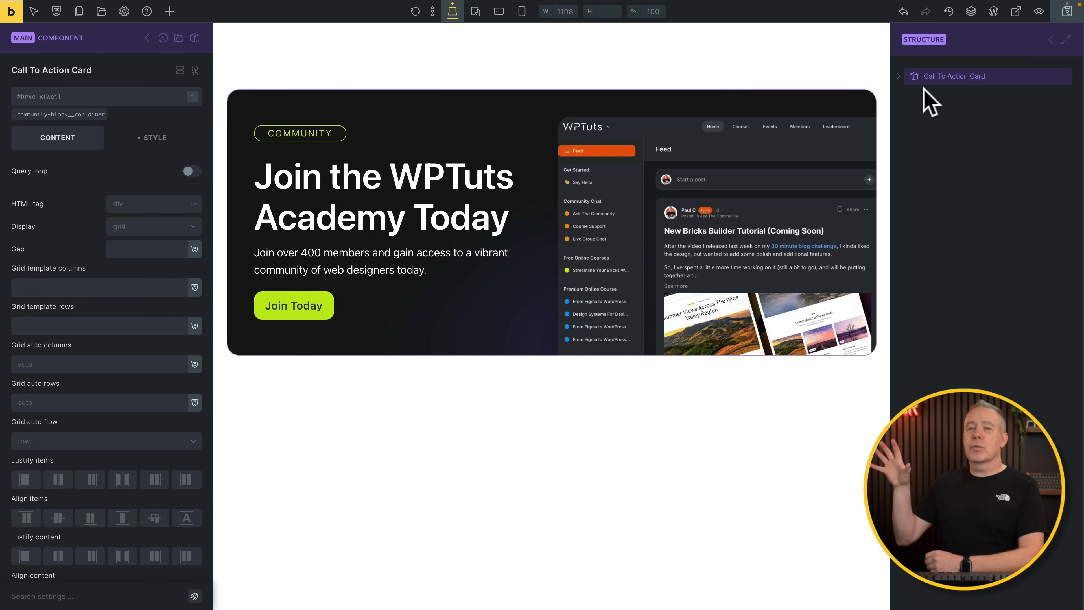
pyautogui.moveTo(903, 86)
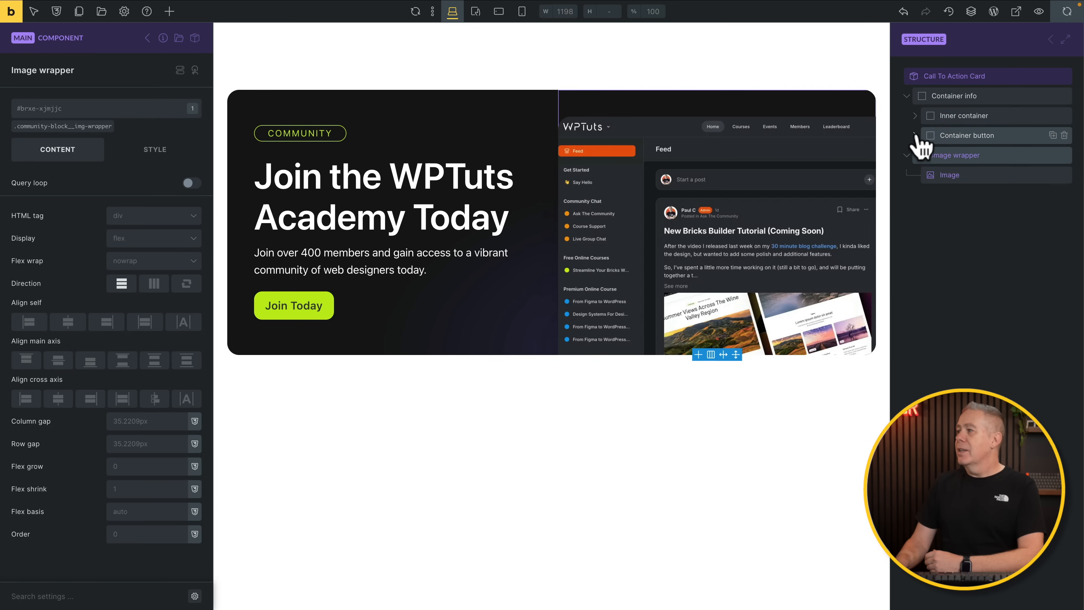
pyautogui.click(961, 116)
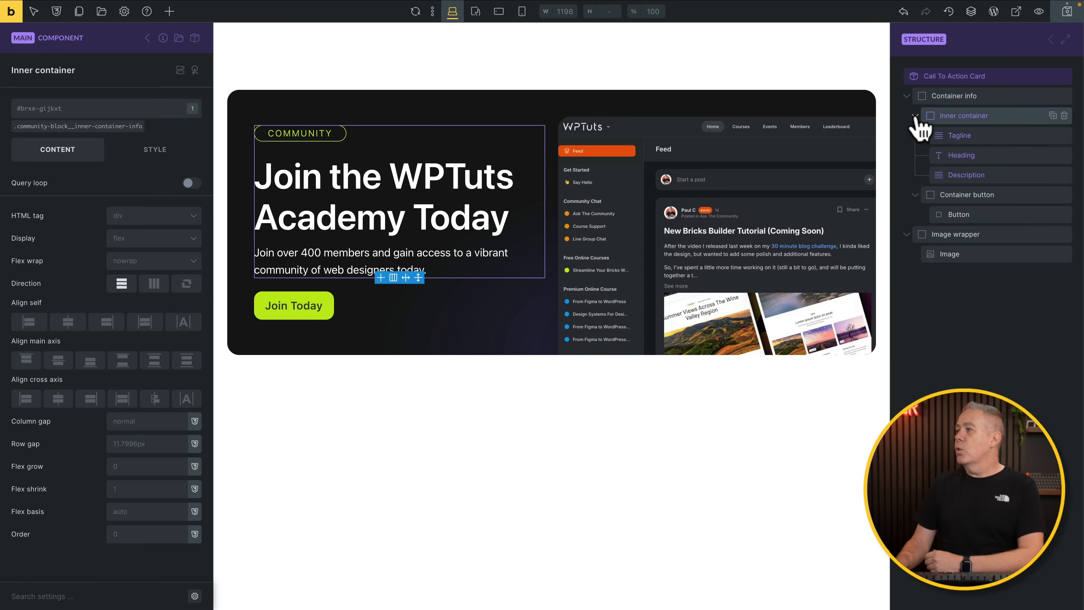
pyautogui.moveTo(105, 135)
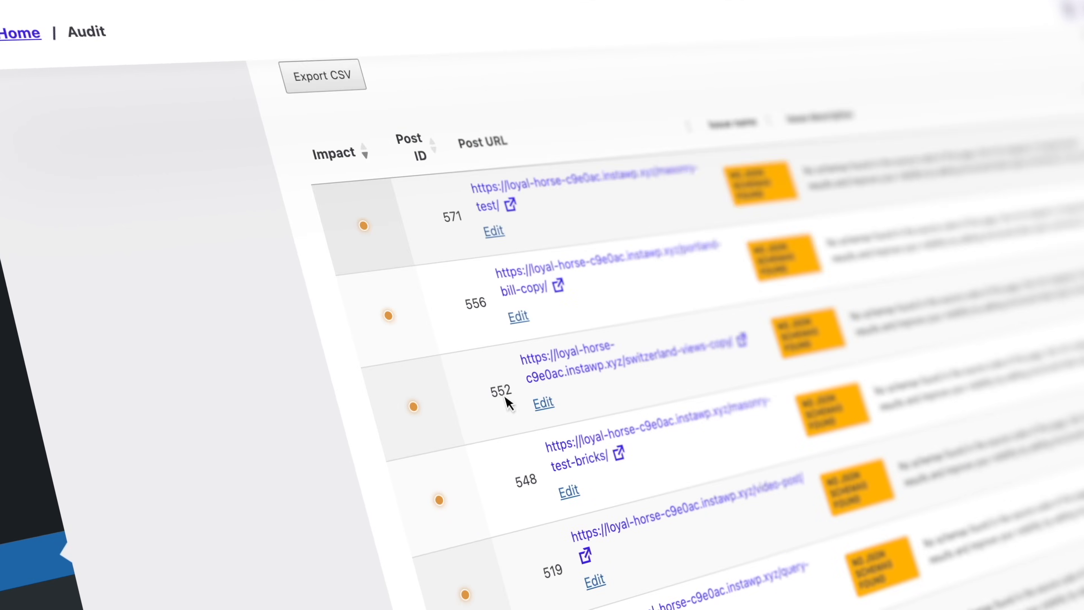
pyautogui.scroll(3)
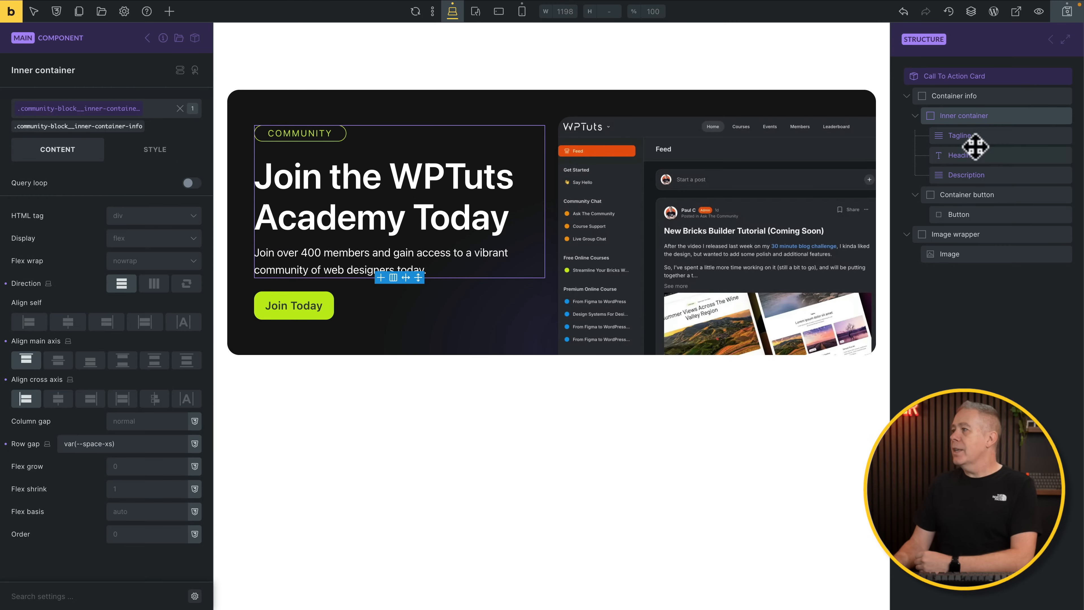
pyautogui.moveTo(930, 135)
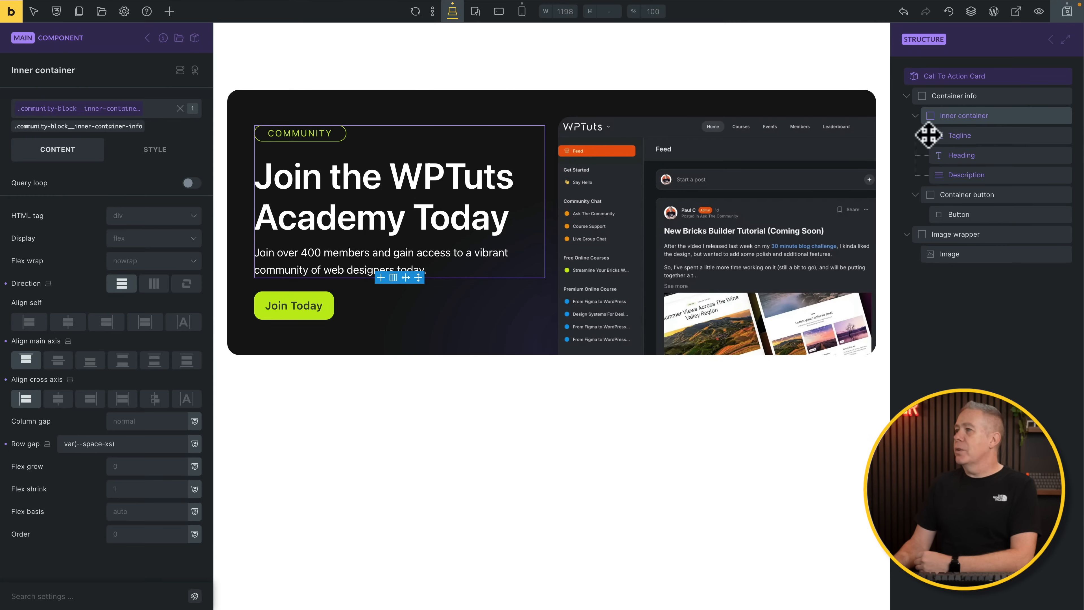
pyautogui.moveTo(1020, 76)
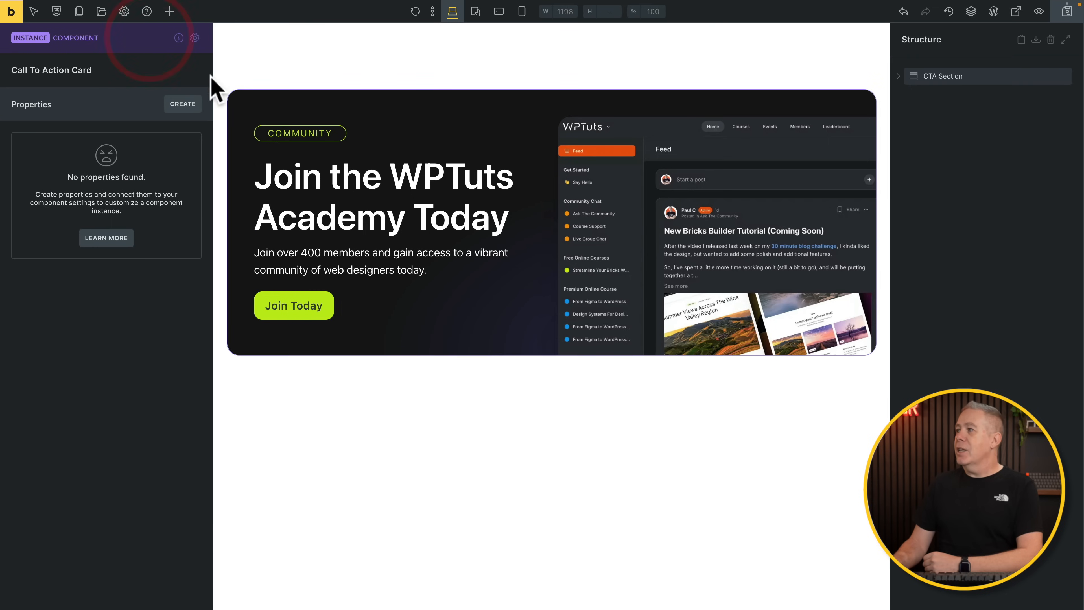
pyautogui.moveTo(930, 121)
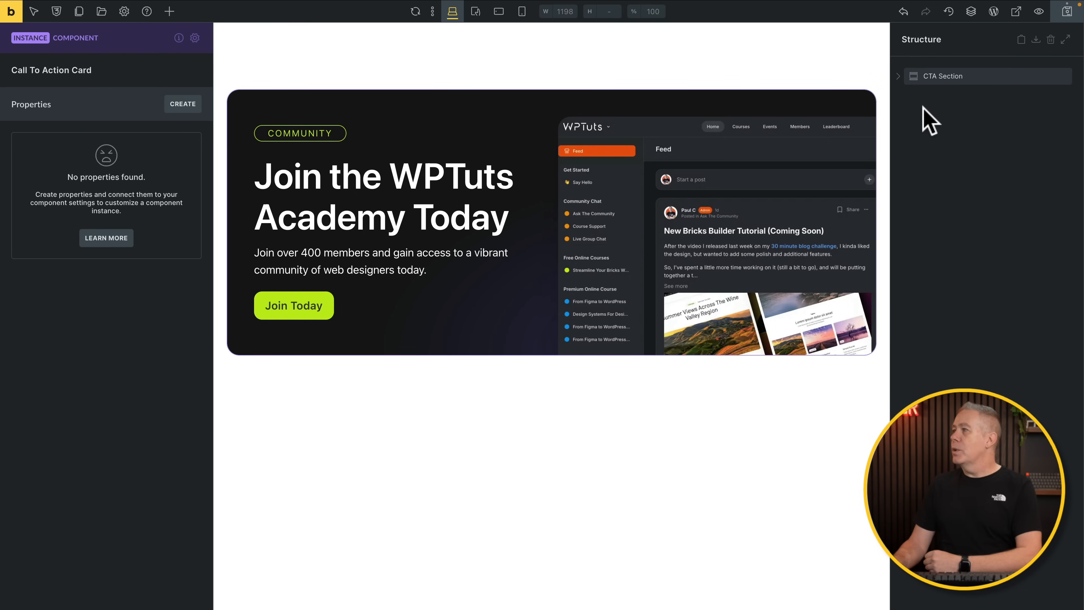
# - Select the CTA Section on the page, showing its settings with the card nested inside
pyautogui.click(943, 76)
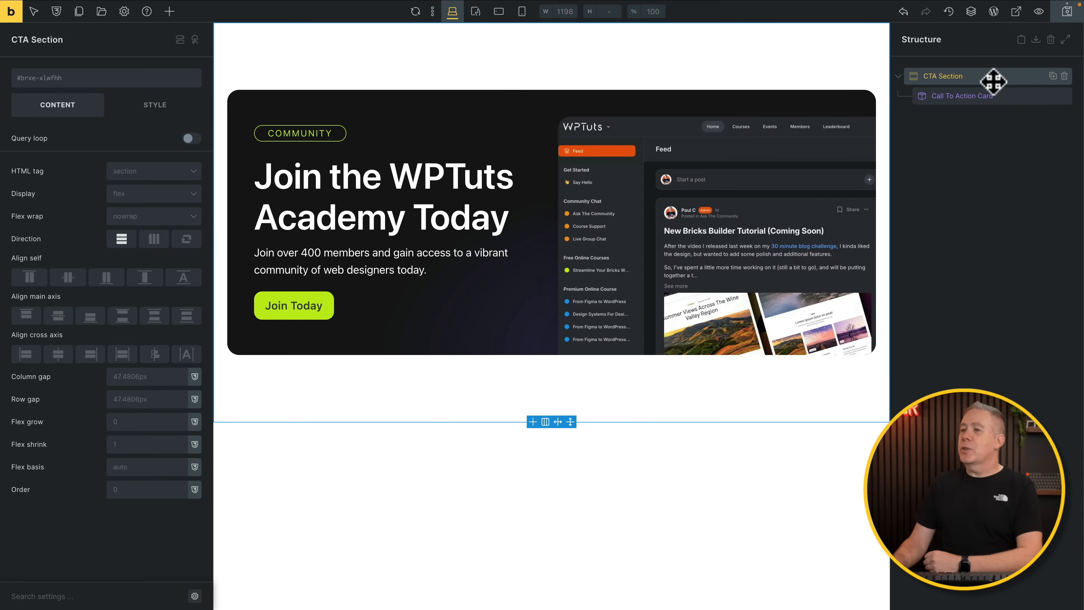
pyautogui.moveTo(169, 12)
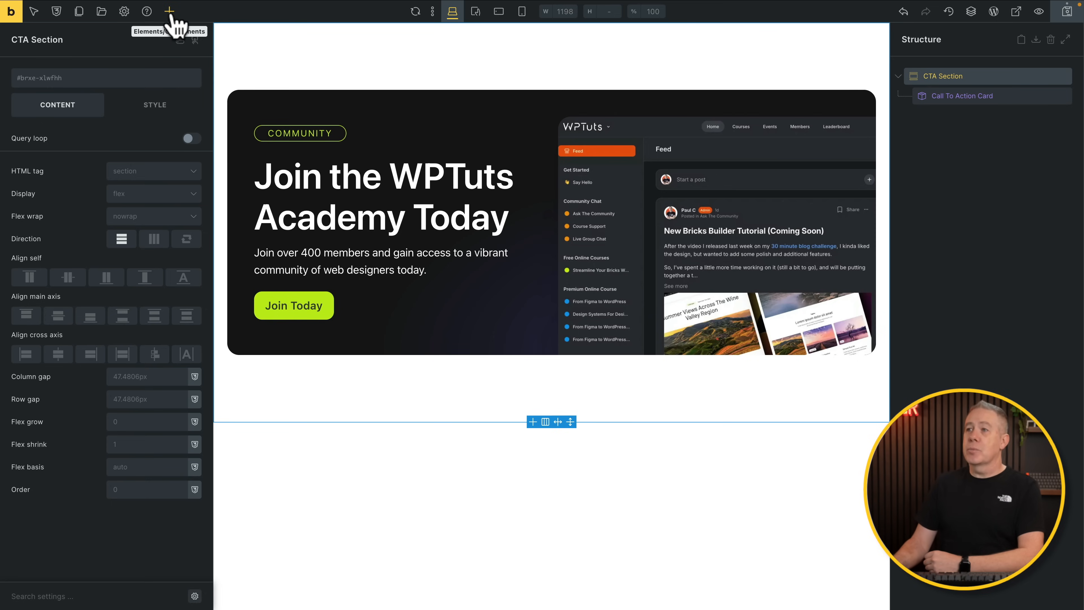
pyautogui.click(170, 12)
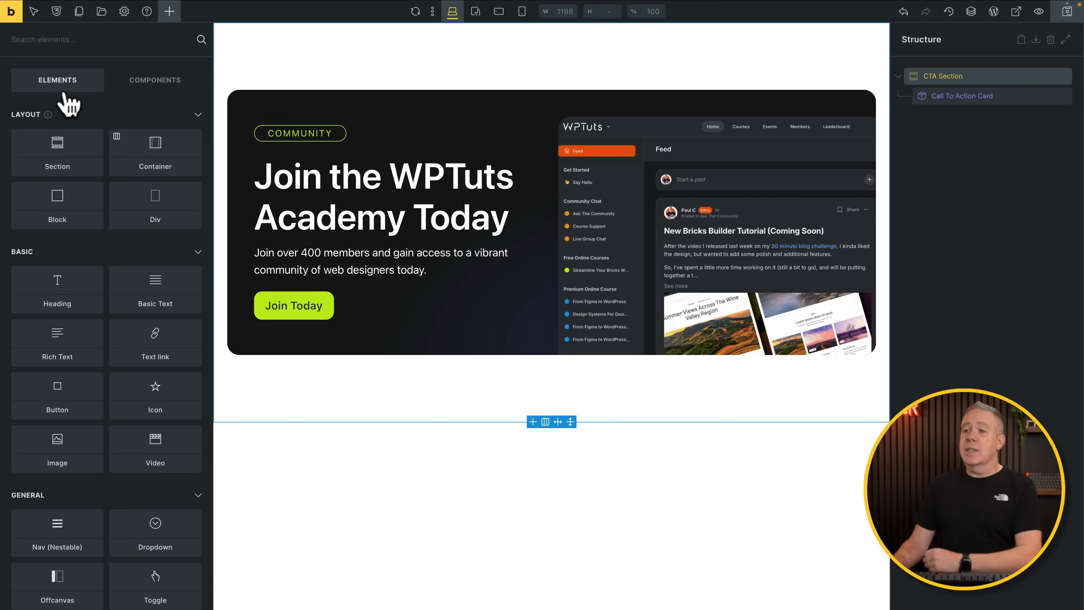
pyautogui.click(154, 79)
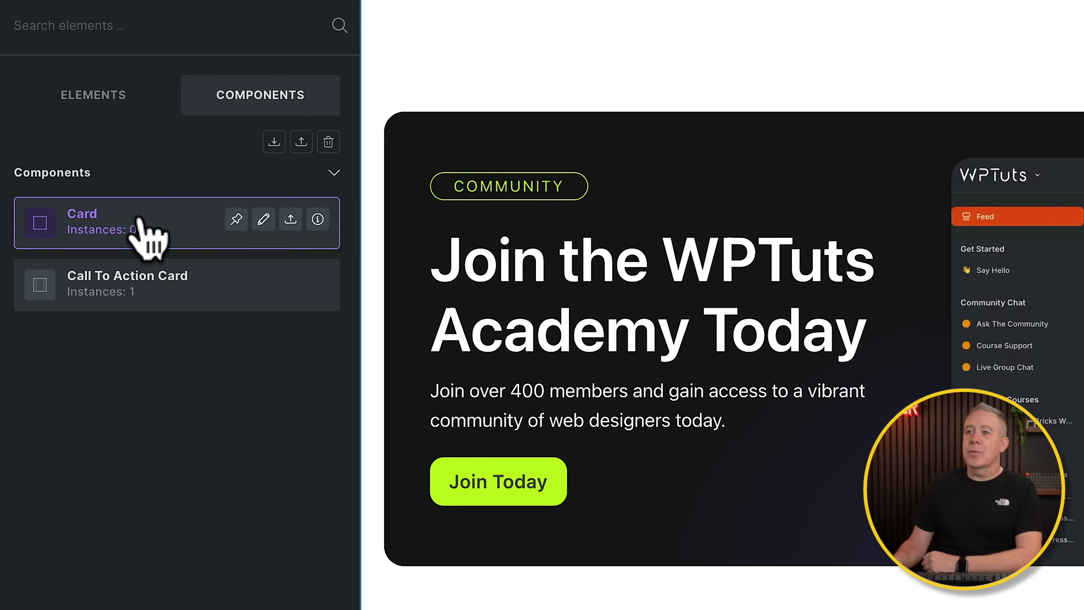
pyautogui.moveTo(235, 229)
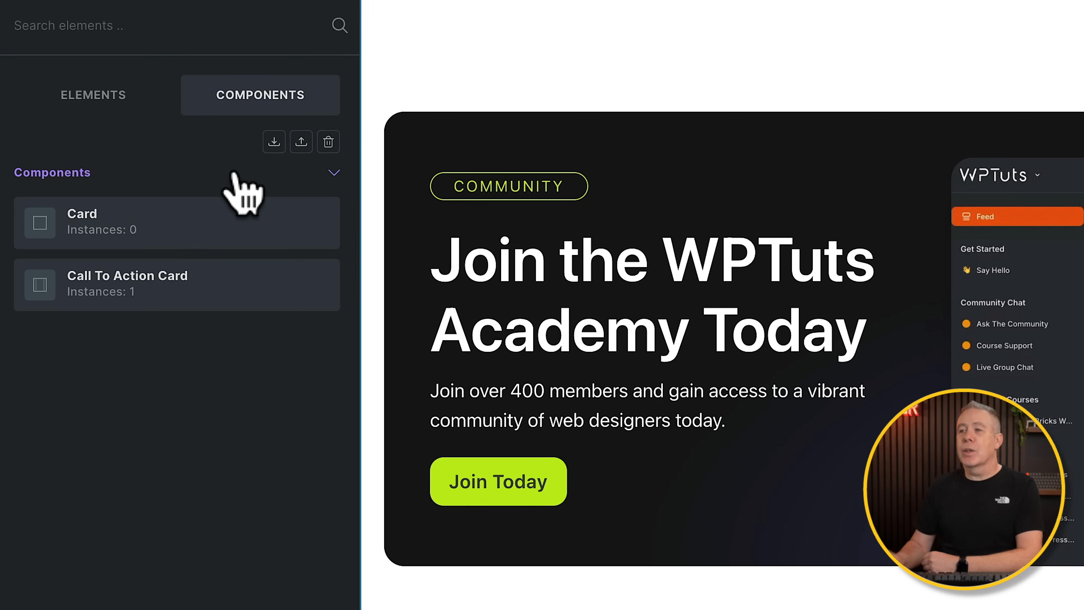
pyautogui.moveTo(273, 141)
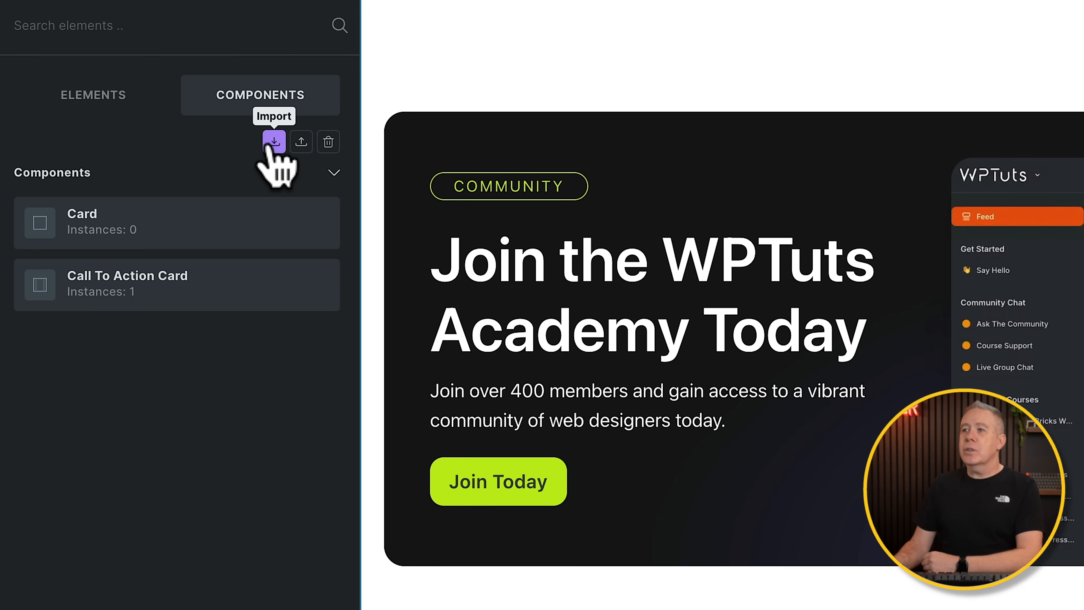
pyautogui.moveTo(328, 142)
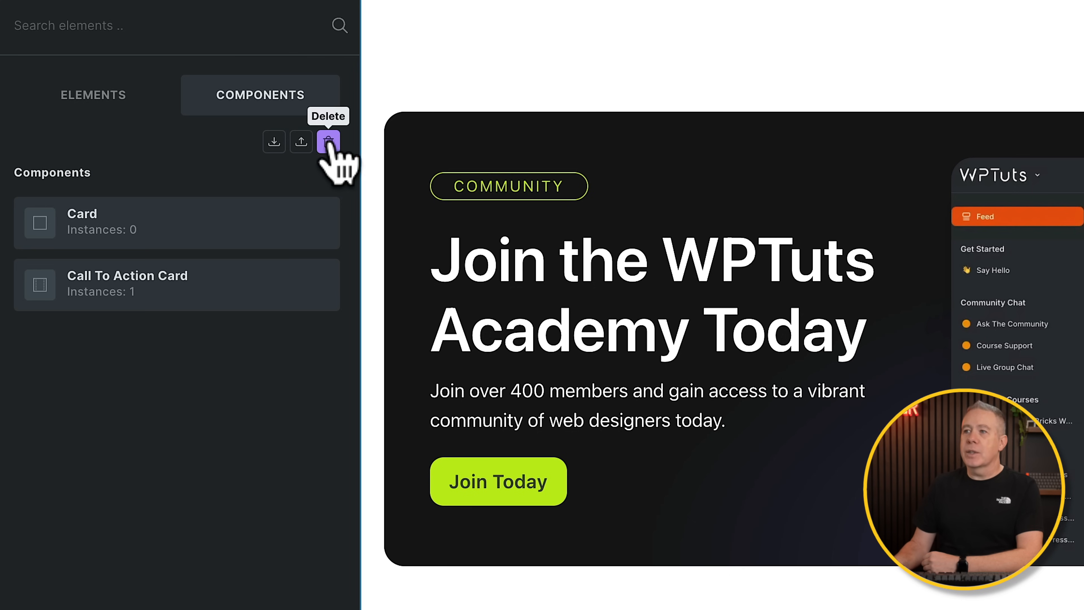
pyautogui.moveTo(211, 176)
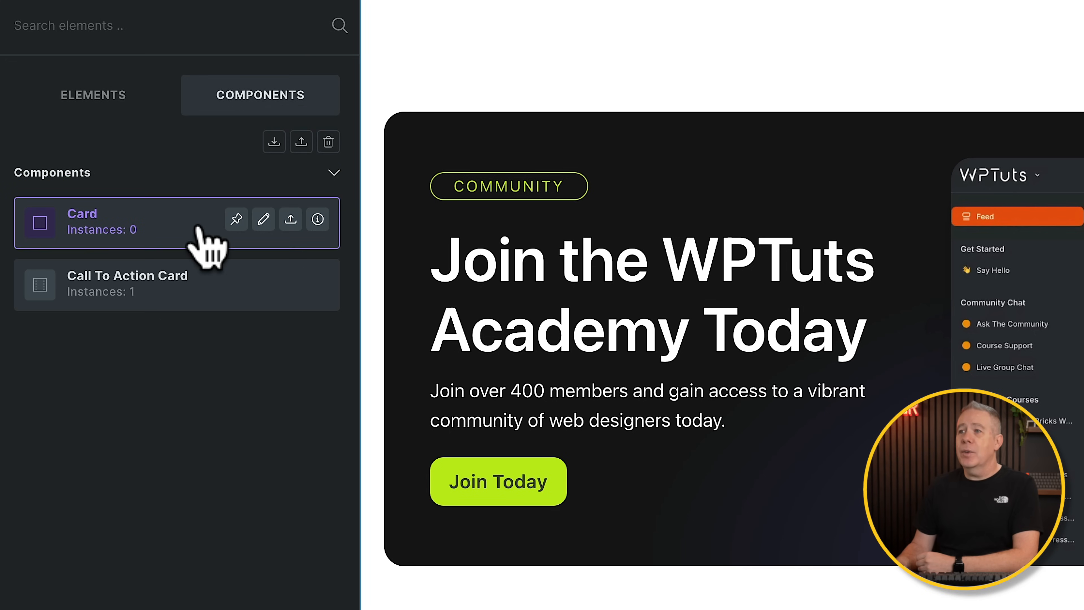
pyautogui.moveTo(290, 218)
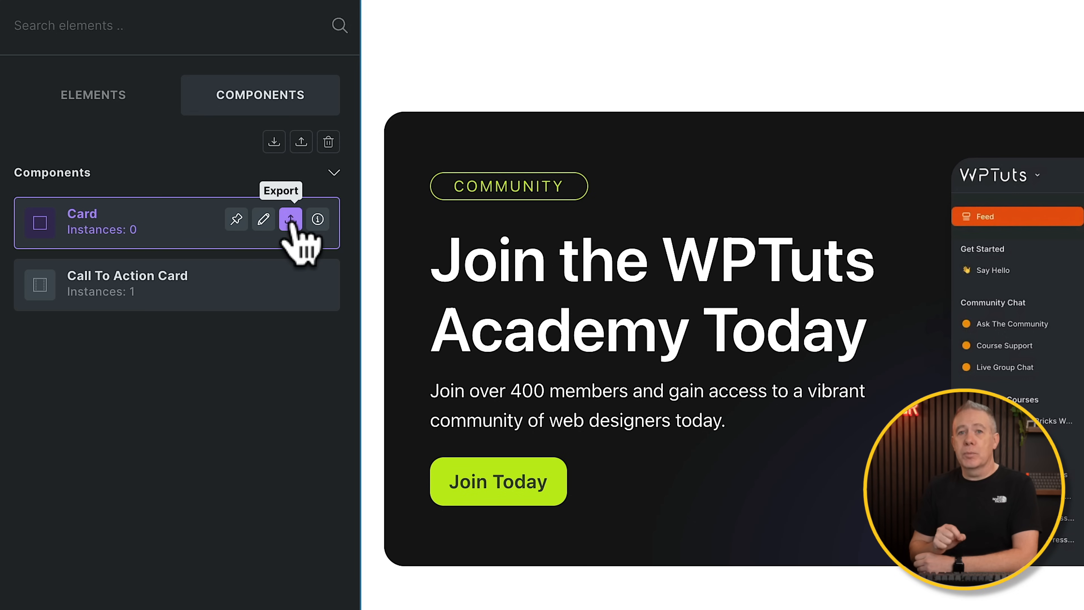
pyautogui.moveTo(236, 219)
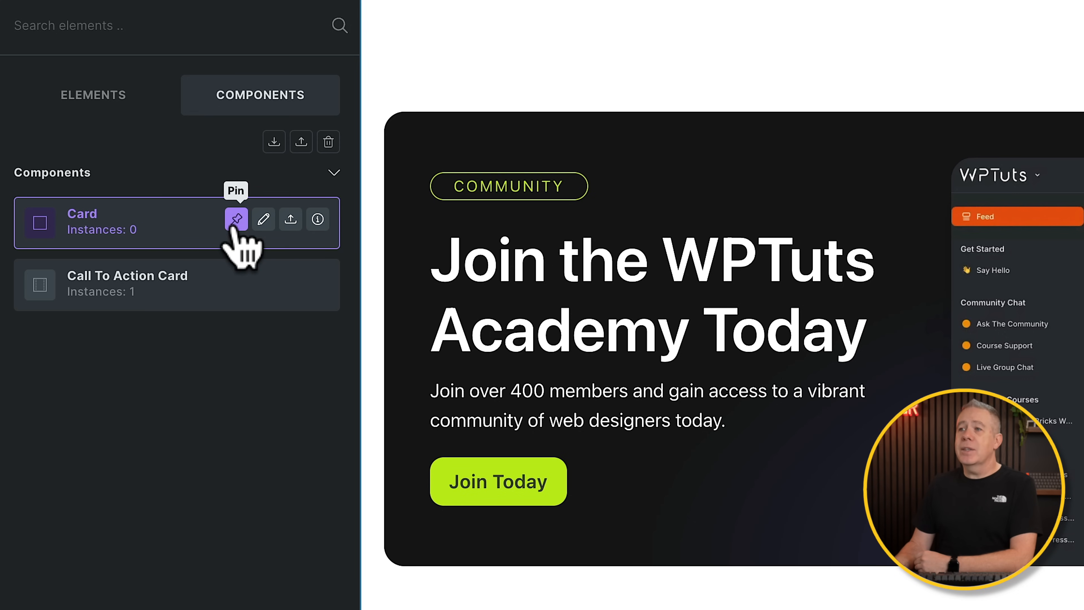
pyautogui.click(236, 218)
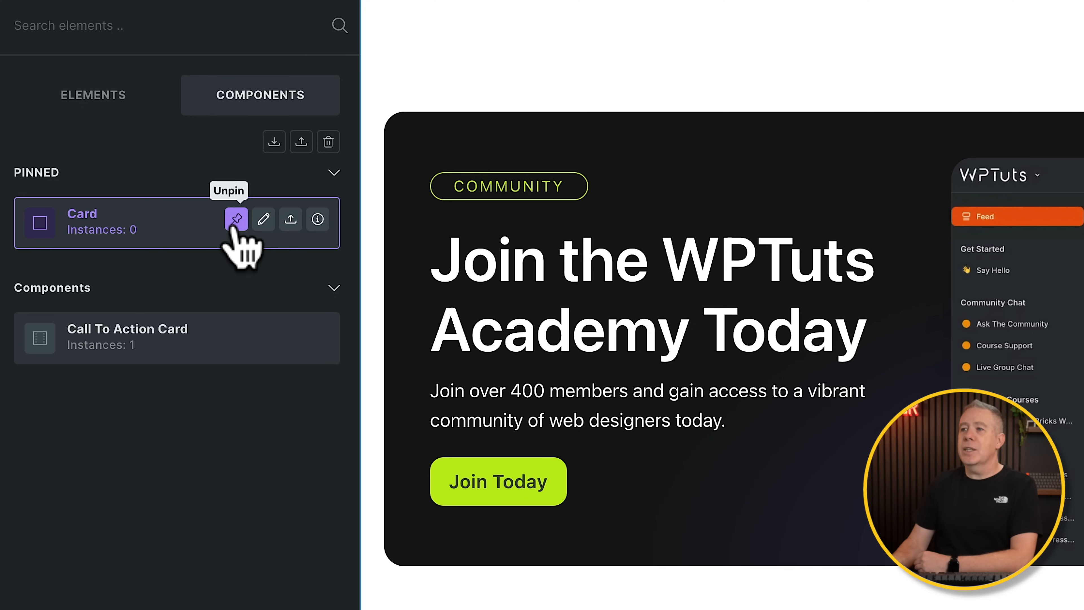
pyautogui.click(236, 219)
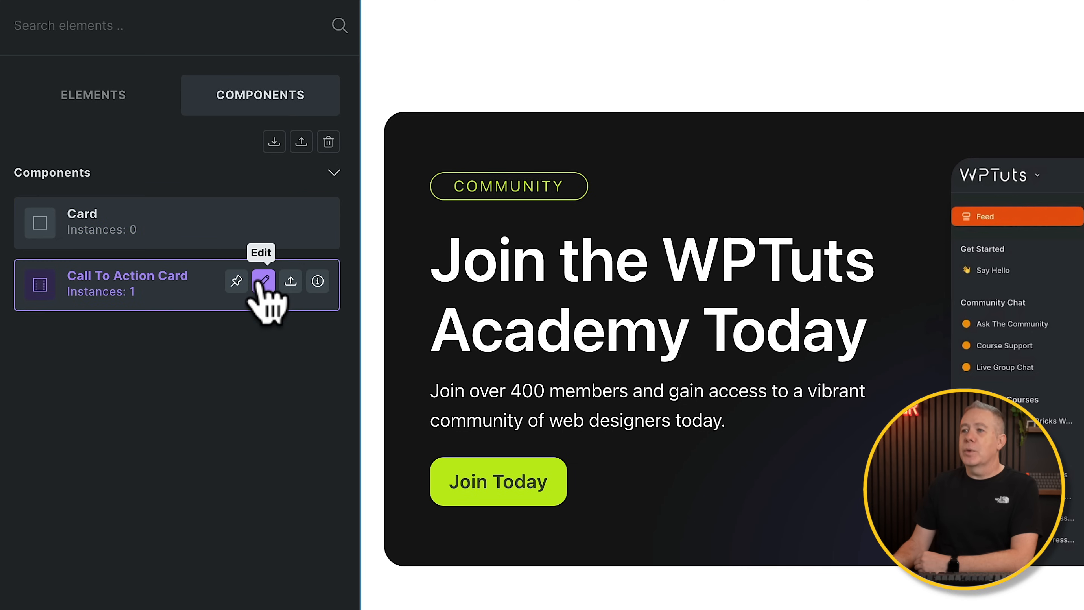
pyautogui.click(264, 281)
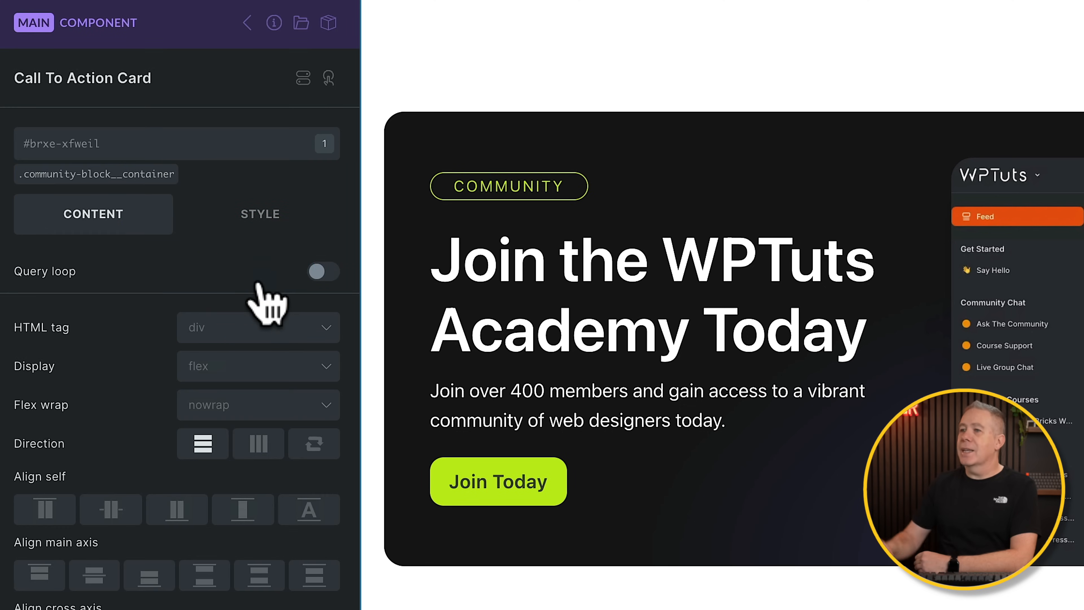
pyautogui.moveTo(224, 304)
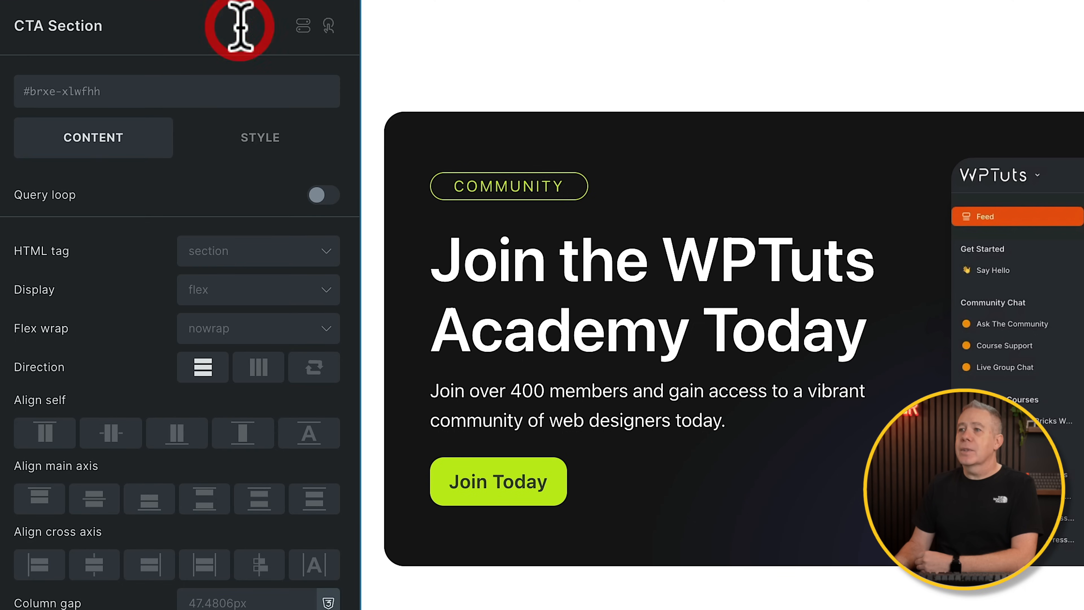
pyautogui.click(328, 25)
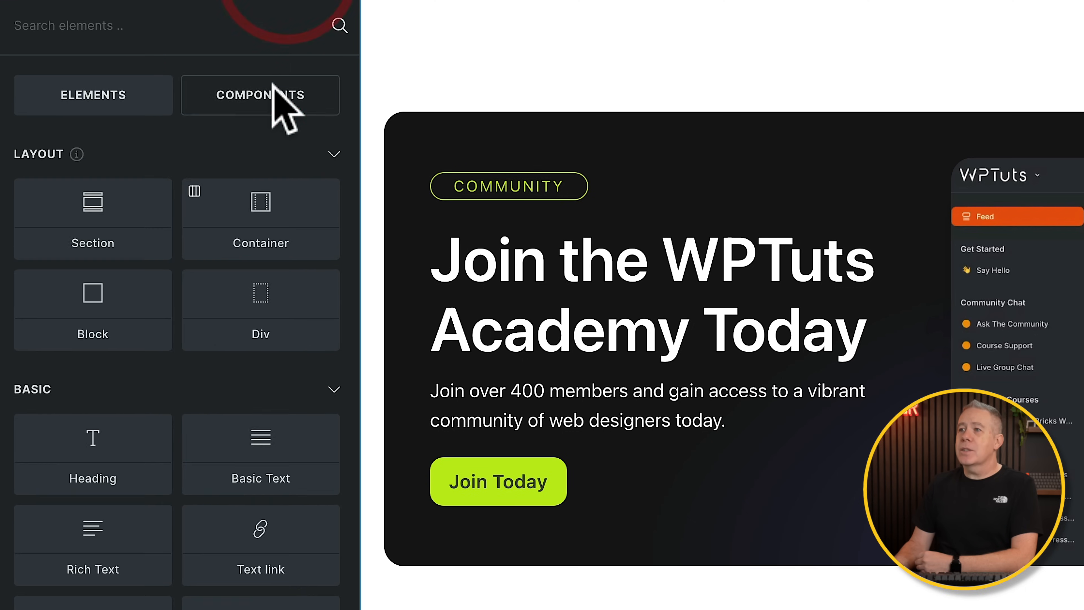
pyautogui.click(261, 95)
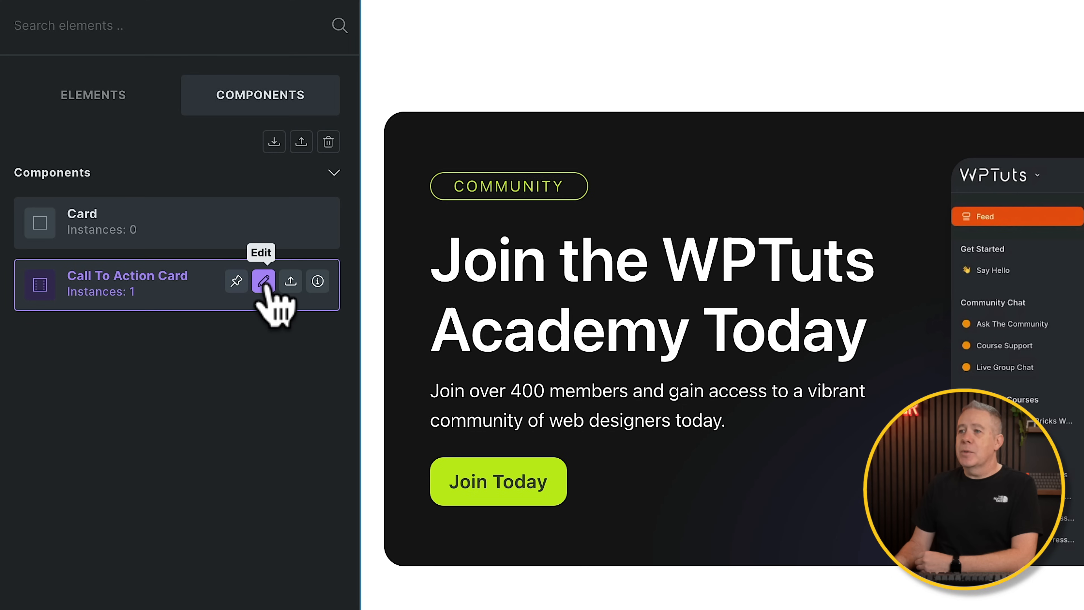
pyautogui.moveTo(318, 281)
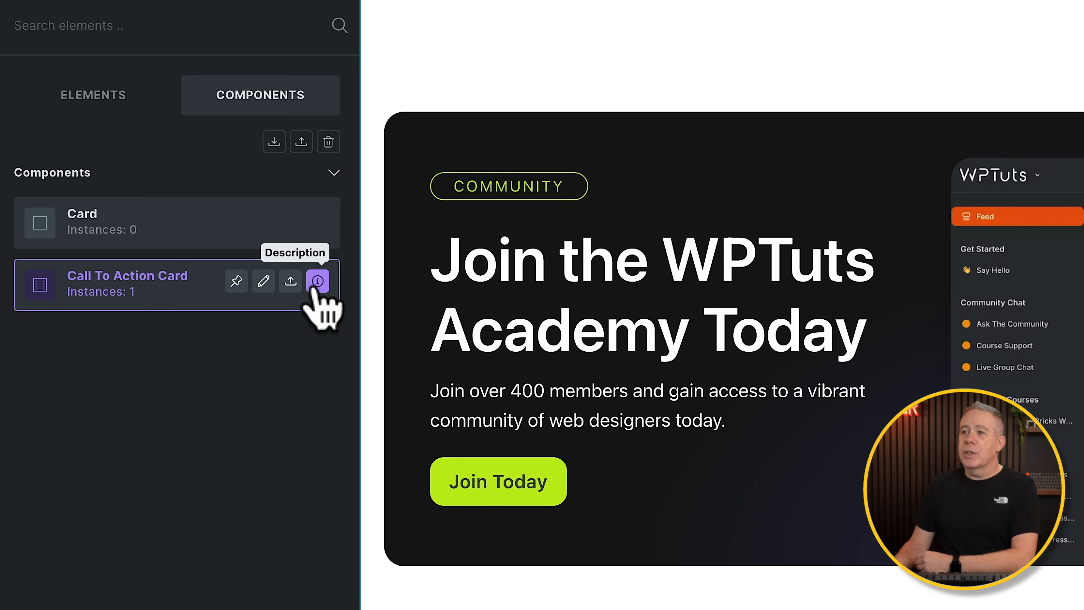
pyautogui.click(318, 280)
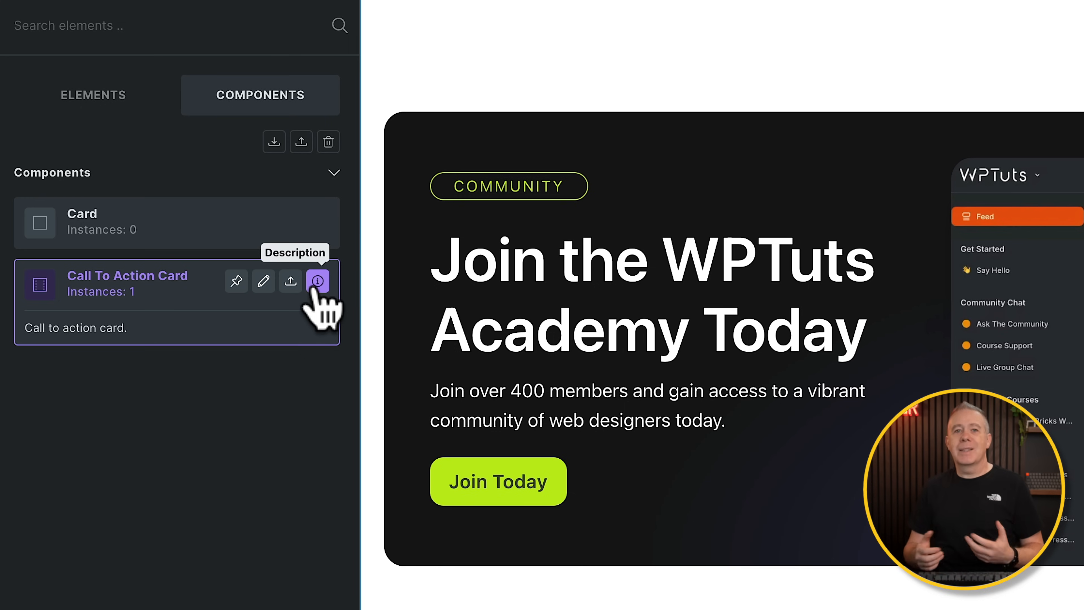
pyautogui.moveTo(169, 377)
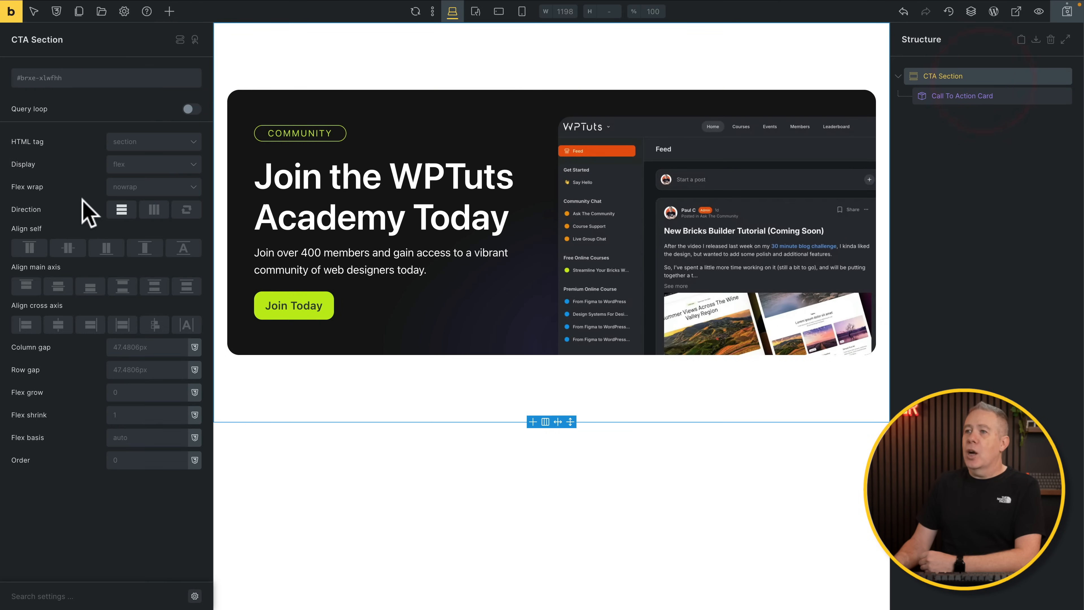
# - Select the first card instance and enter main component editing
pyautogui.click(169, 11)
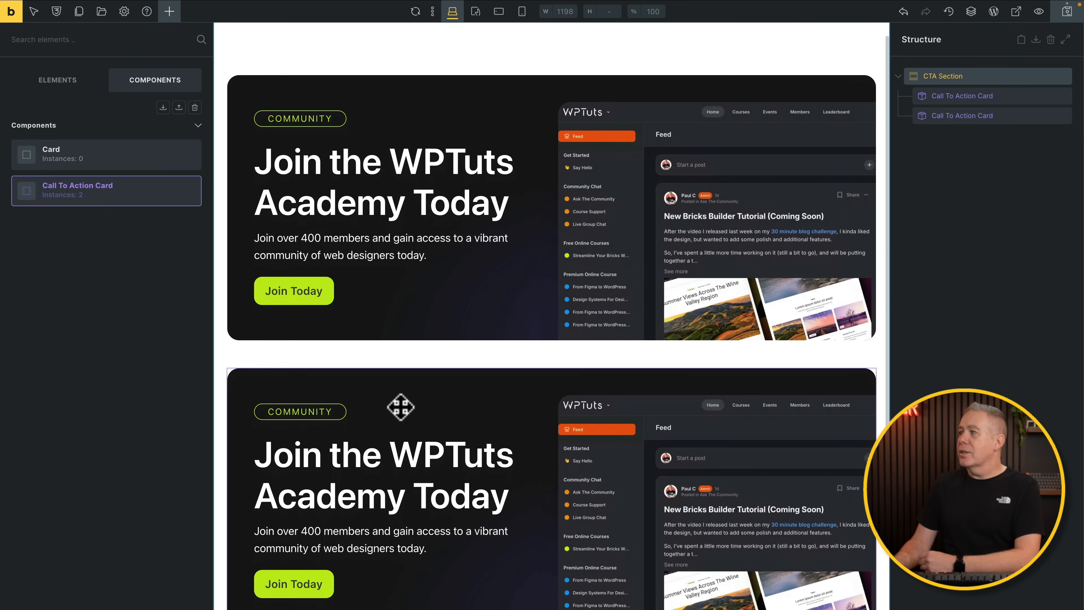
pyautogui.scroll(-3)
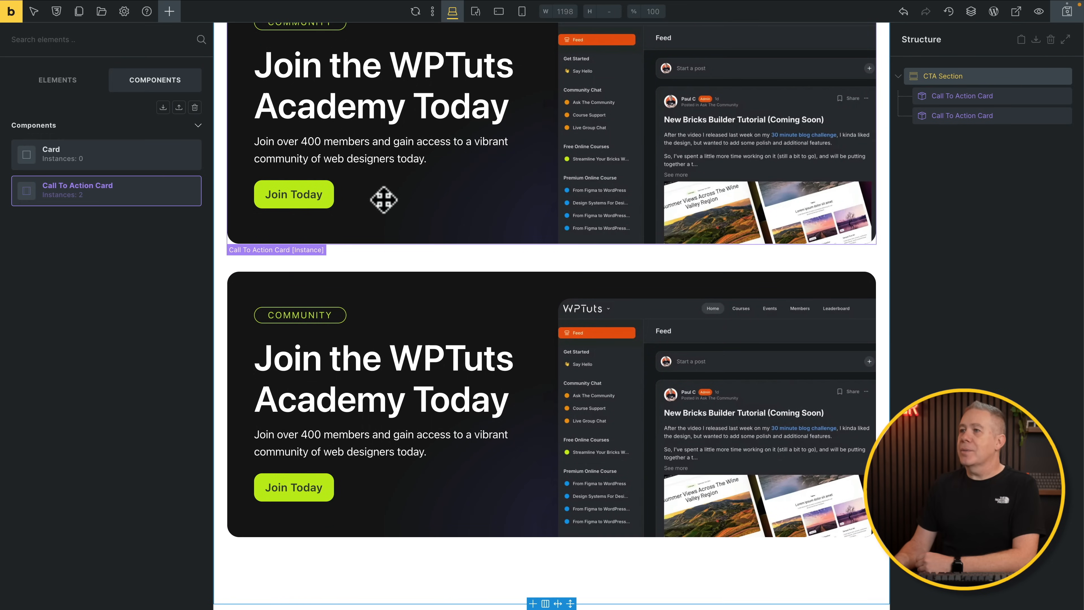
pyautogui.scroll(3)
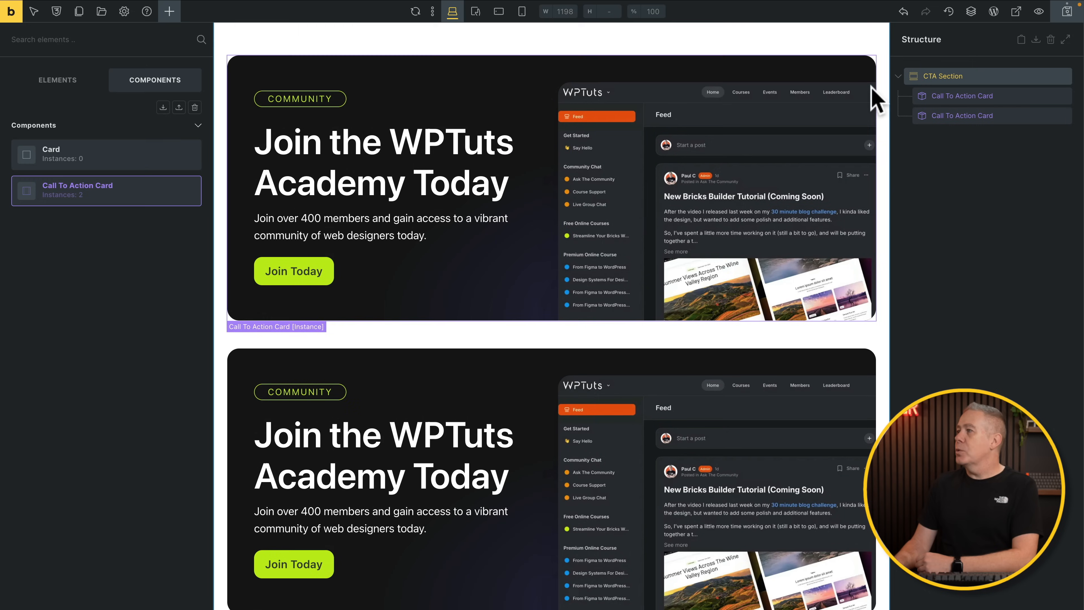
pyautogui.click(961, 95)
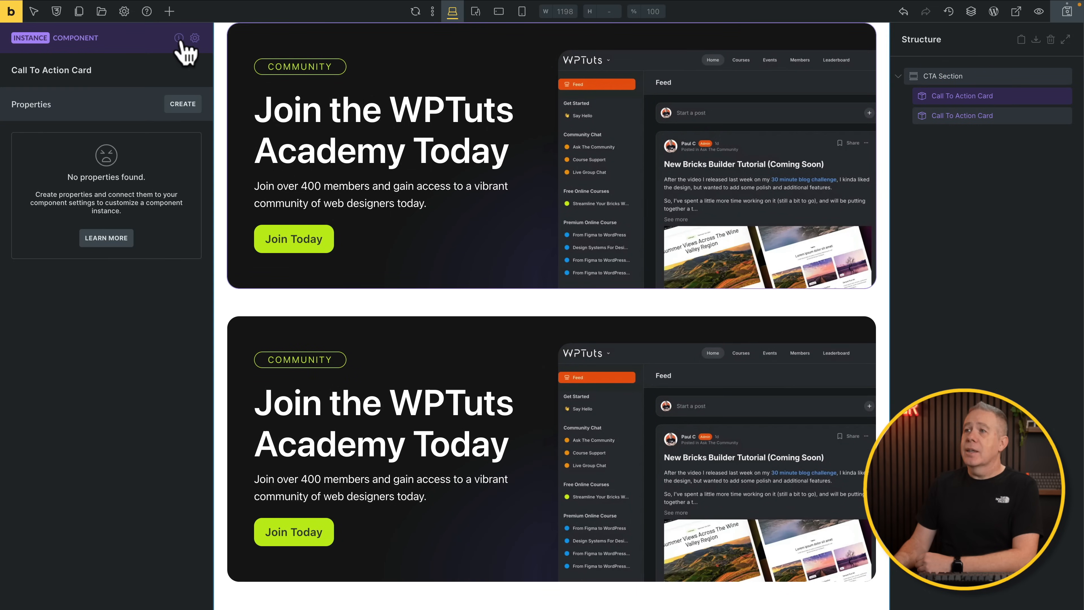
pyautogui.click(194, 38)
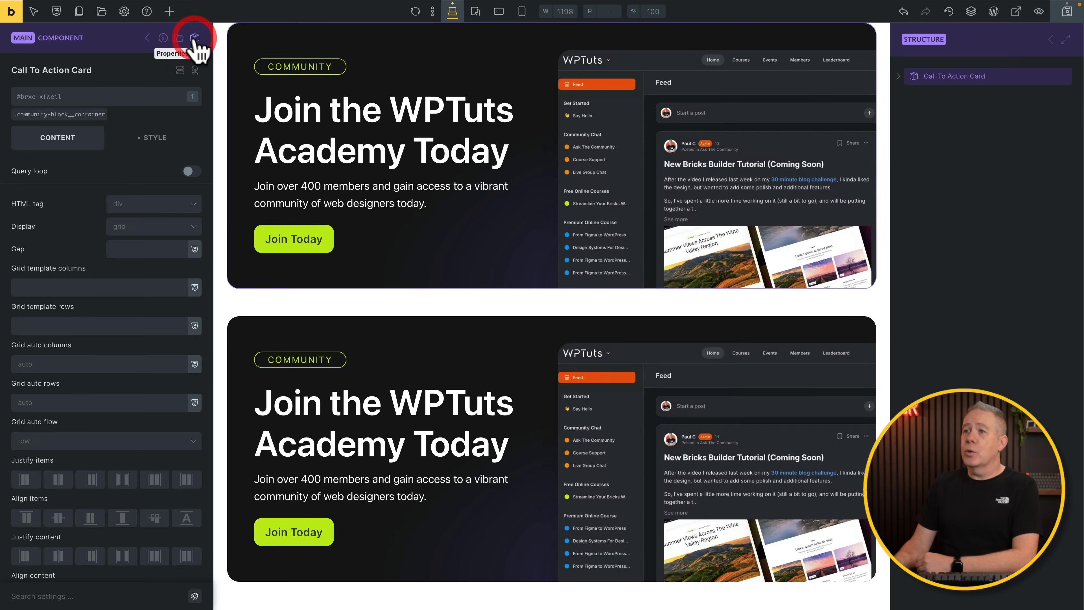
pyautogui.moveTo(949, 11)
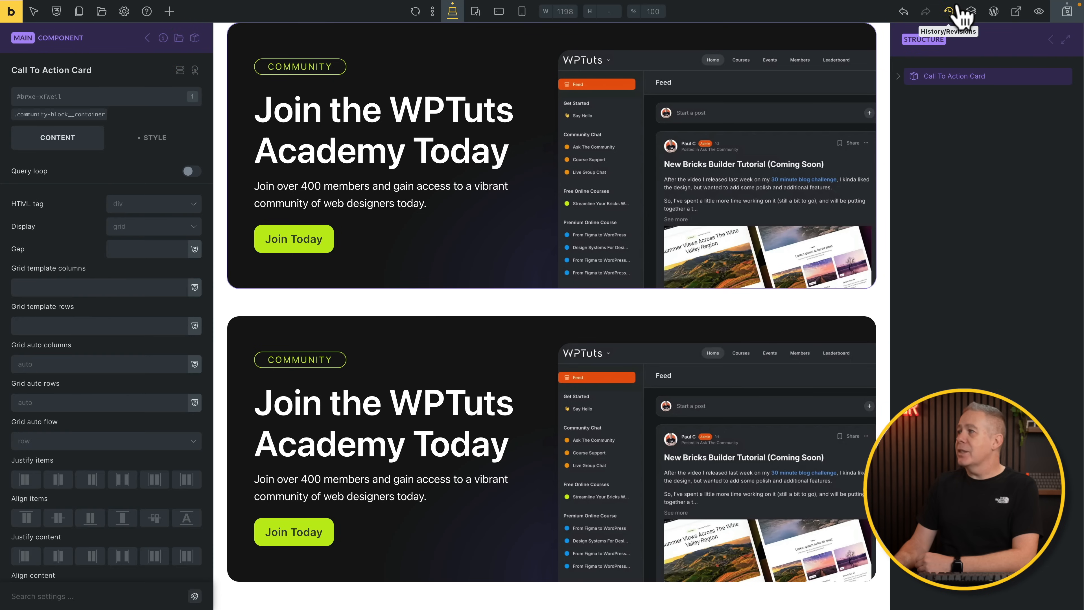
# - Set the component's tagline to Academy and its button text to Join NOW
pyautogui.click(898, 76)
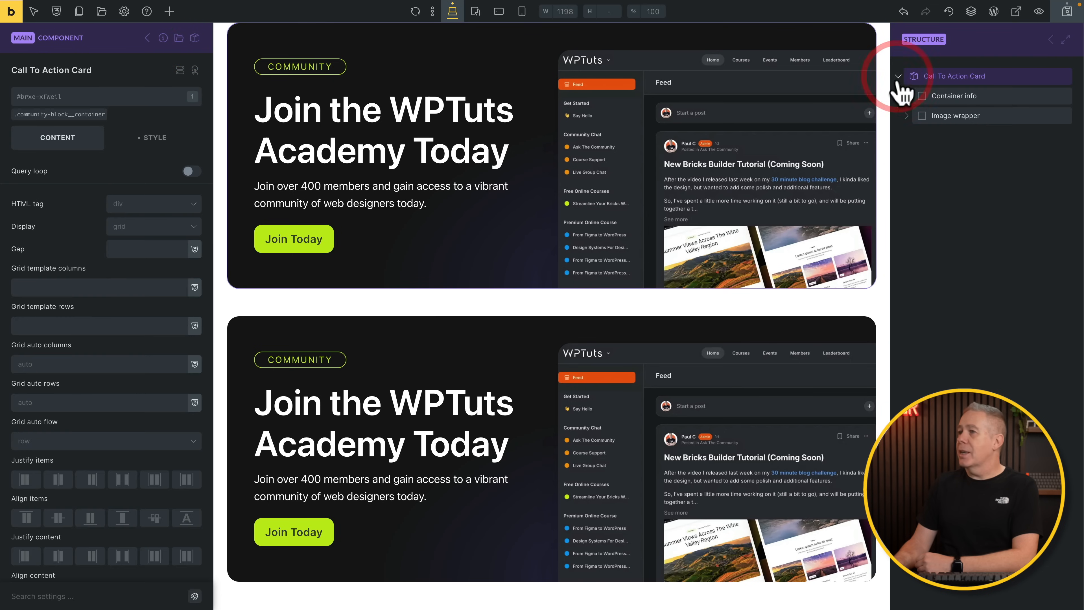
pyautogui.click(299, 67)
pyautogui.write('Academy')
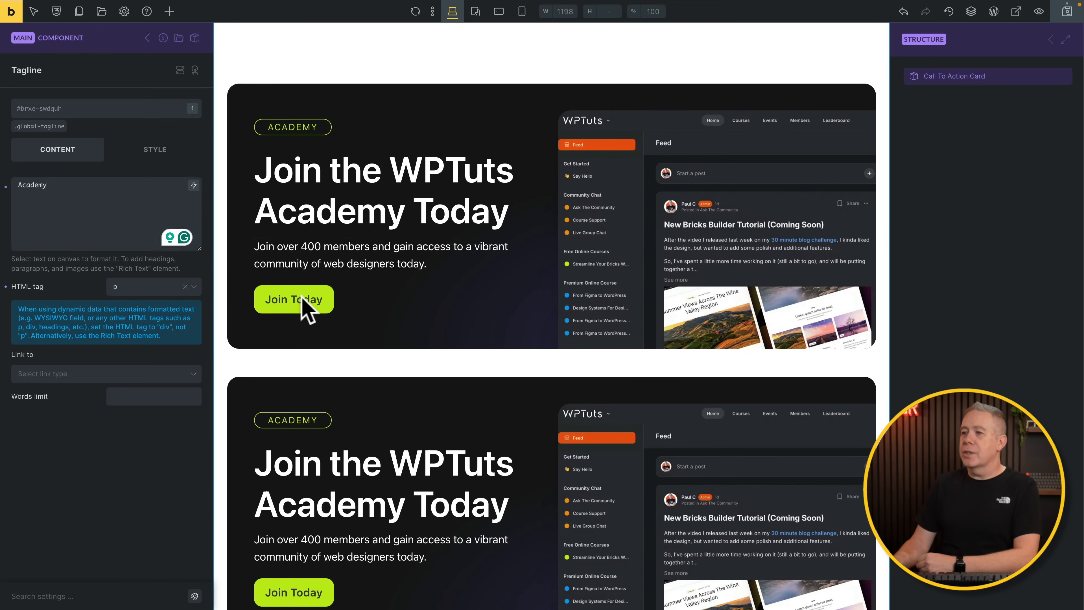
pyautogui.click(293, 300)
pyautogui.write('Join NOW')
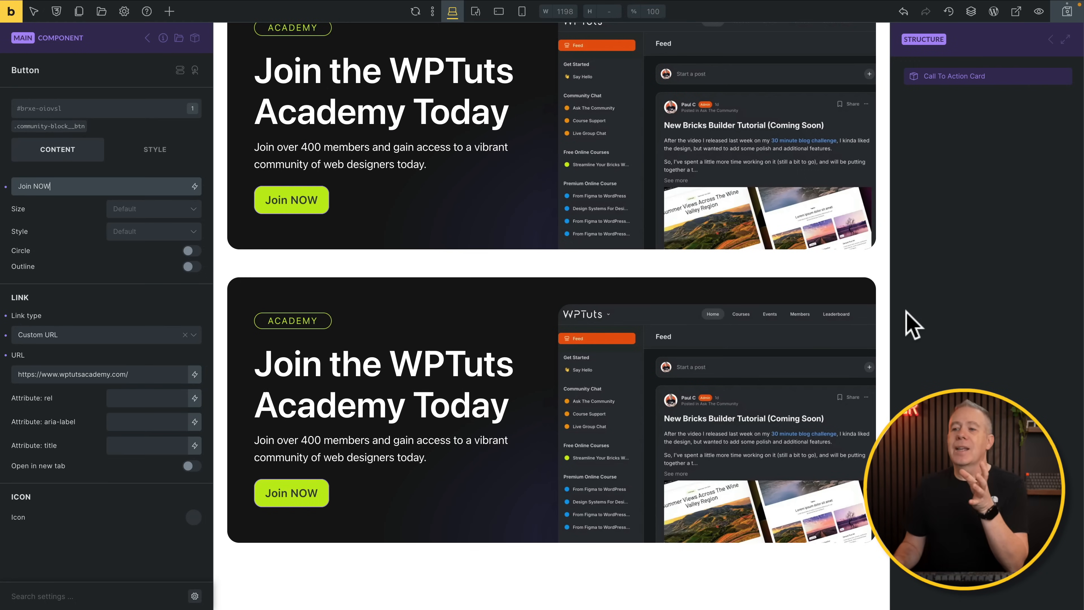
pyautogui.scroll(3)
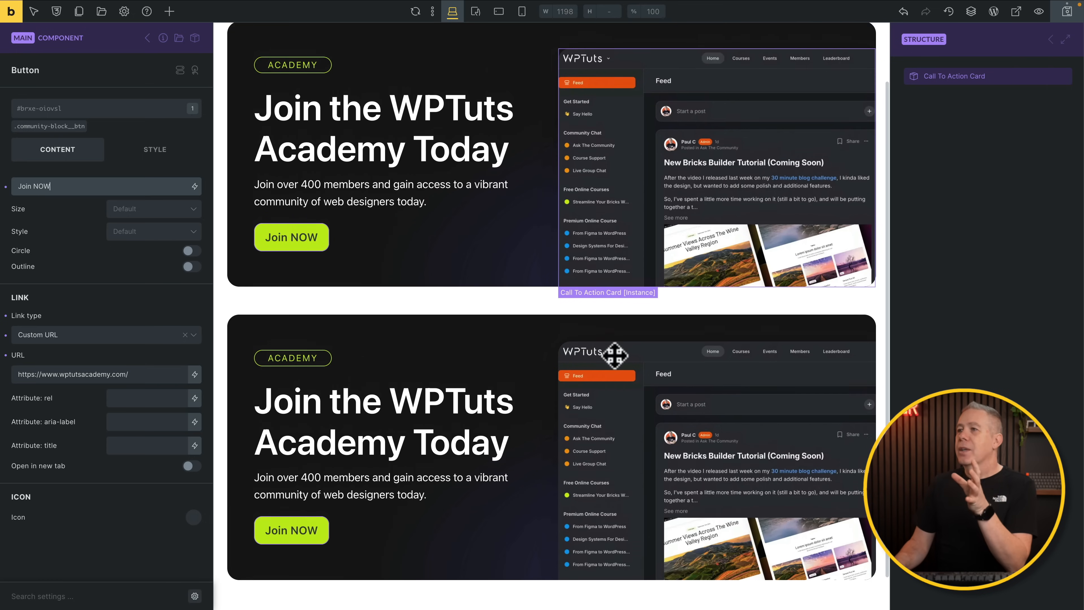
pyautogui.scroll(3)
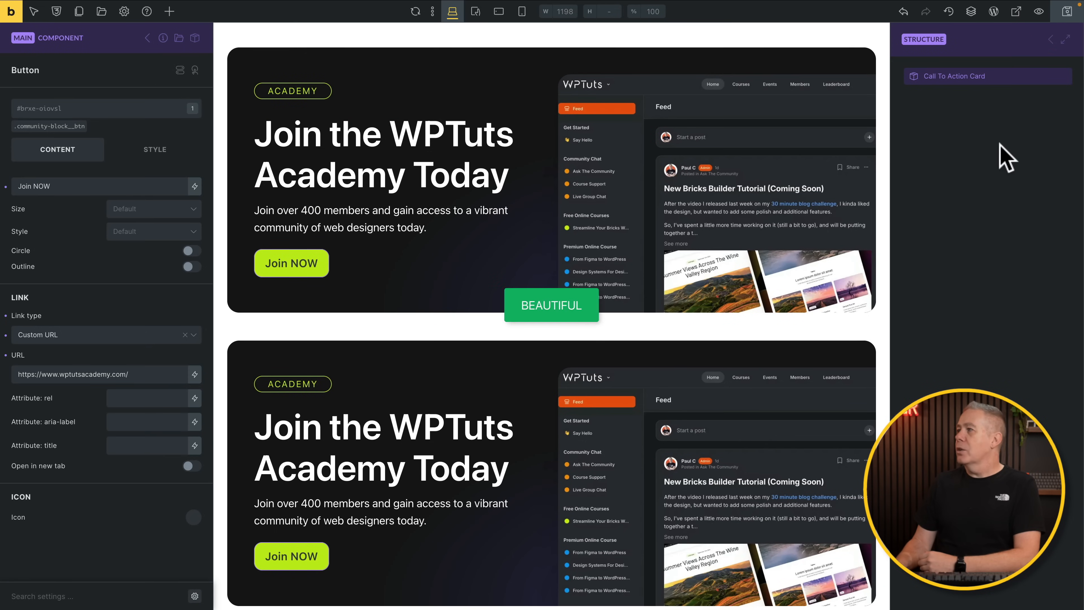
pyautogui.moveTo(170, 65)
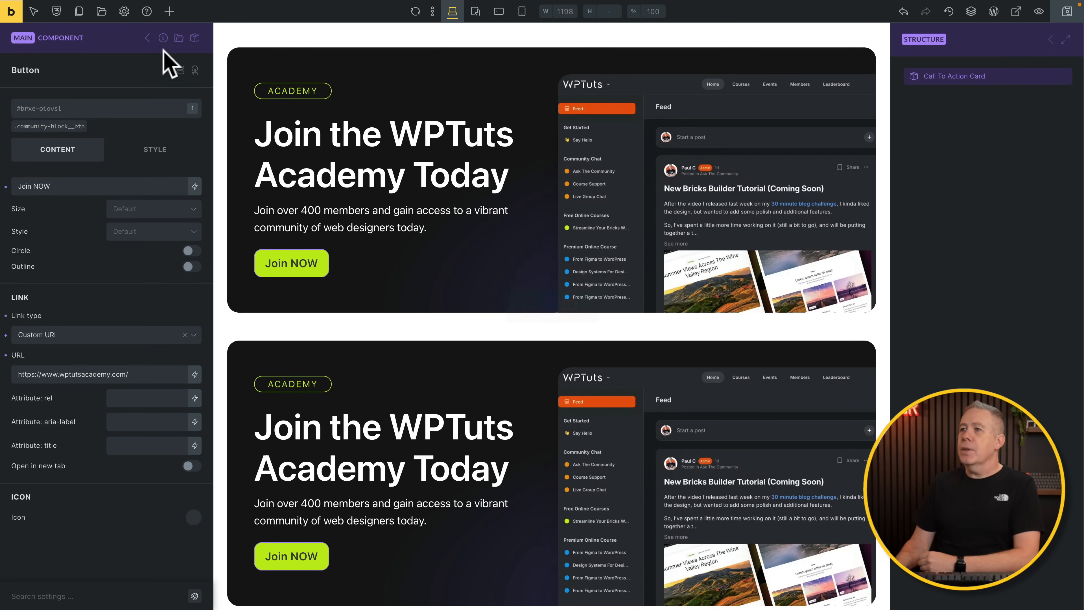
# - Leave component editing and select the second card instance, showing no properties found
pyautogui.click(941, 76)
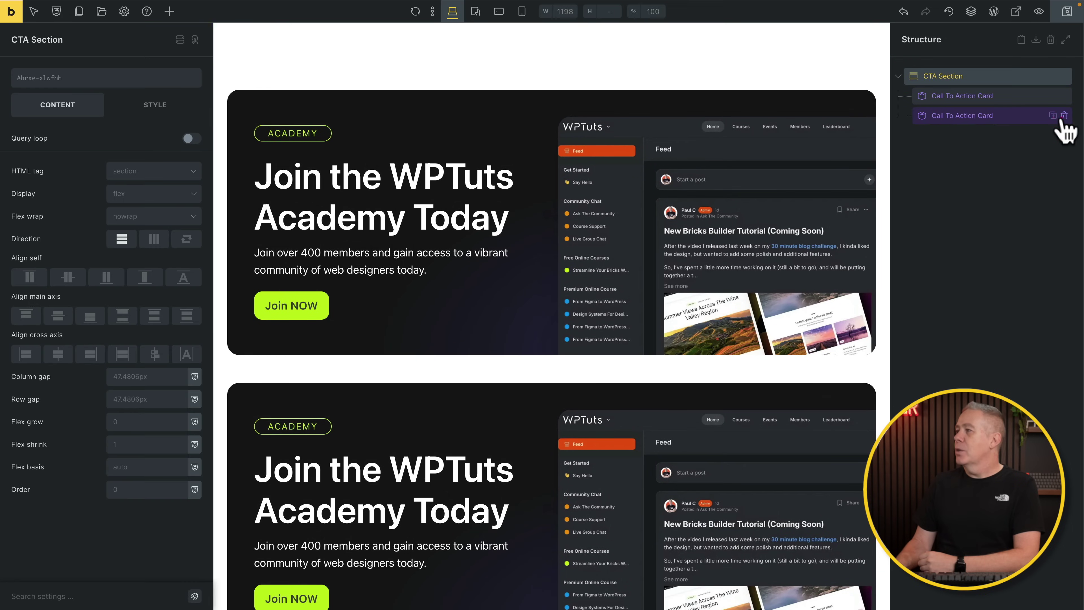
pyautogui.click(1063, 115)
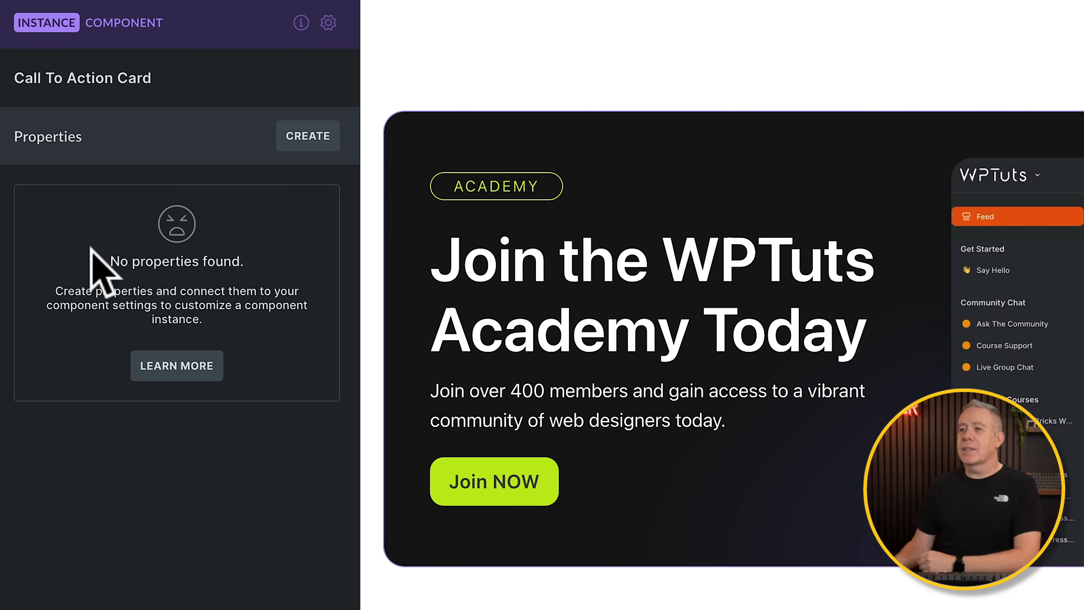
pyautogui.moveTo(95, 363)
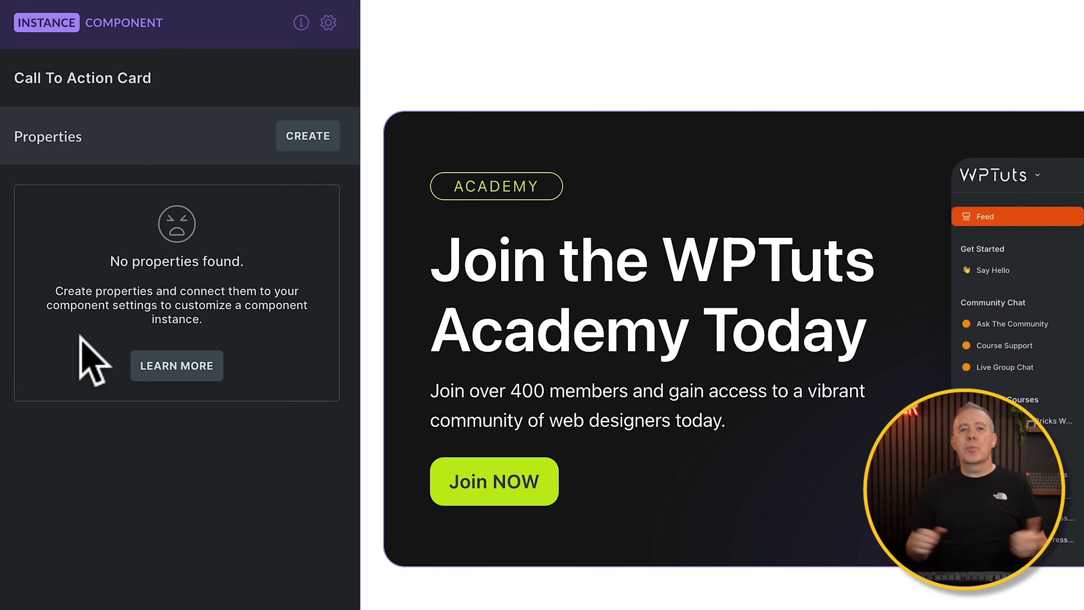
pyautogui.moveTo(475, 191)
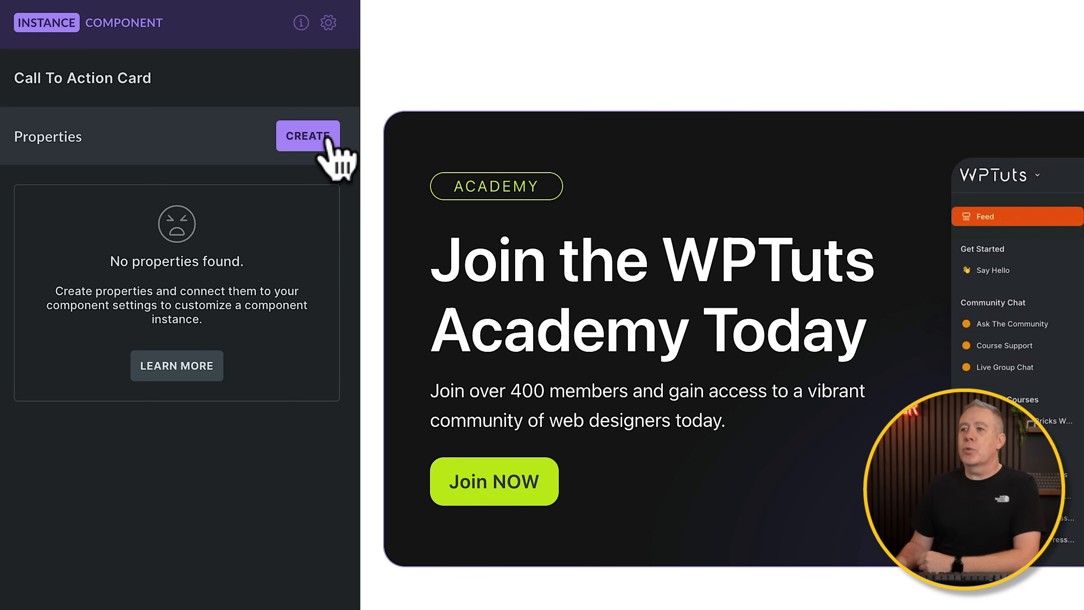
# - Begin a new text property named Category described as 'Category pill text content.'
pyautogui.click(308, 136)
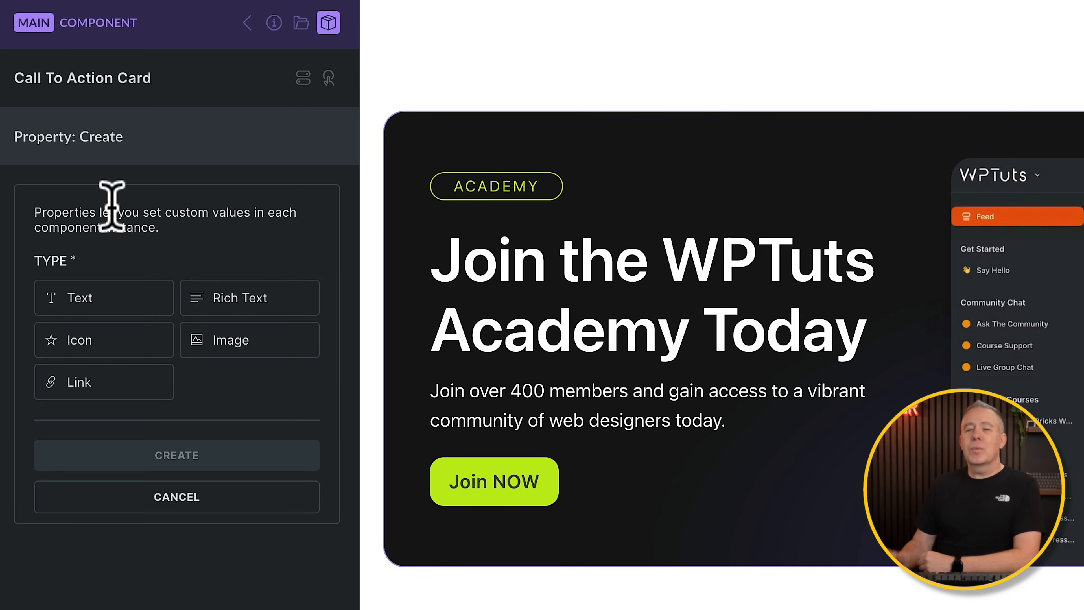
pyautogui.moveTo(124, 273)
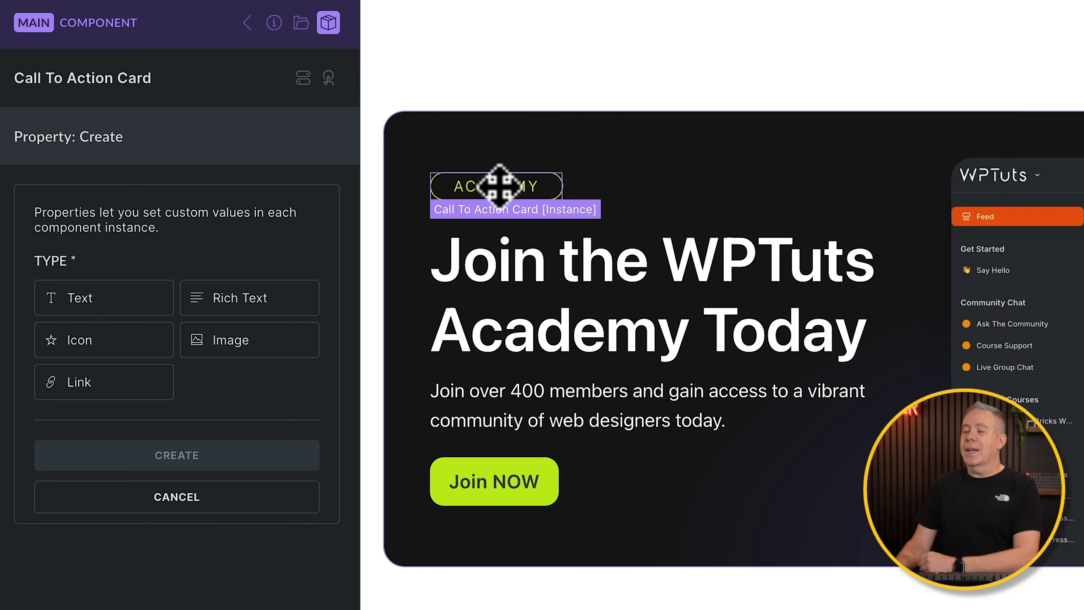
pyautogui.click(104, 298)
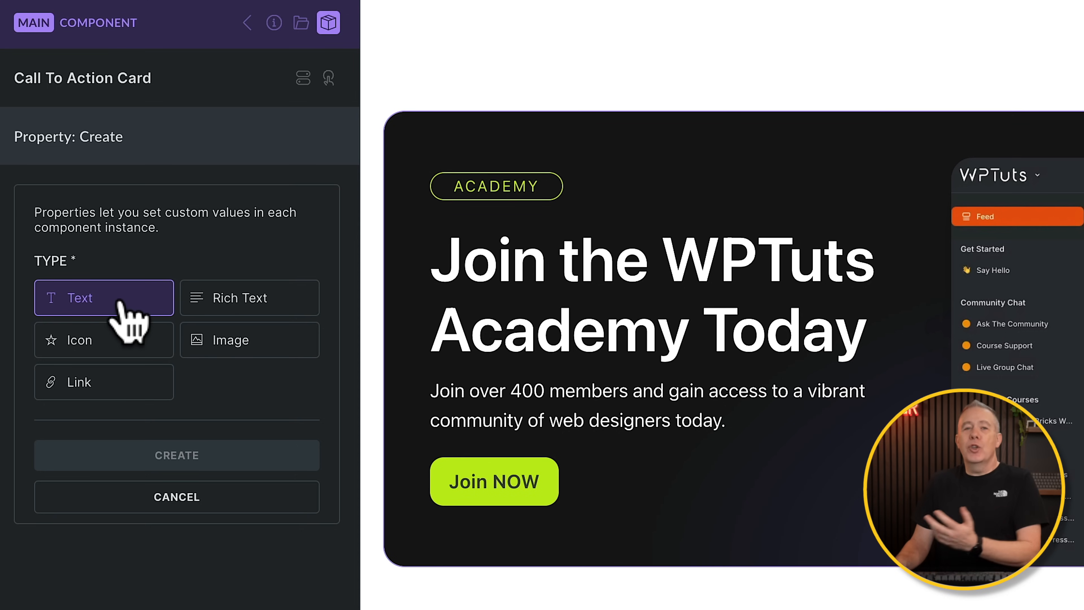
pyautogui.click(104, 298)
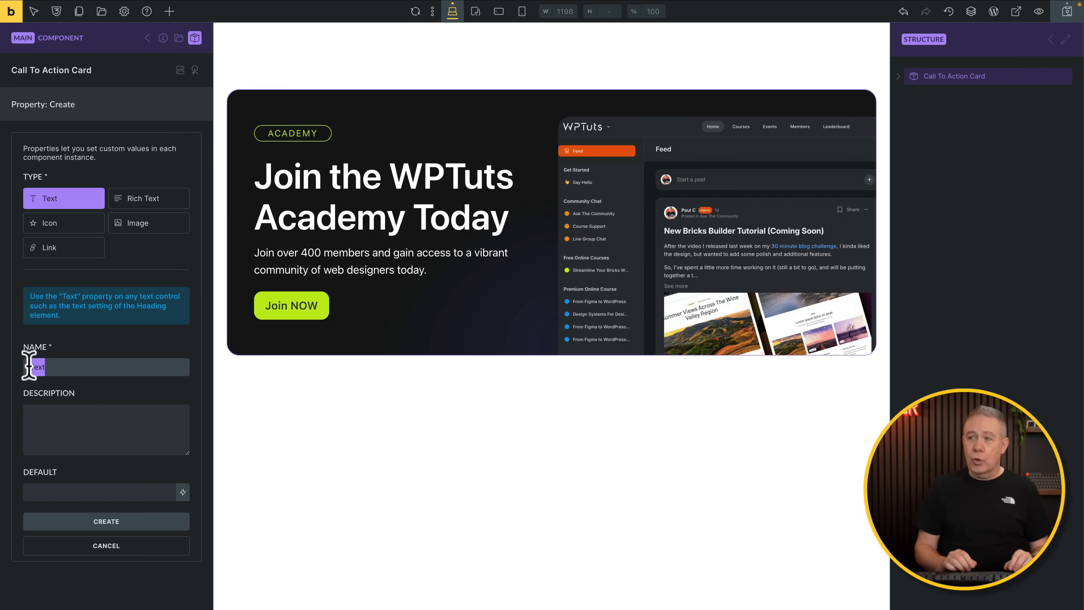
pyautogui.write('Category')
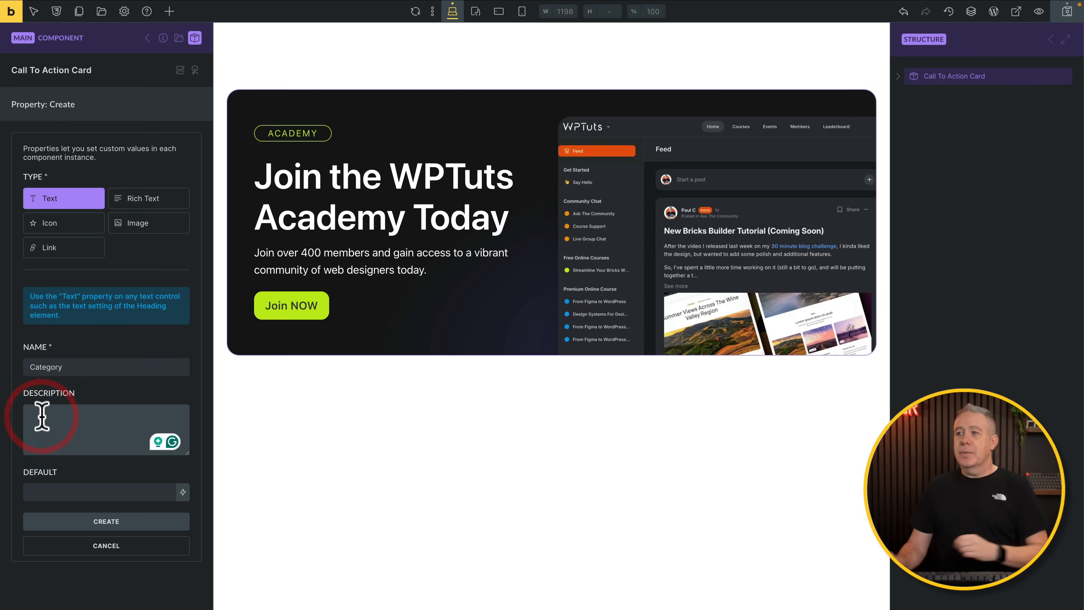
pyautogui.write('Category pill text content.')
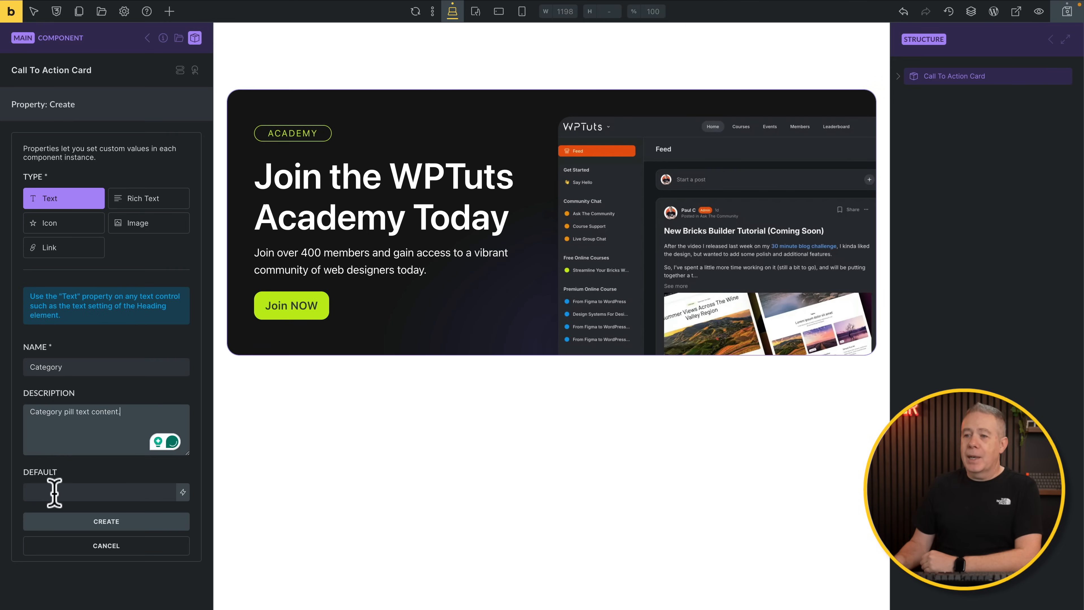
# - Give the property default value Category and create it
pyautogui.click(101, 492)
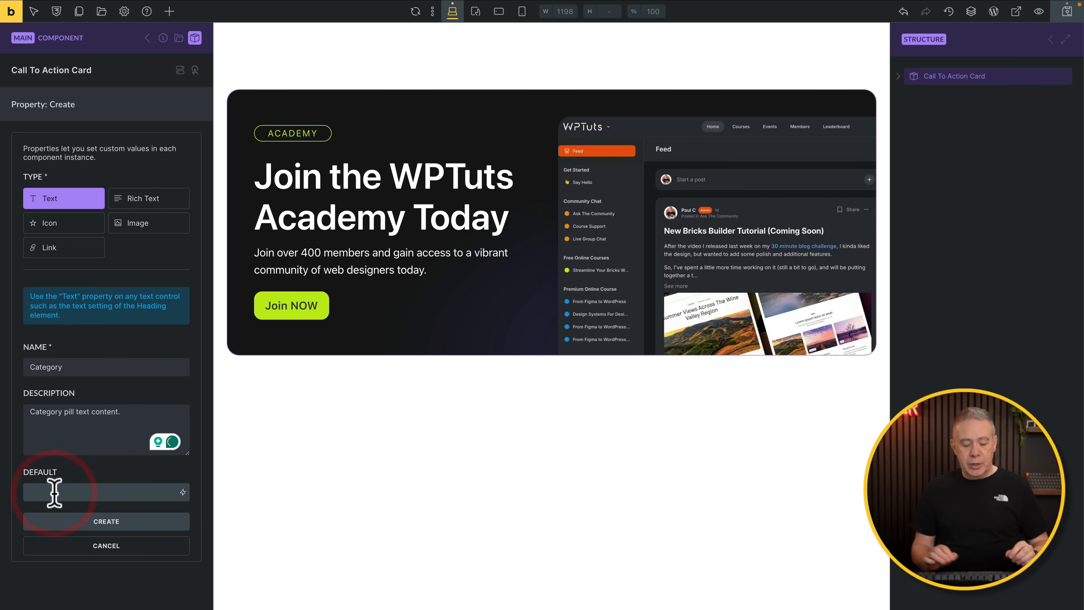
pyautogui.write('Category')
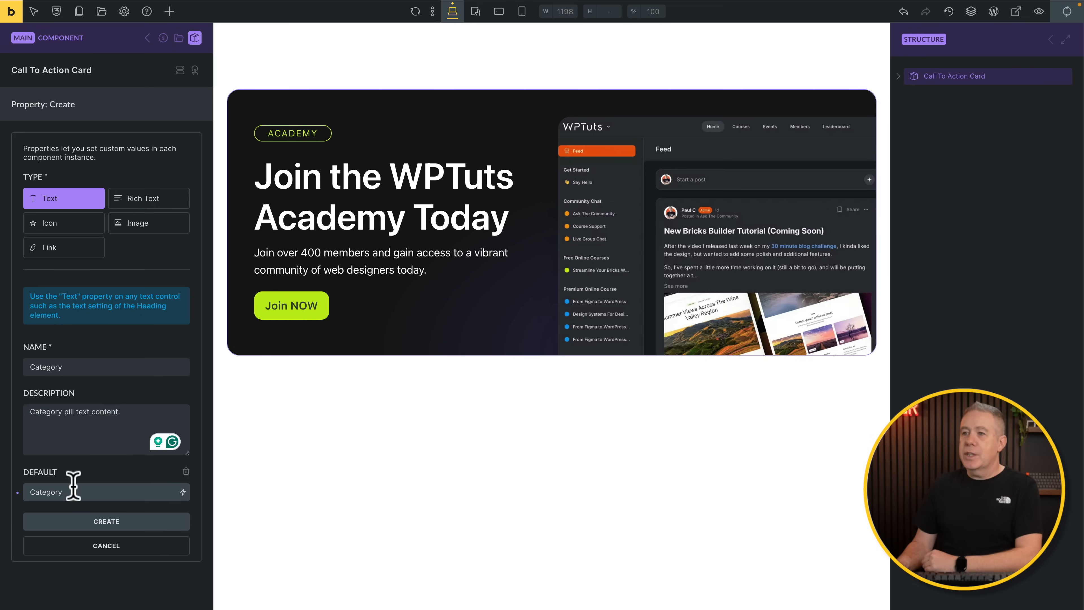
pyautogui.moveTo(185, 286)
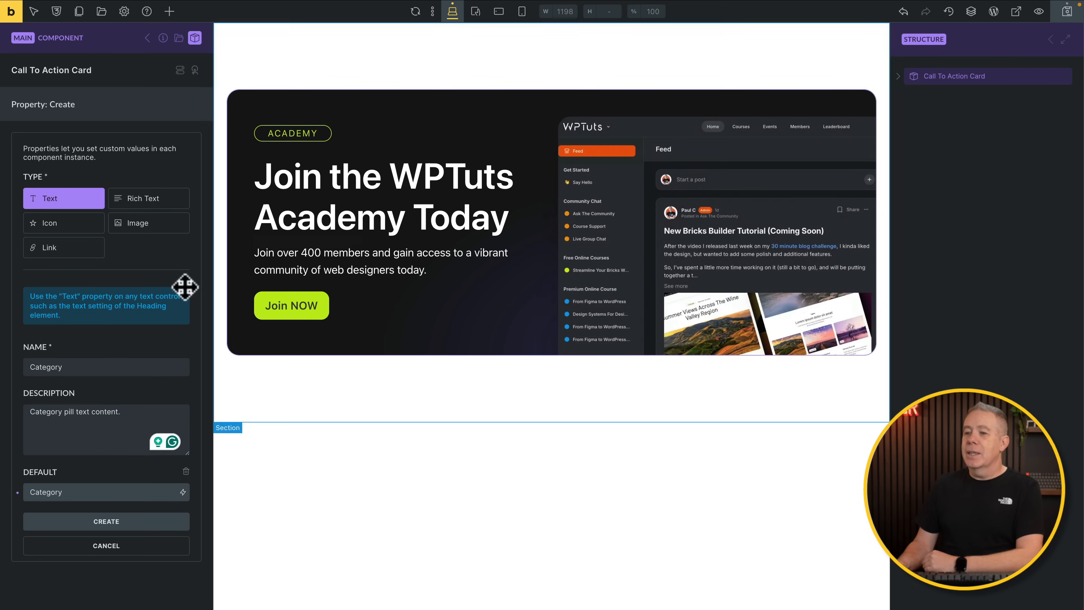
pyautogui.doubleClick(47, 492)
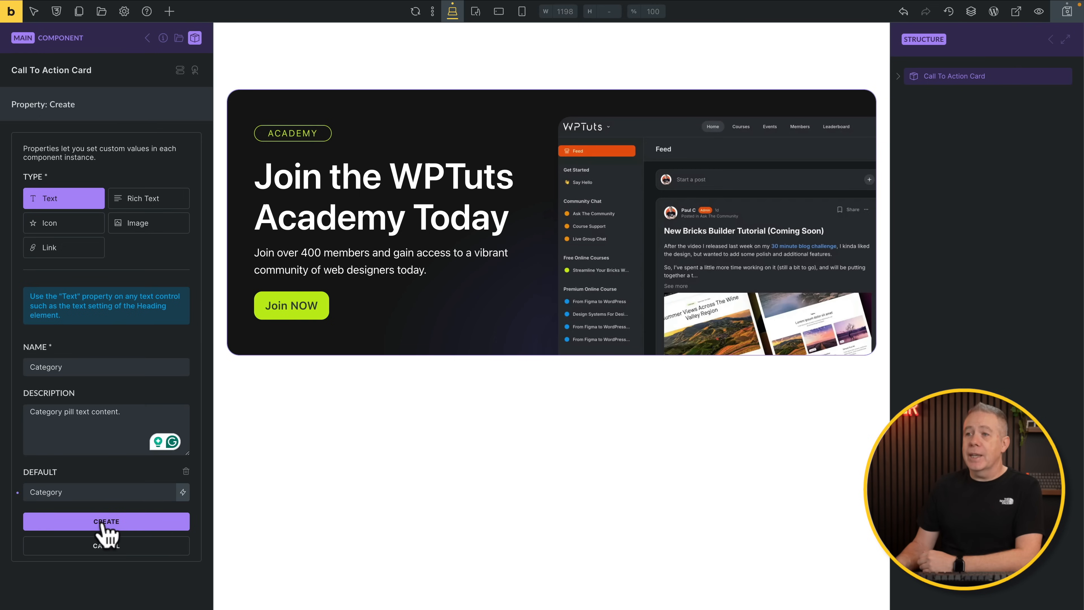
pyautogui.click(105, 522)
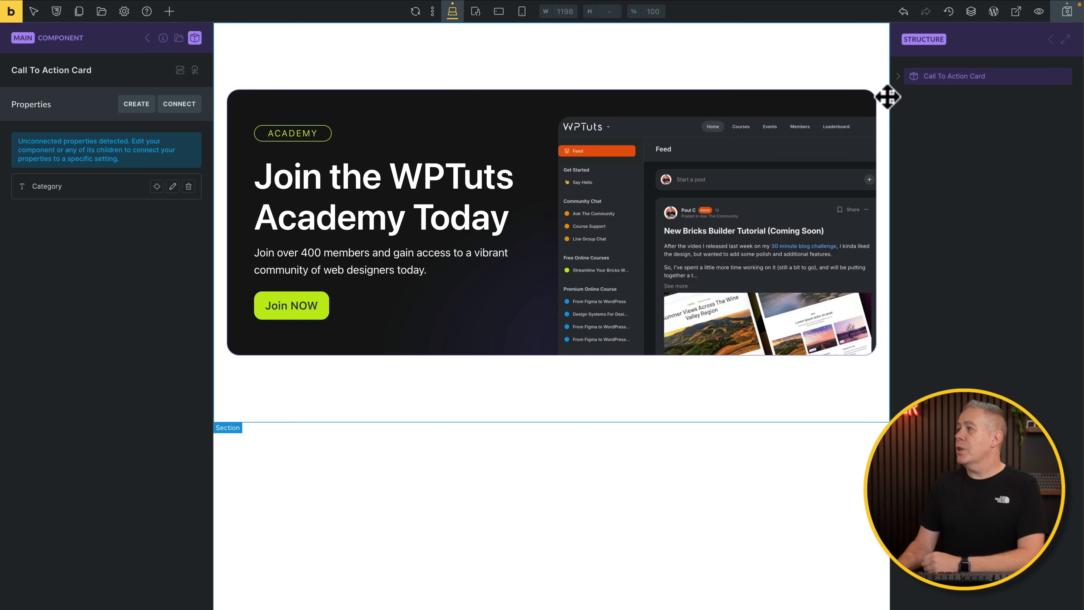
# - Connect the card's tagline text to the Category property so the pill reads CATEGORY
pyautogui.click(898, 76)
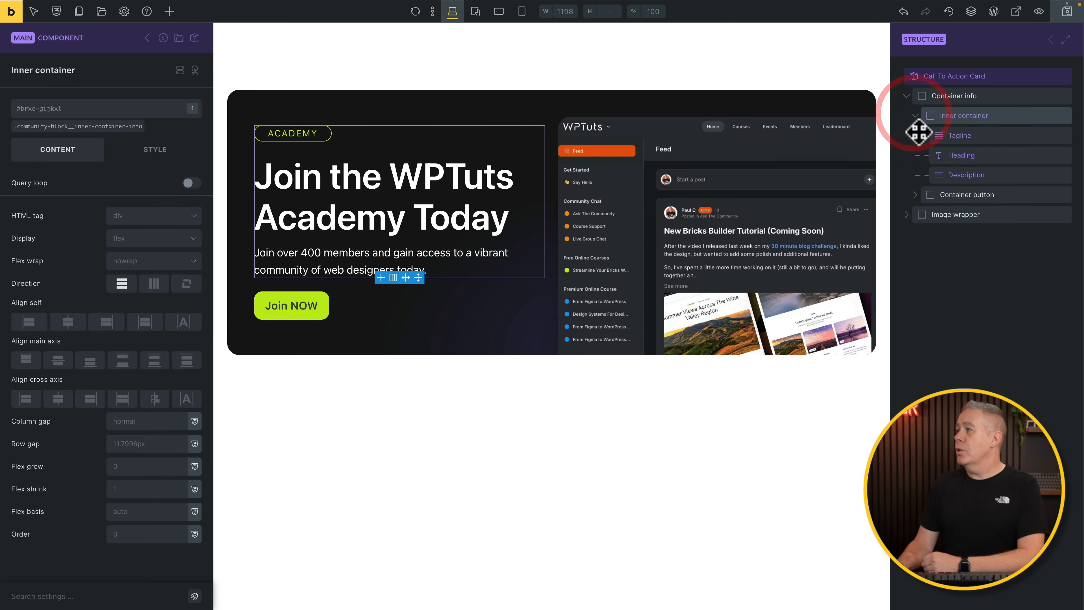
pyautogui.click(960, 135)
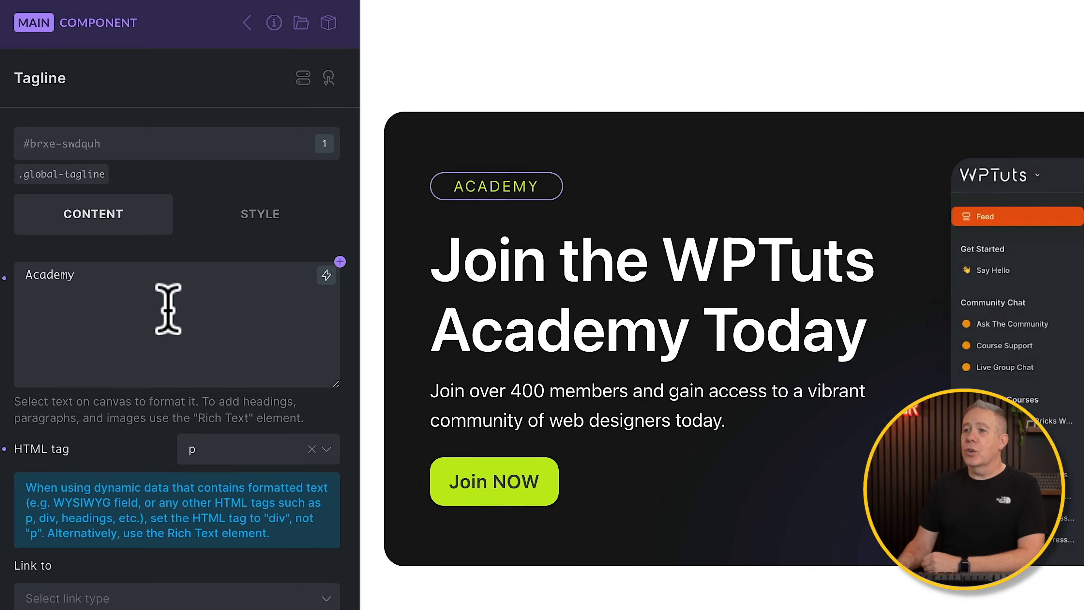
pyautogui.moveTo(10, 446)
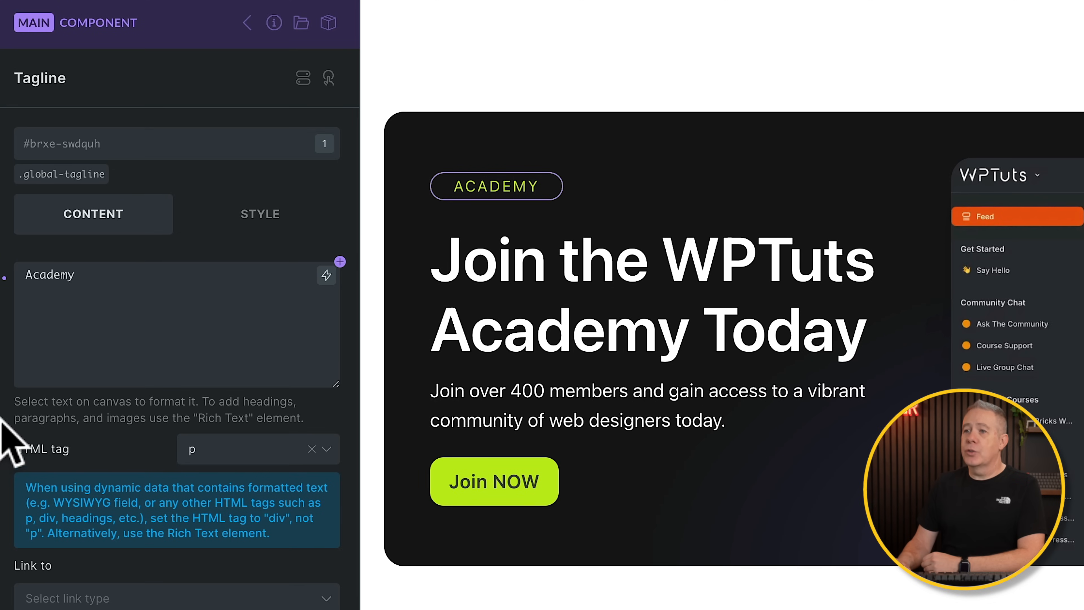
pyautogui.moveTo(340, 263)
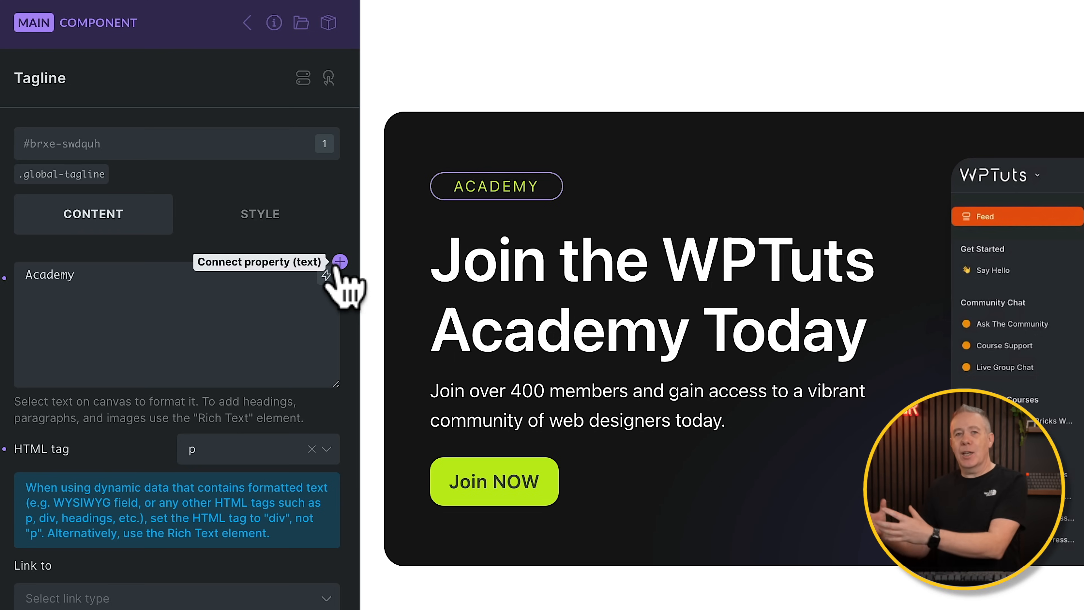
pyautogui.click(338, 263)
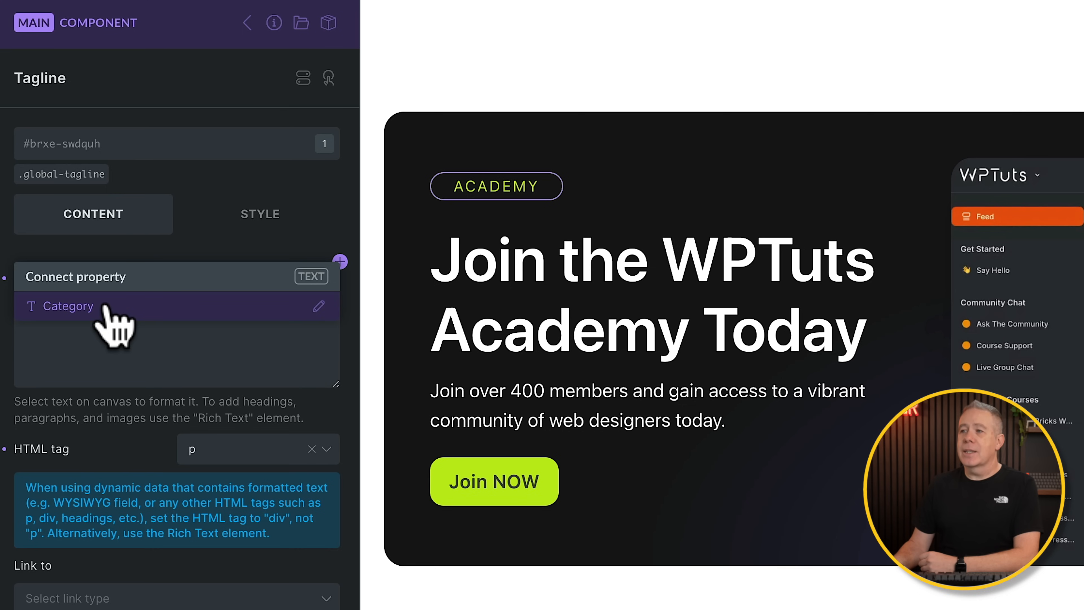
pyautogui.click(76, 305)
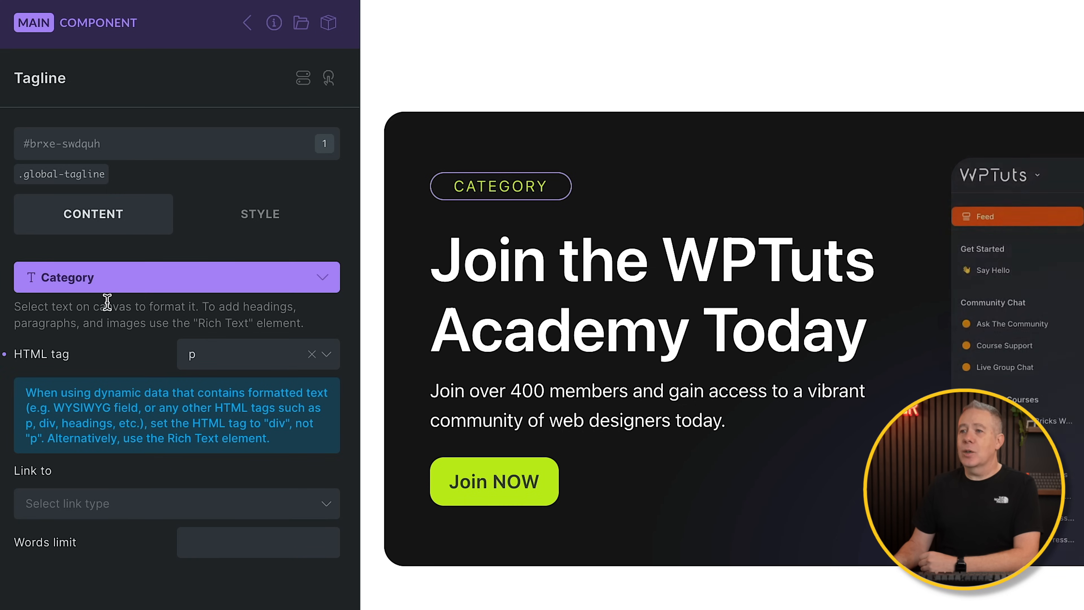
pyautogui.moveTo(364, 325)
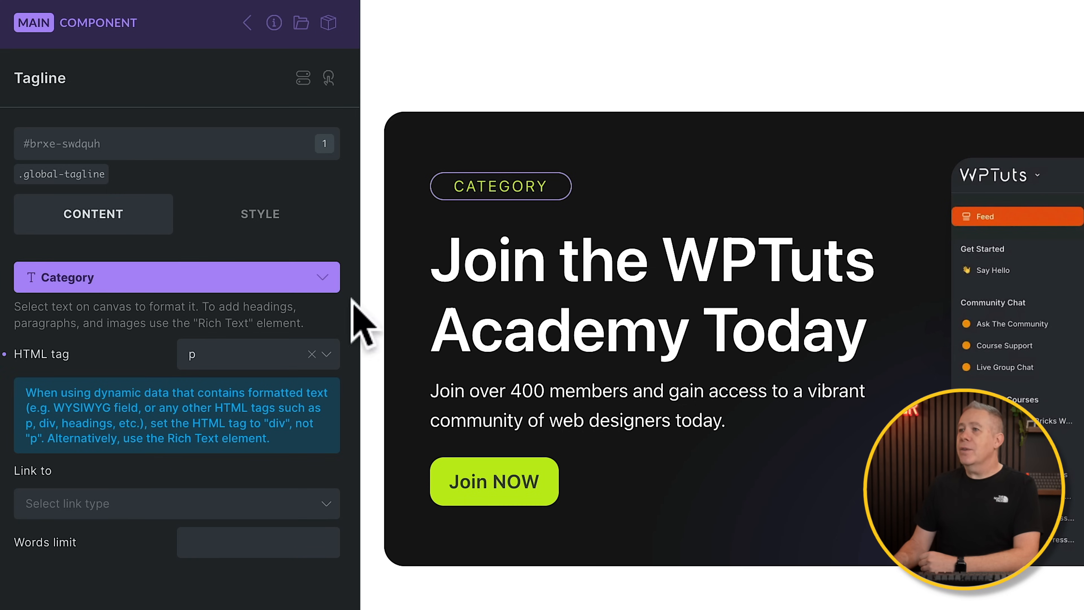
pyautogui.moveTo(501, 185)
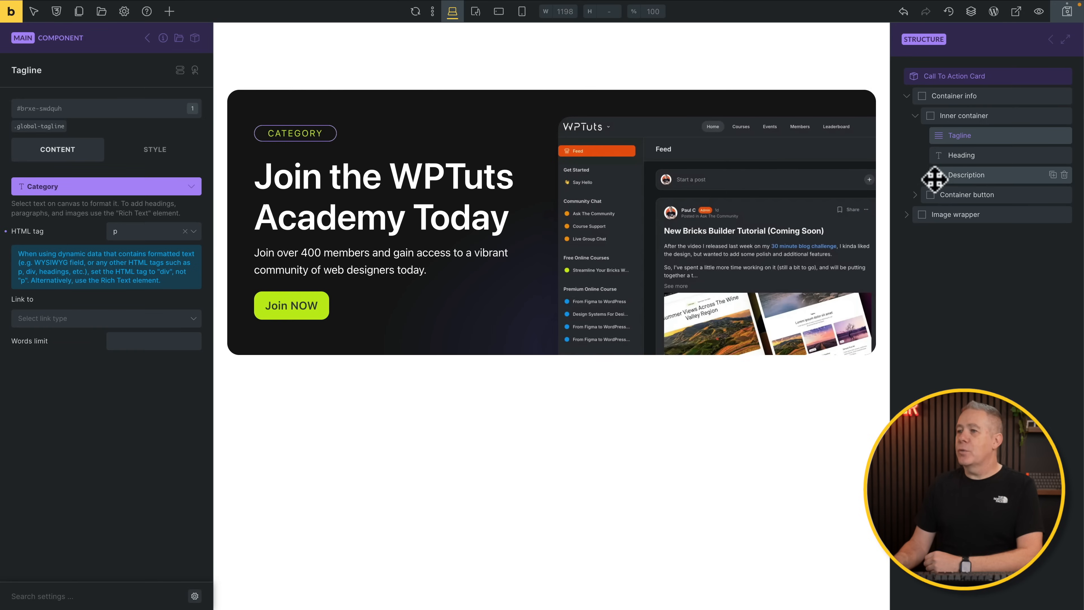
pyautogui.moveTo(429, 228)
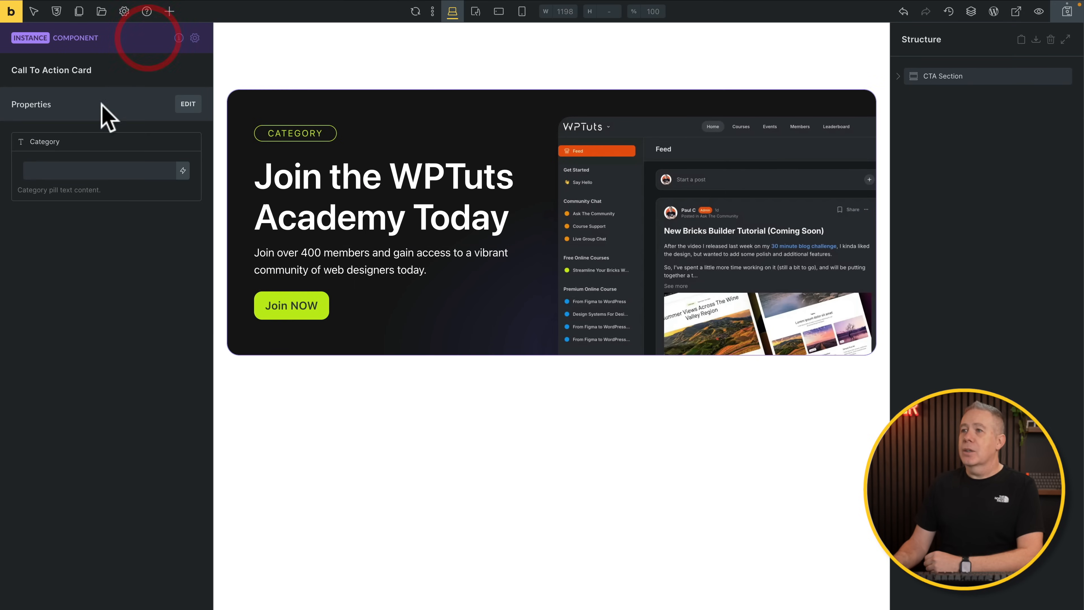
# - Create a text property CTA Heading with default 'Insert your CTA heading here.'
pyautogui.click(187, 104)
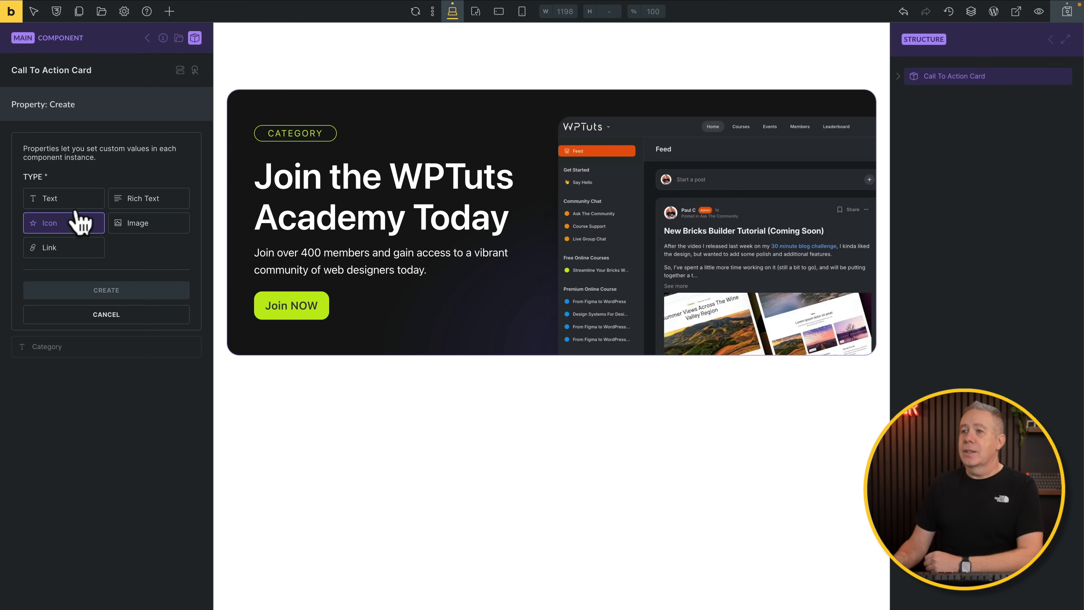
pyautogui.click(48, 198)
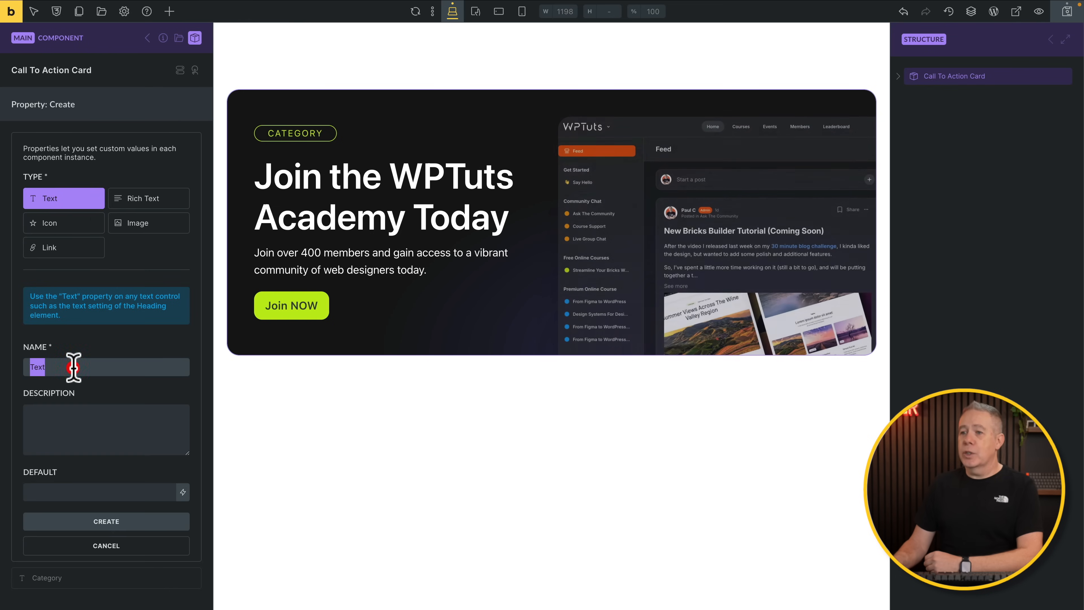
pyautogui.write('CTA Heading')
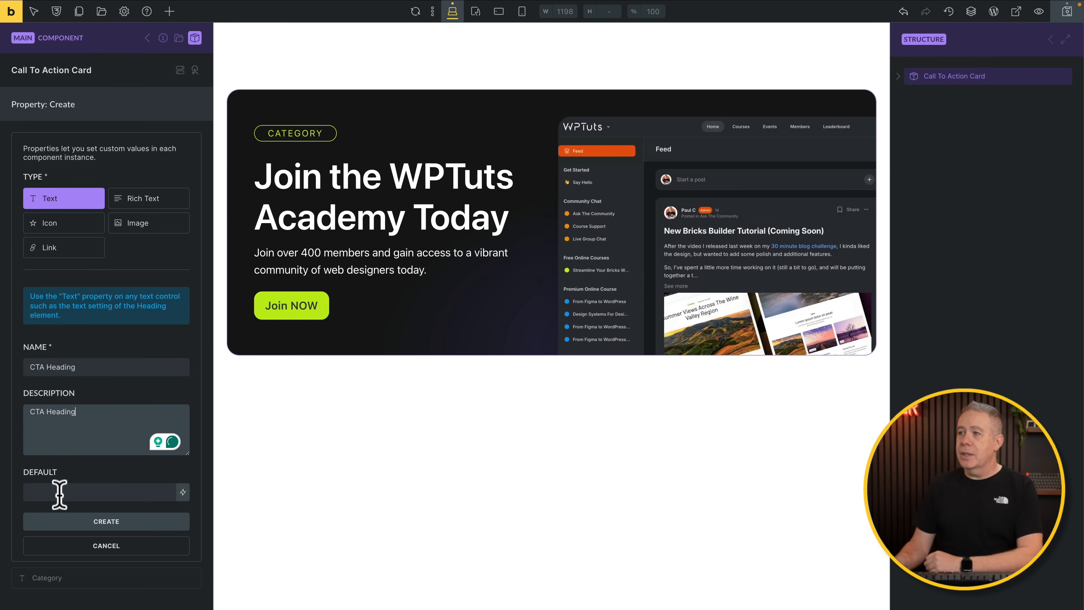
pyautogui.write('Insert your CTA heading here.')
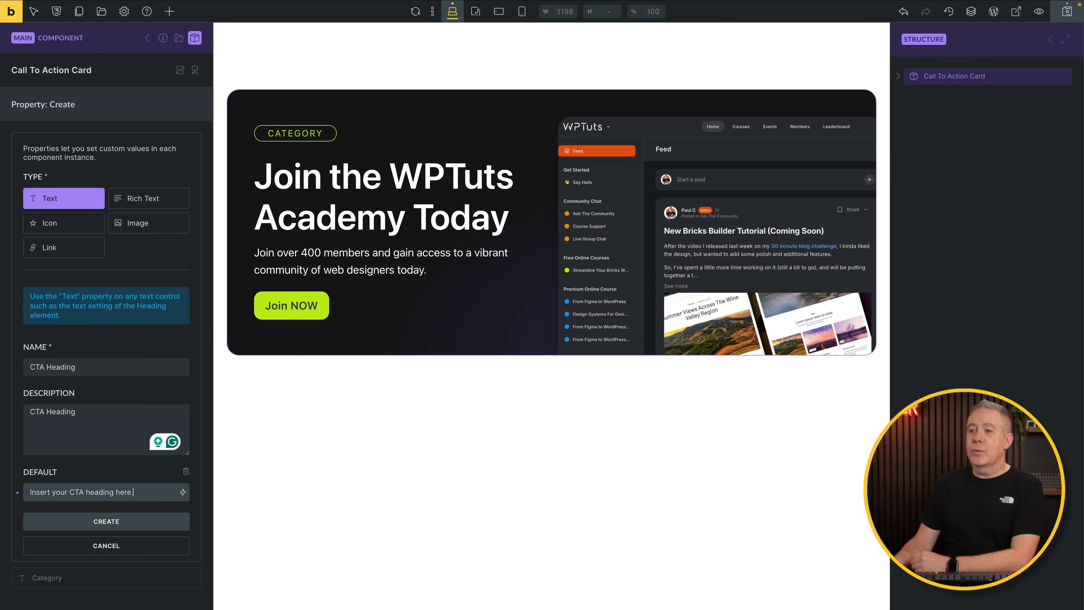
pyautogui.moveTo(105, 521)
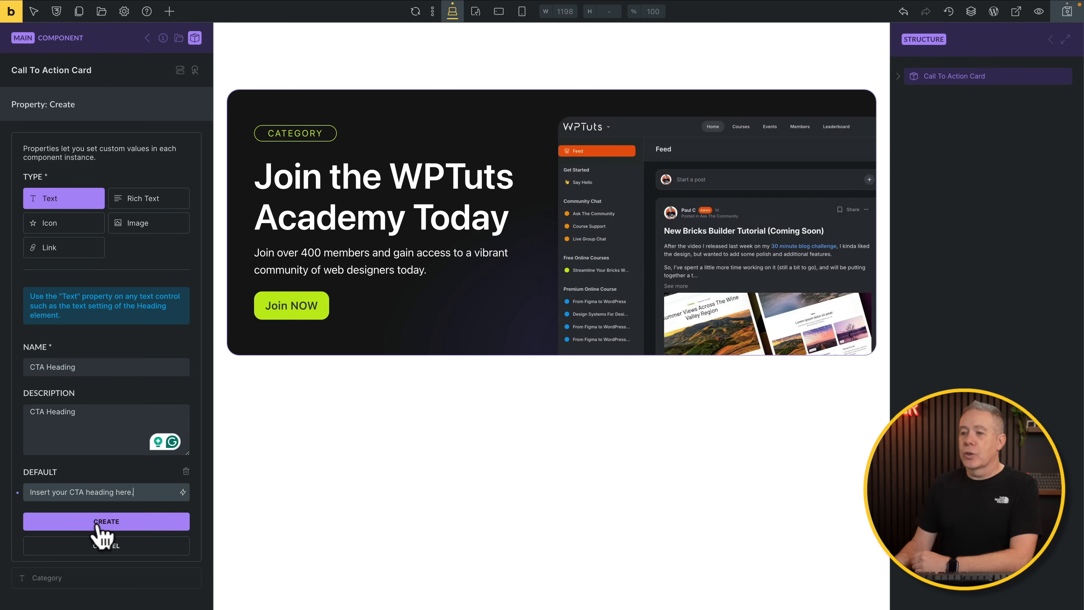
pyautogui.click(105, 521)
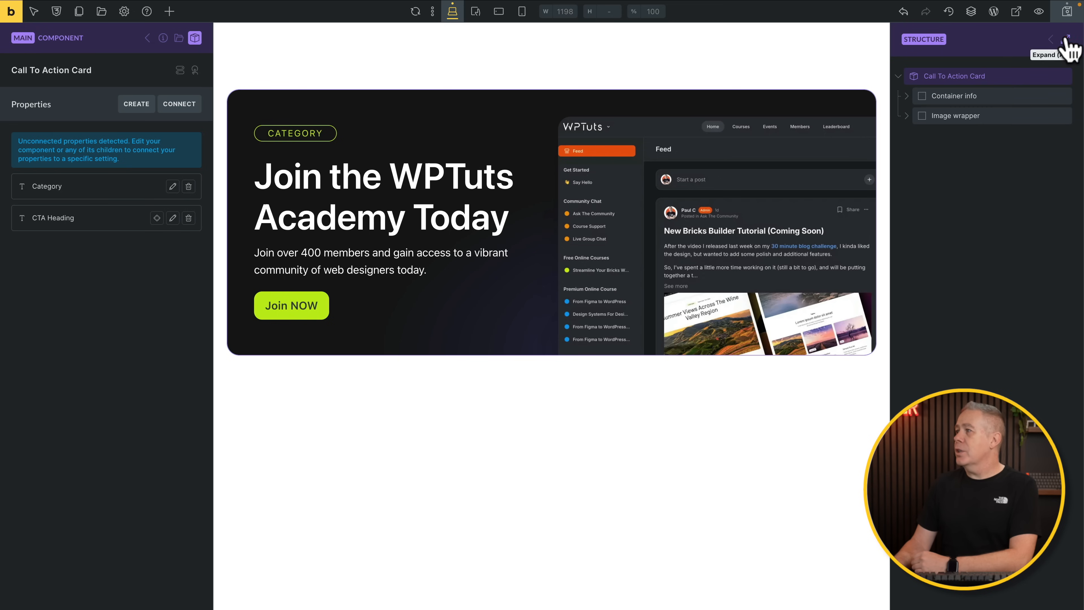
# - Connect the card's heading text to the CTA Heading property
pyautogui.click(1066, 41)
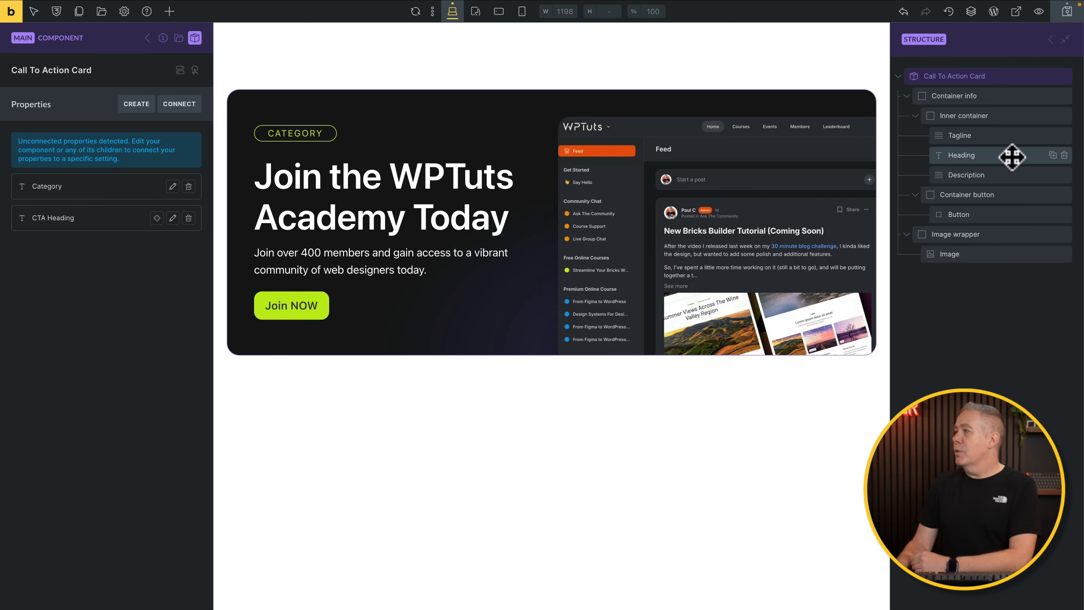
pyautogui.click(961, 155)
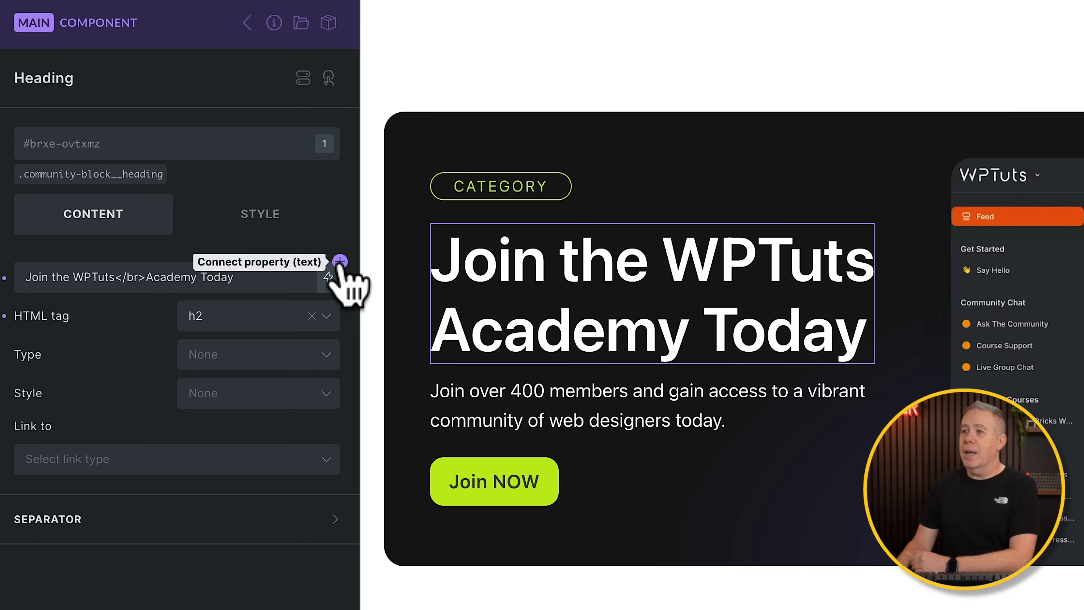
pyautogui.click(339, 263)
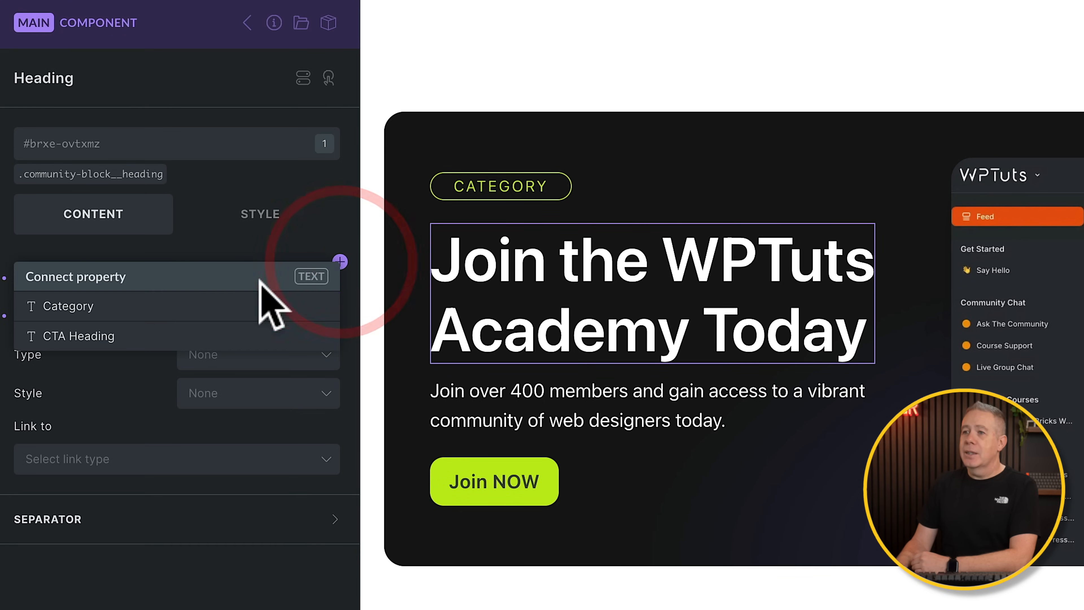
pyautogui.click(73, 336)
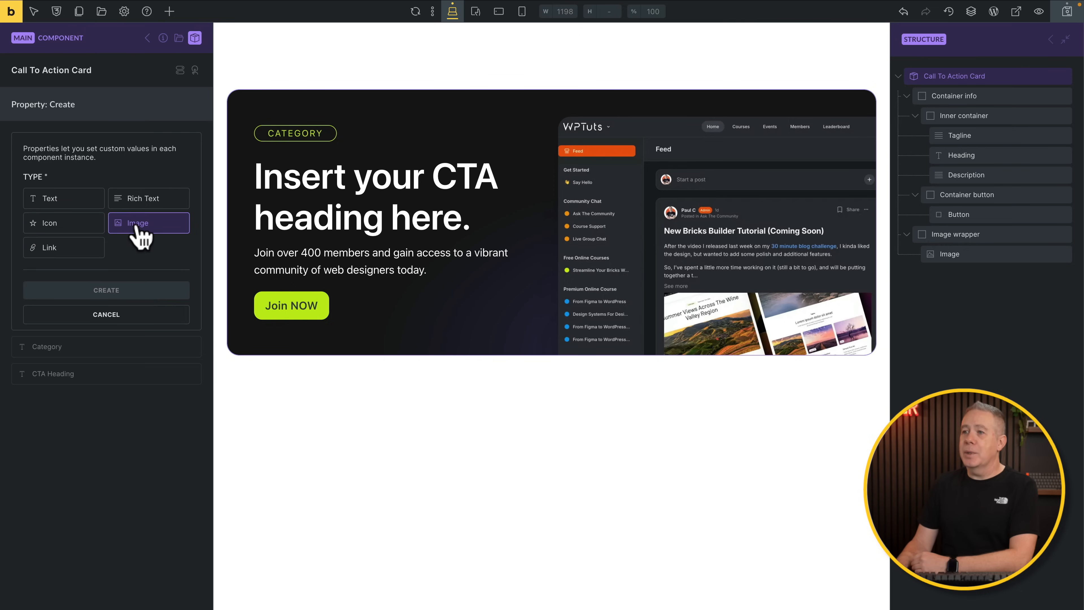
# - Create an Image property with the hand-holding-booklet photo as its default
pyautogui.click(148, 222)
pyautogui.write('Right column image')
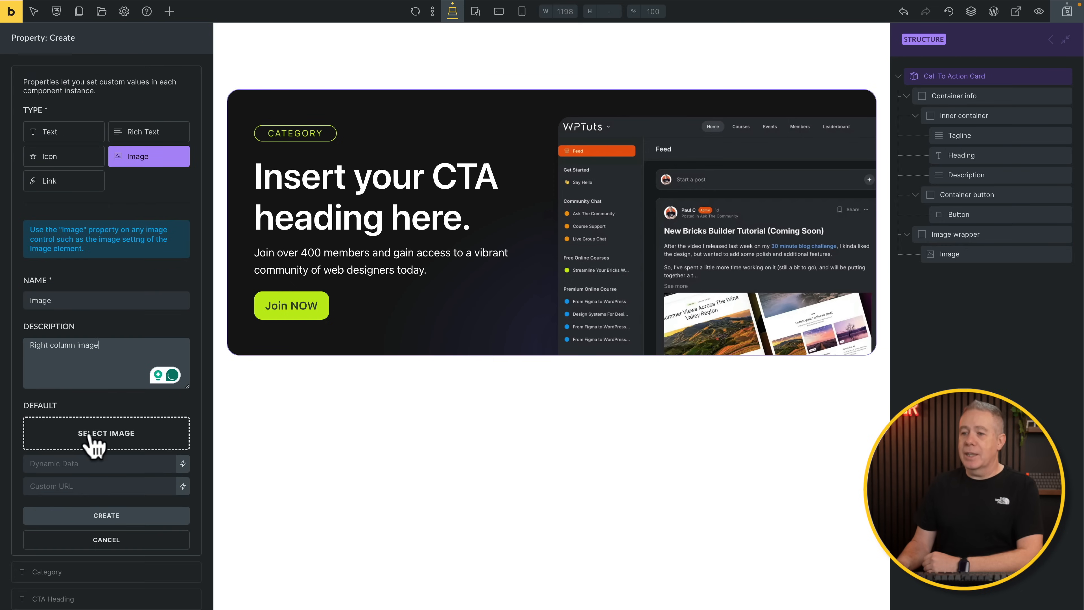
pyautogui.click(105, 434)
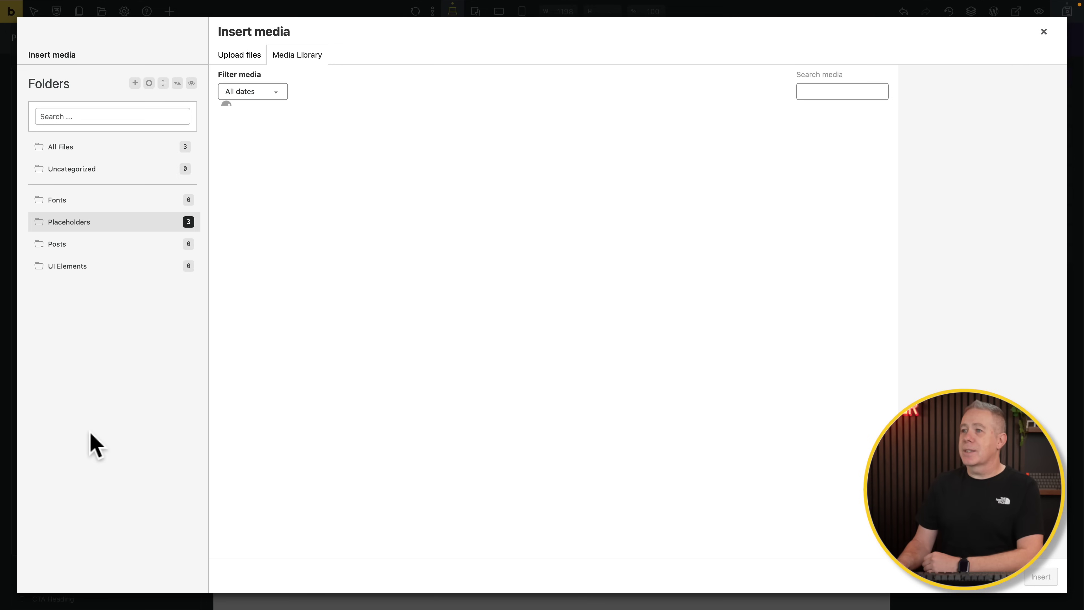
pyautogui.click(340, 149)
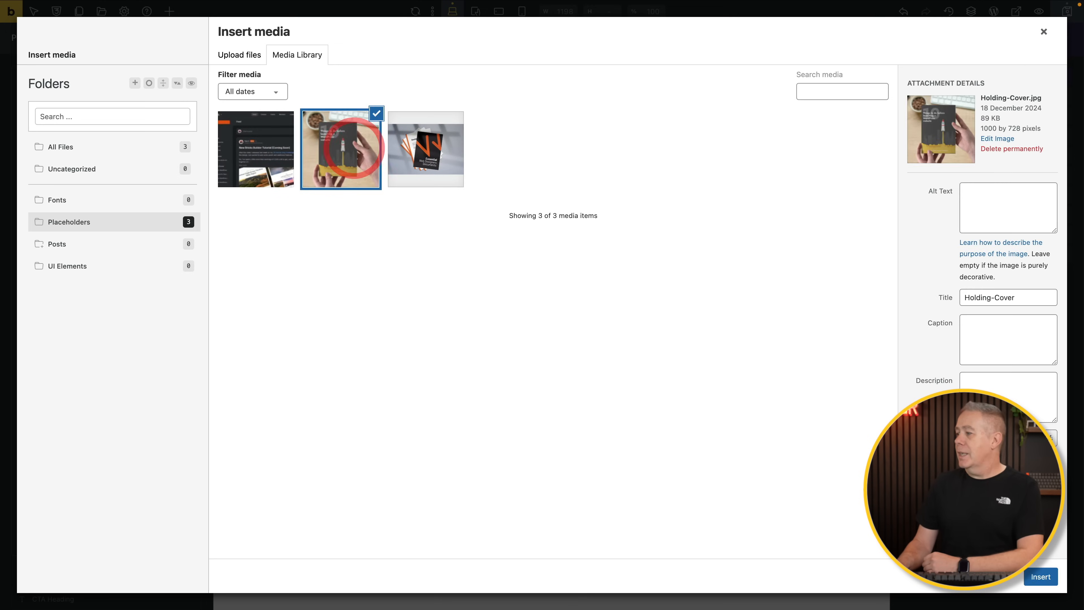
pyautogui.click(1040, 576)
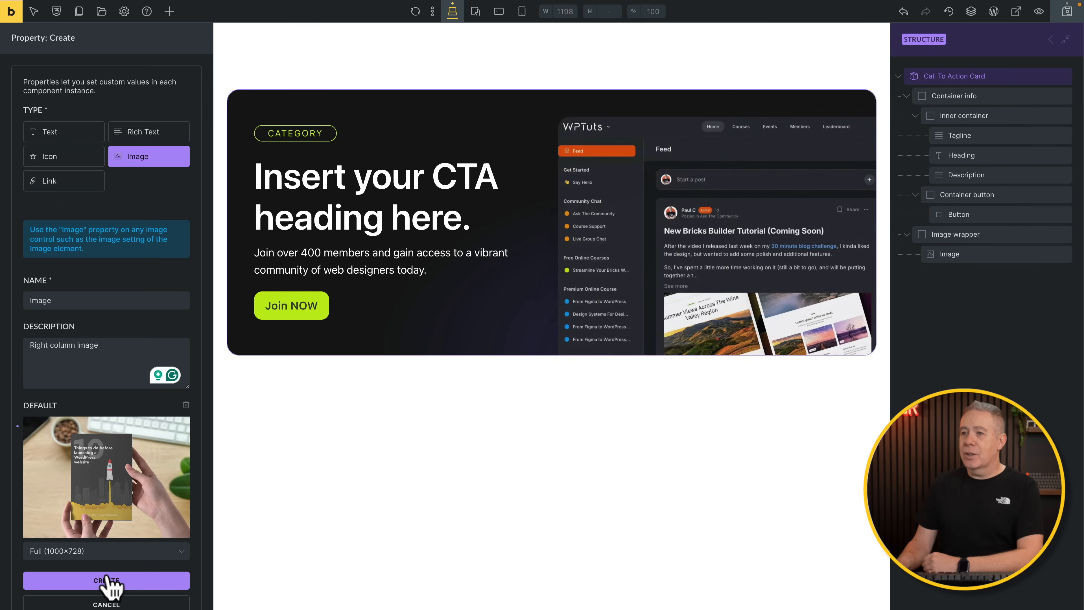
pyautogui.click(106, 580)
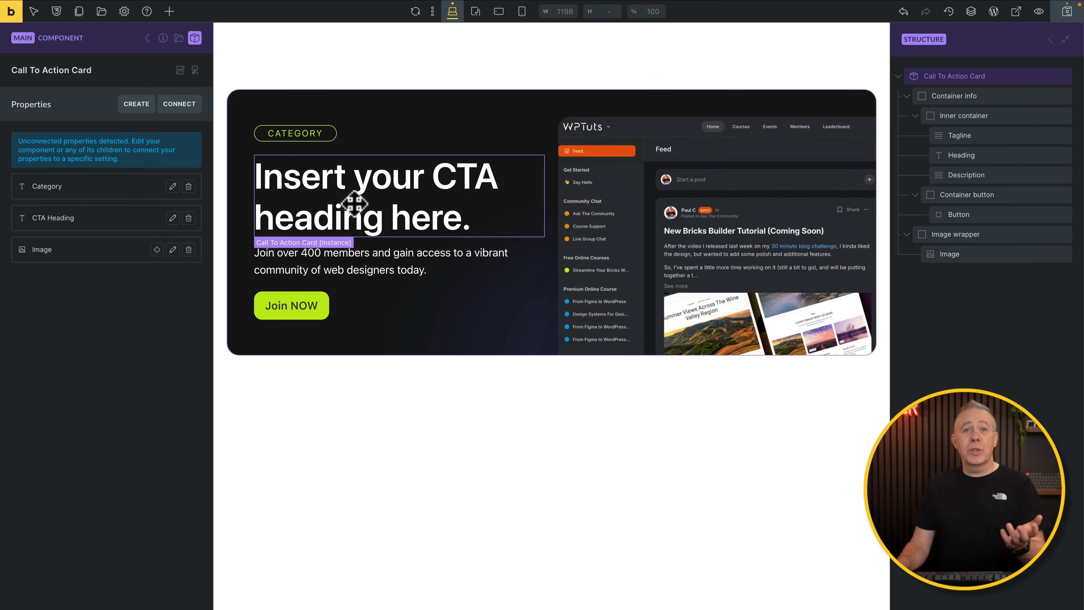
# - Connect the card's right image element to the new Image property
pyautogui.click(950, 253)
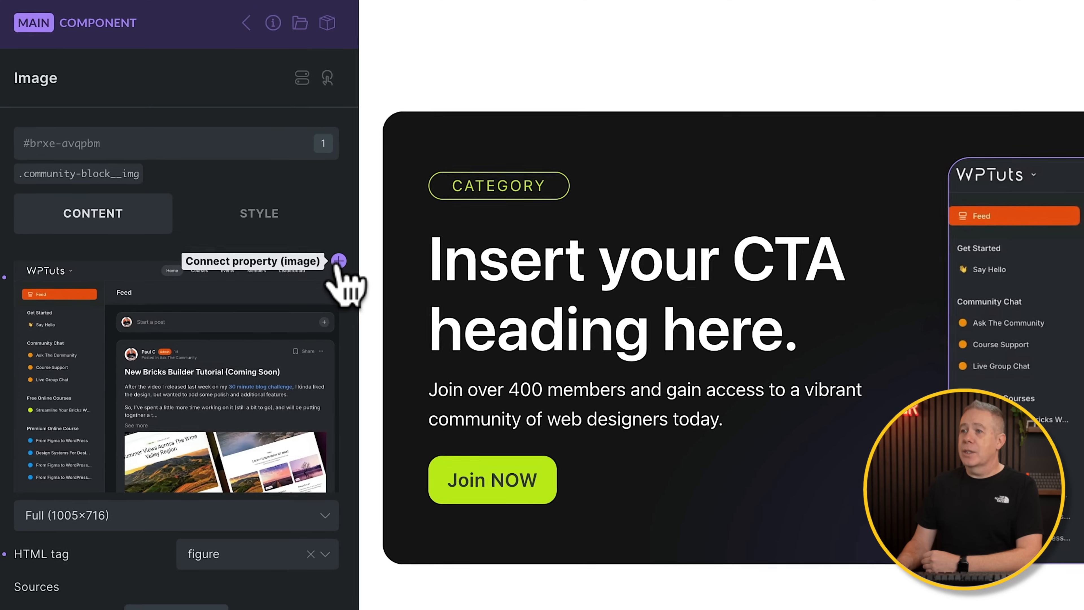
pyautogui.click(338, 261)
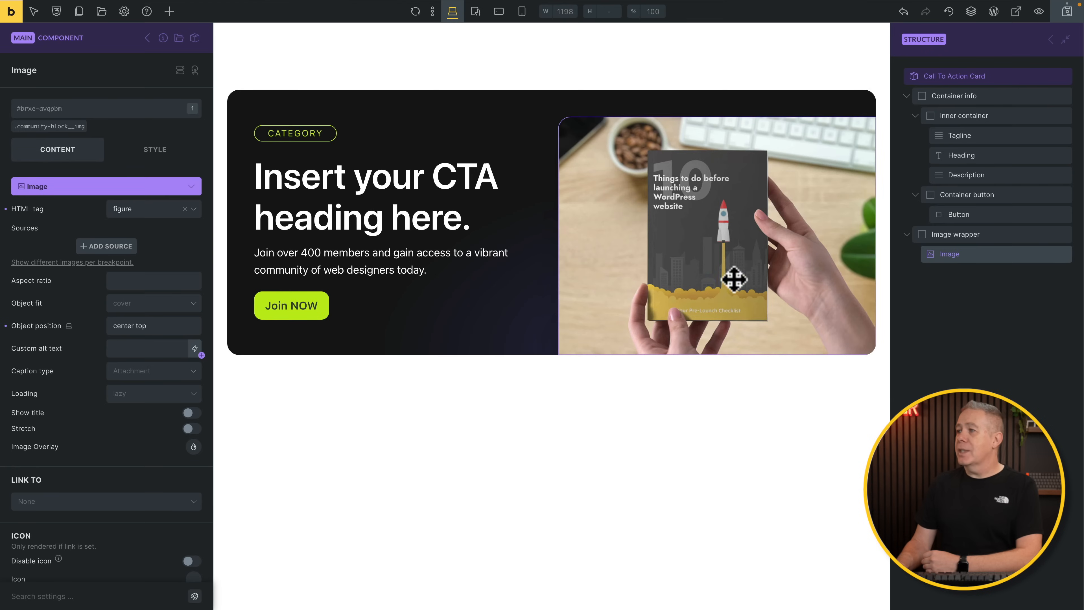
pyautogui.moveTo(1026, 51)
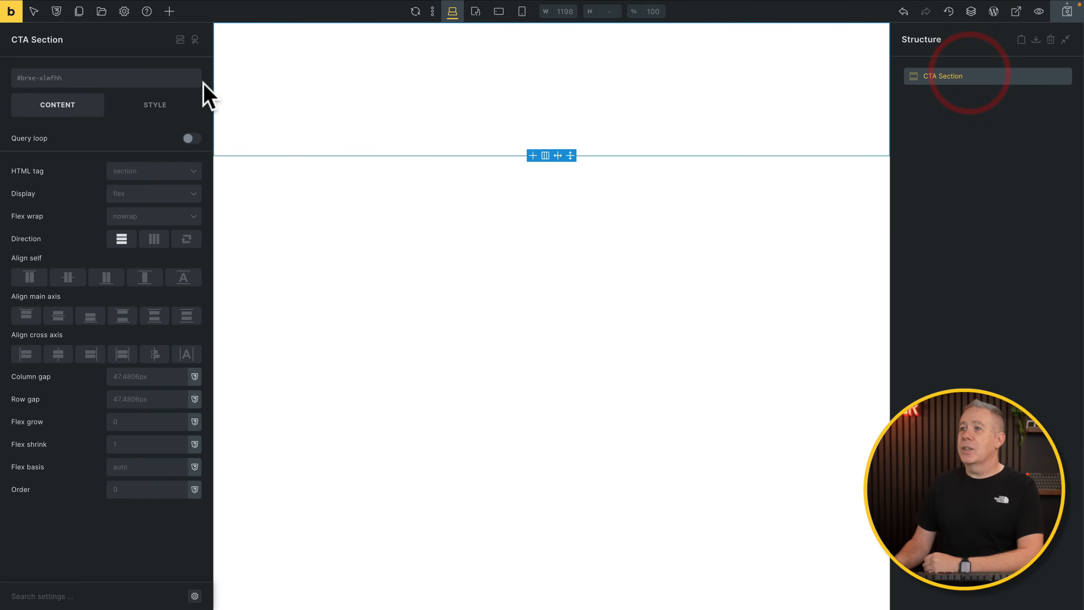
# - Insert a card instance from the saved components and select it
pyautogui.click(169, 11)
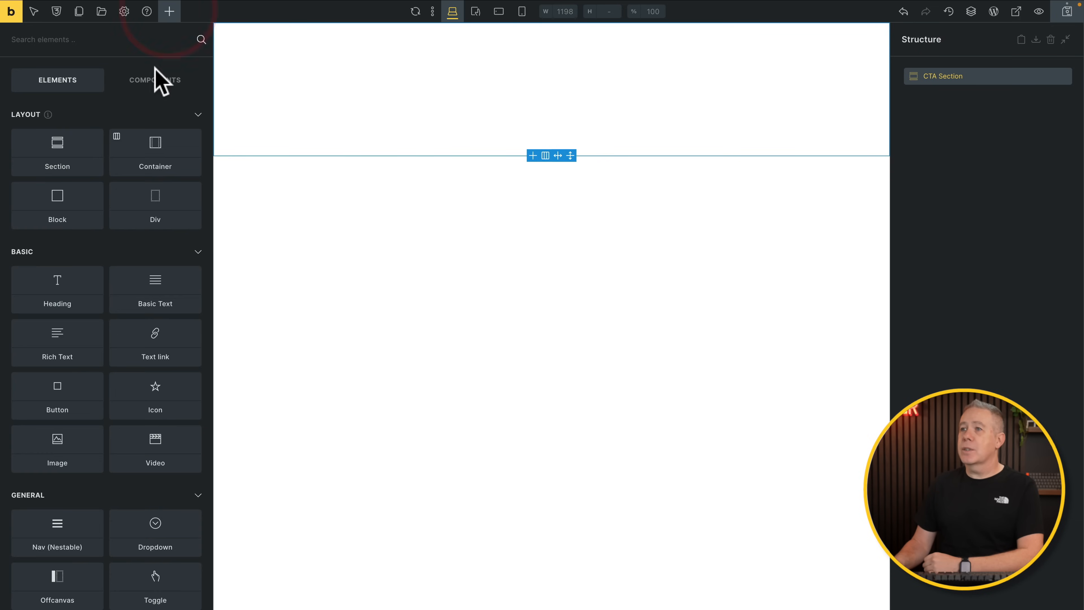
pyautogui.click(155, 79)
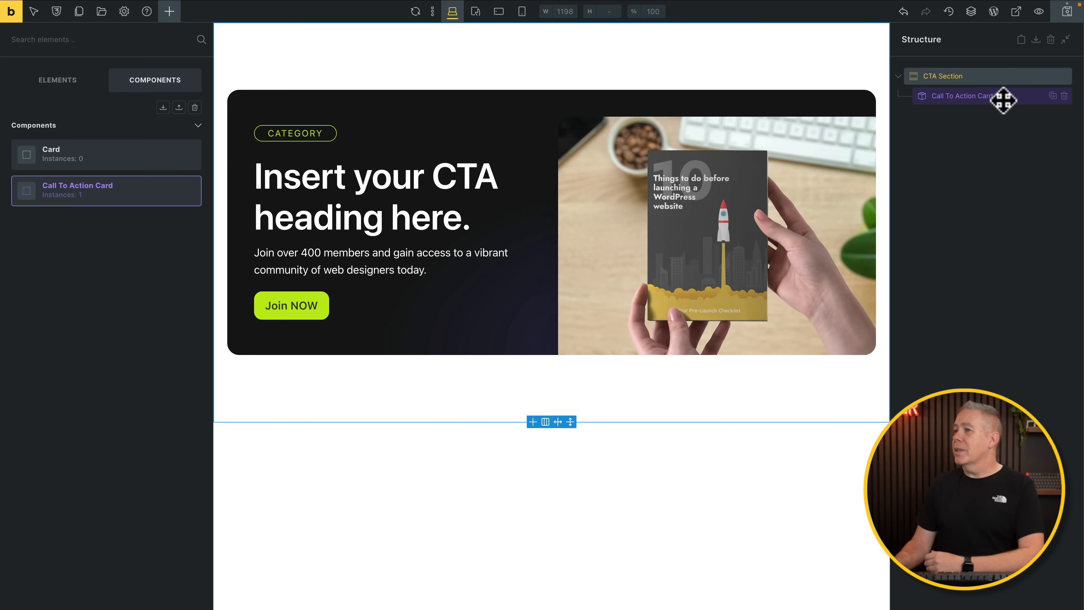
pyautogui.click(961, 95)
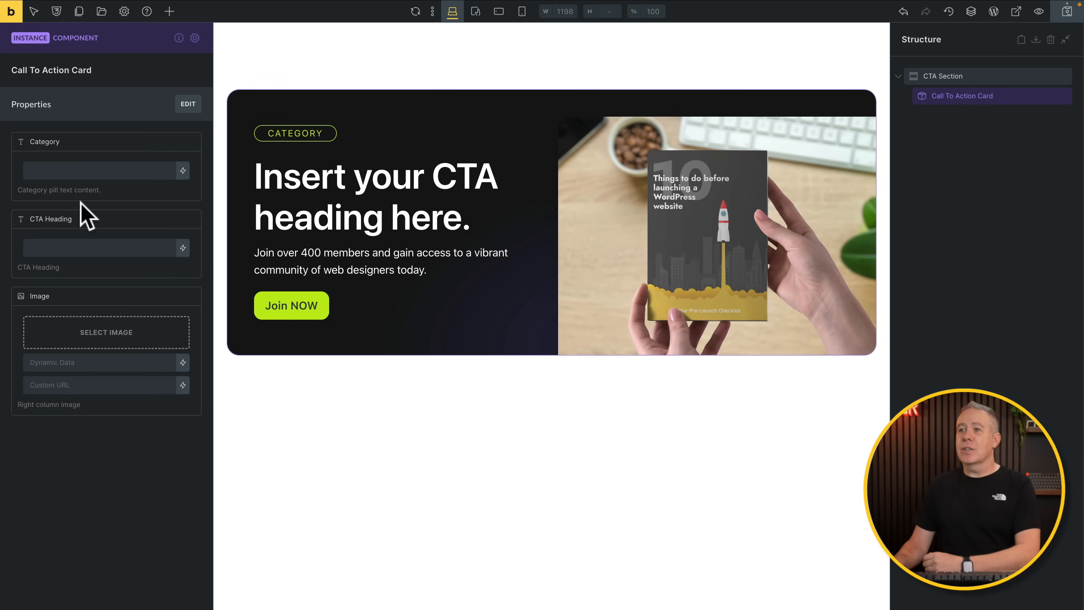
# - Set the instance Category to ACADEMY and the heading to 'Join the WPTuts Academy Today'
pyautogui.click(100, 170)
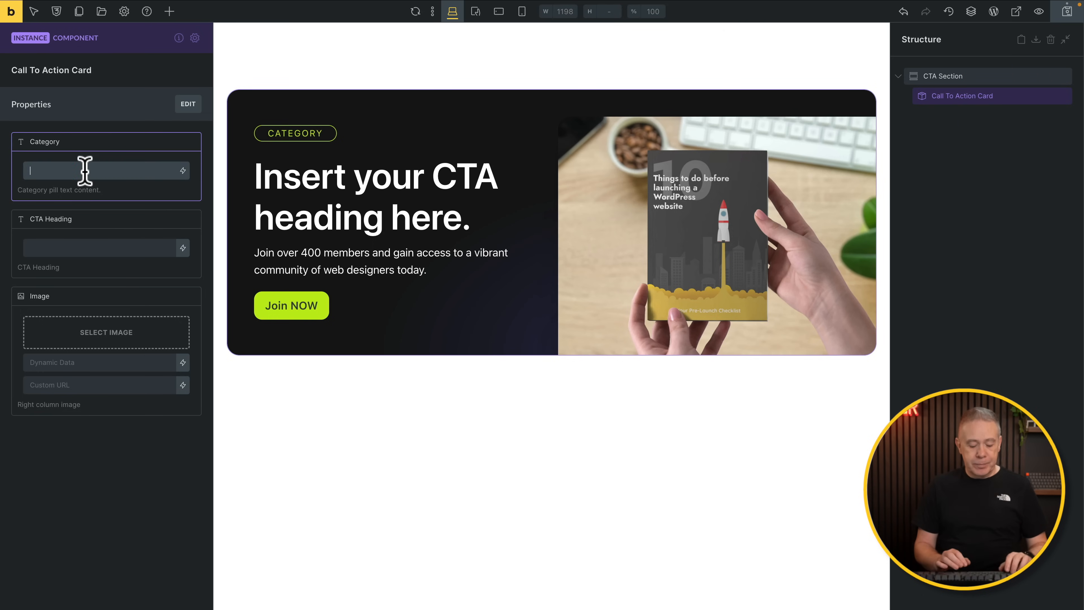
pyautogui.write('ACADEMY')
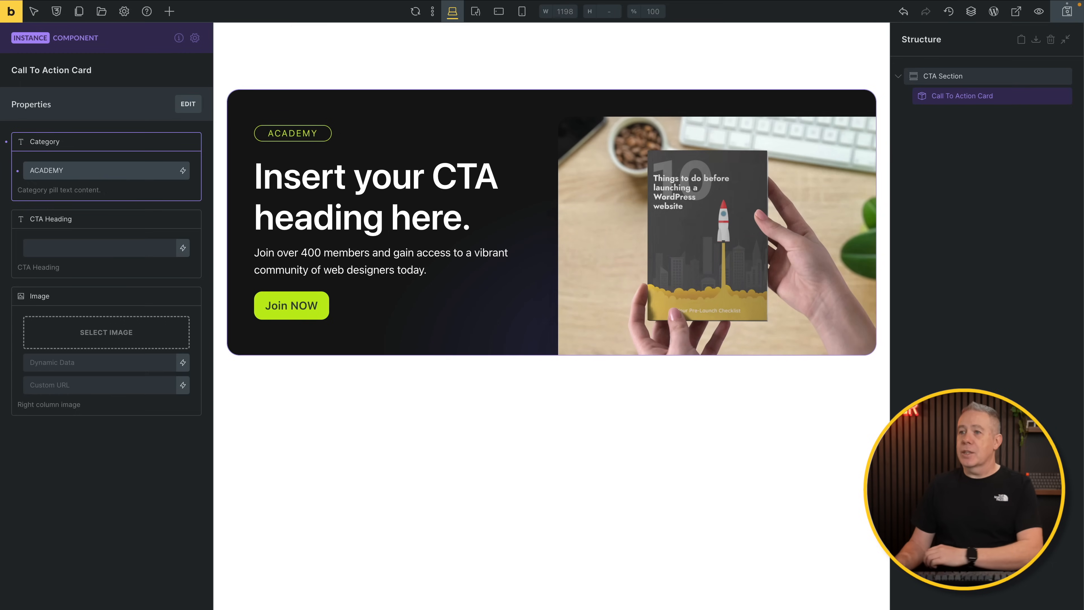
pyautogui.write('Join the WPTuts Academy Today')
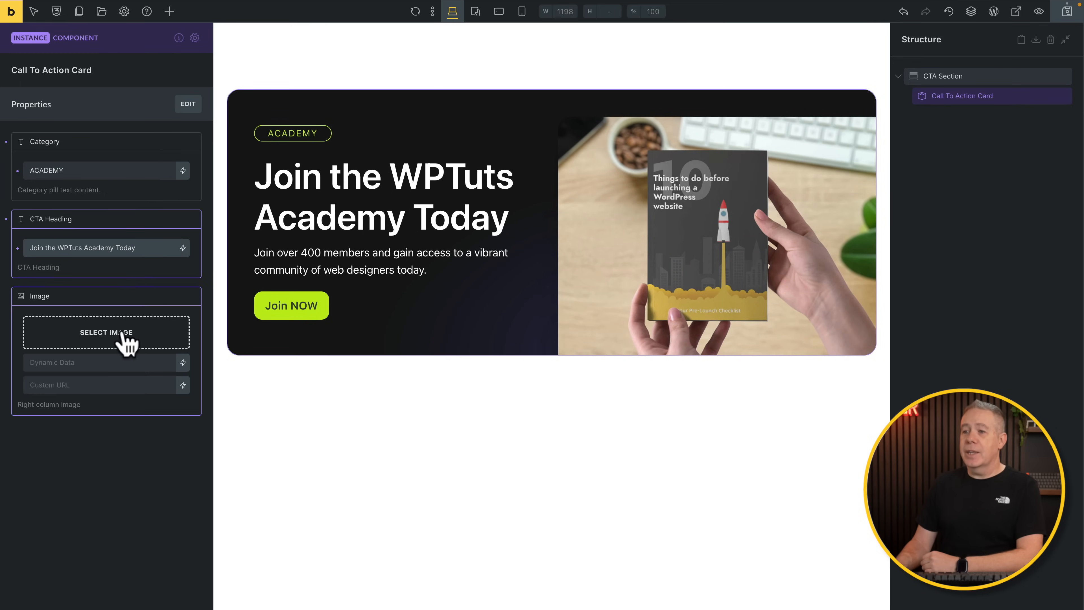
# - Replace the instance image with the Community screenshot from the media library
pyautogui.click(105, 332)
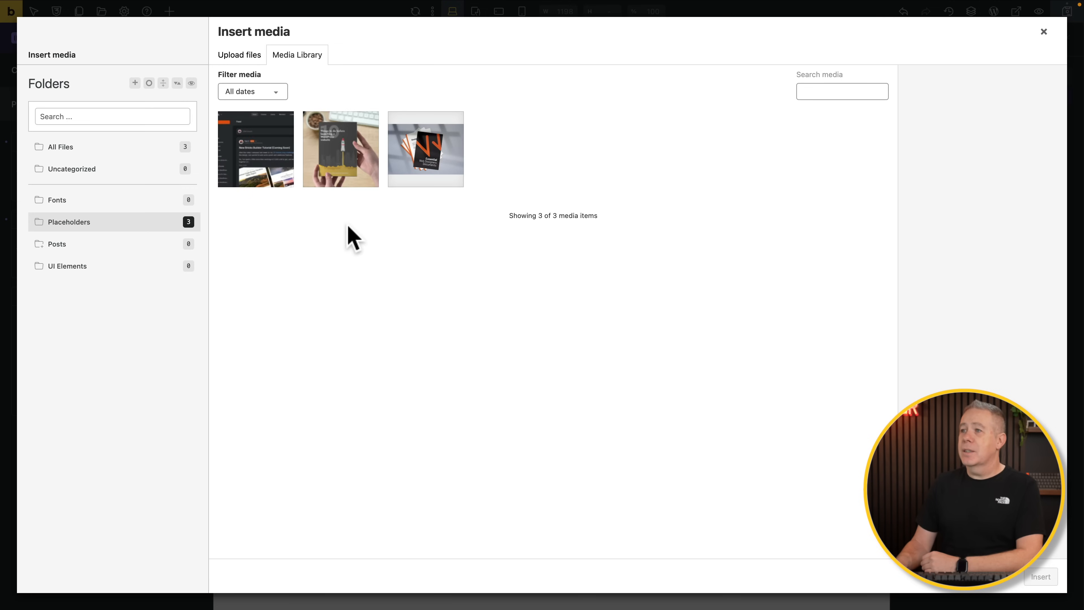
pyautogui.click(255, 148)
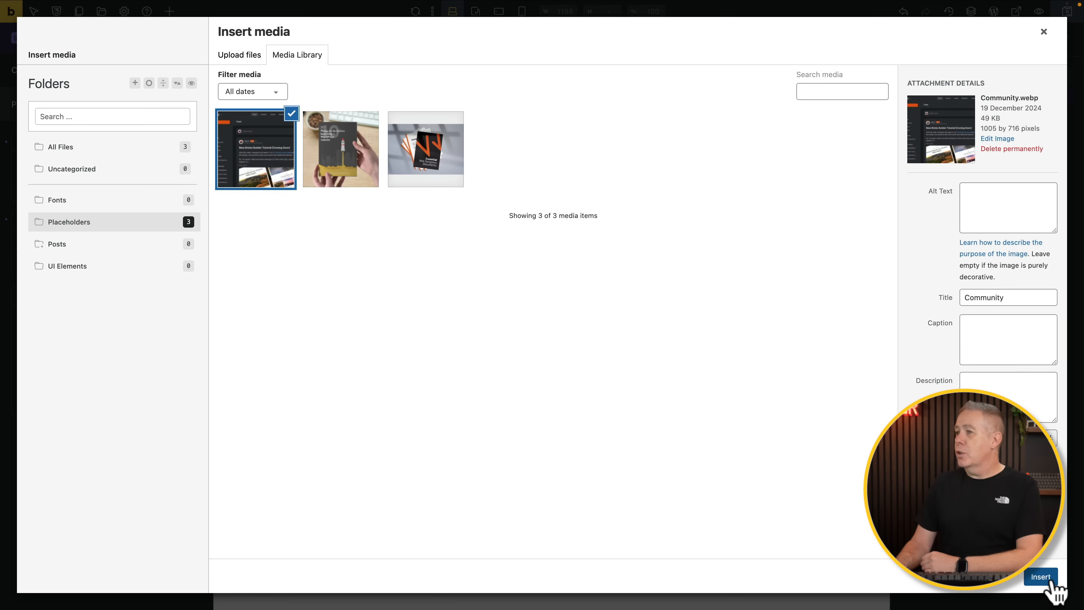
pyautogui.click(1040, 576)
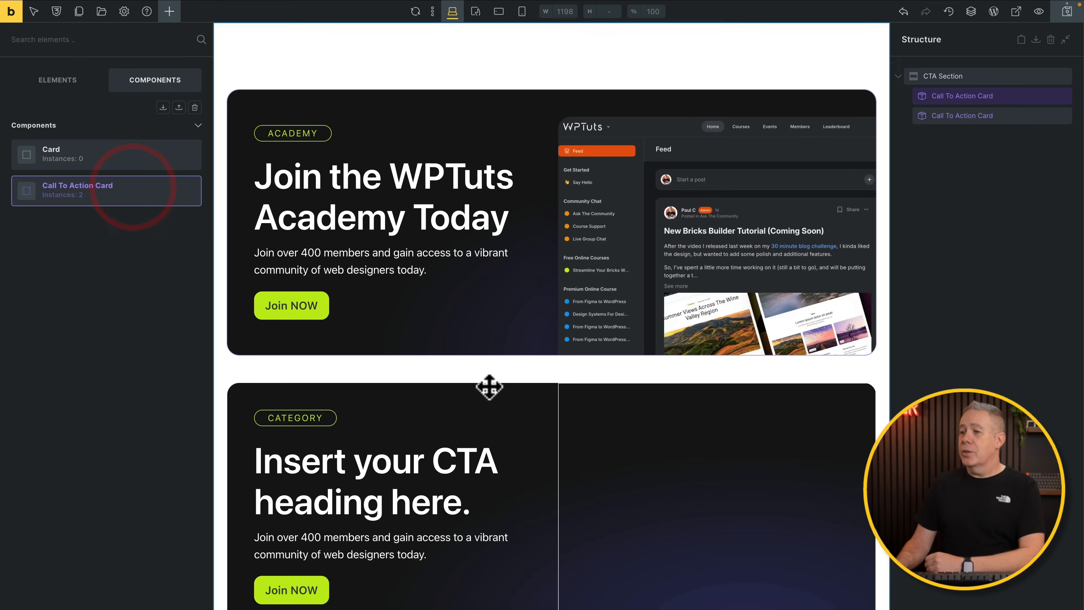
# - Add a second default card below the Academy card and view the page on the front end
pyautogui.scroll(-3)
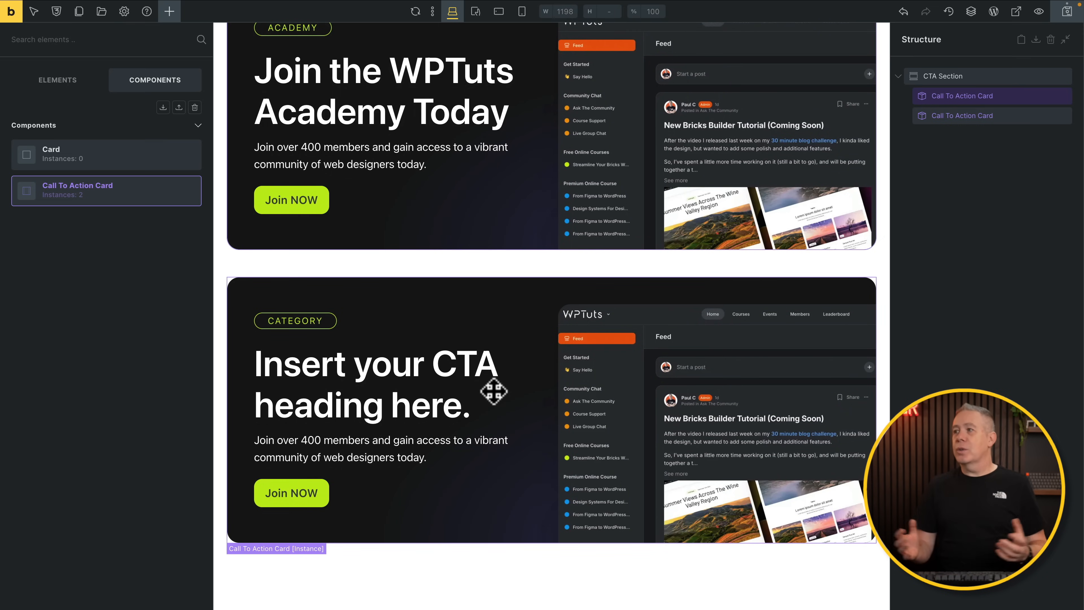
pyautogui.moveTo(647, 434)
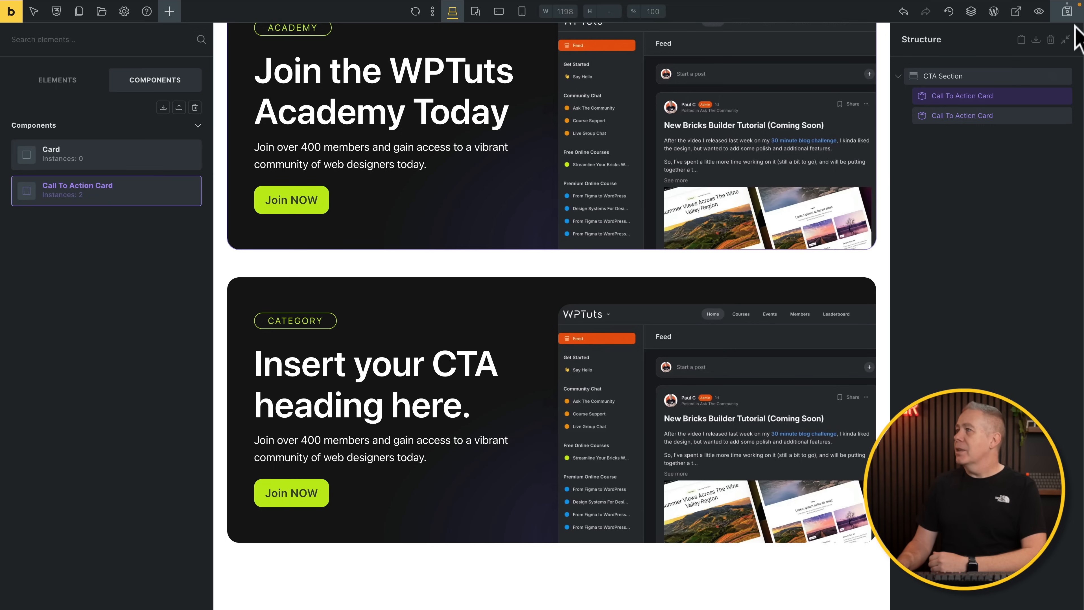
pyautogui.click(1046, 12)
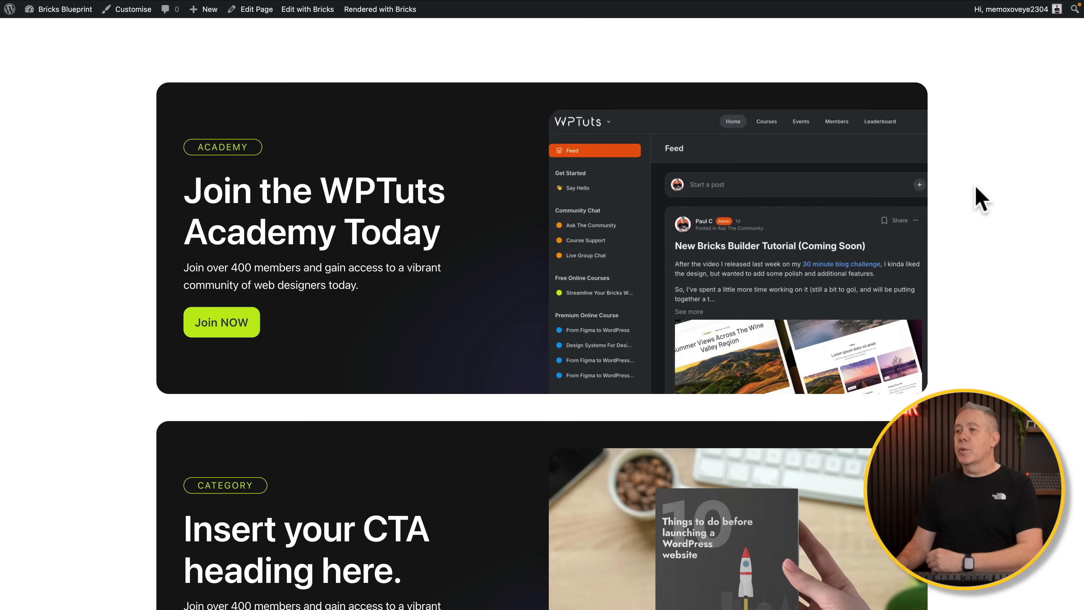
pyautogui.scroll(-3)
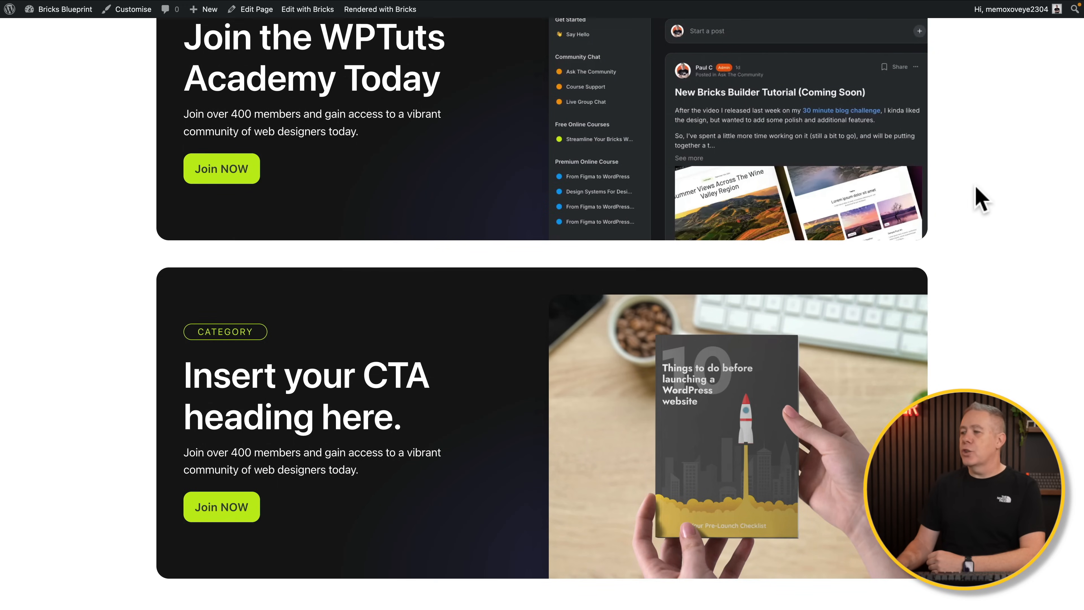
pyautogui.moveTo(715, 441)
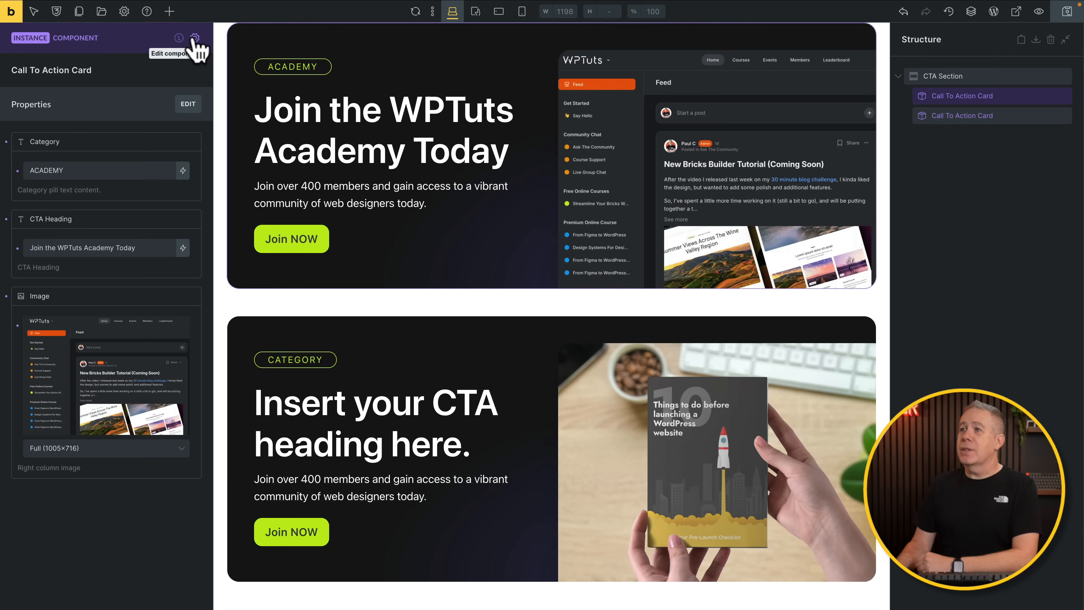
# - Set the main component heading to font weight 100 and uppercase text transform
pyautogui.click(196, 37)
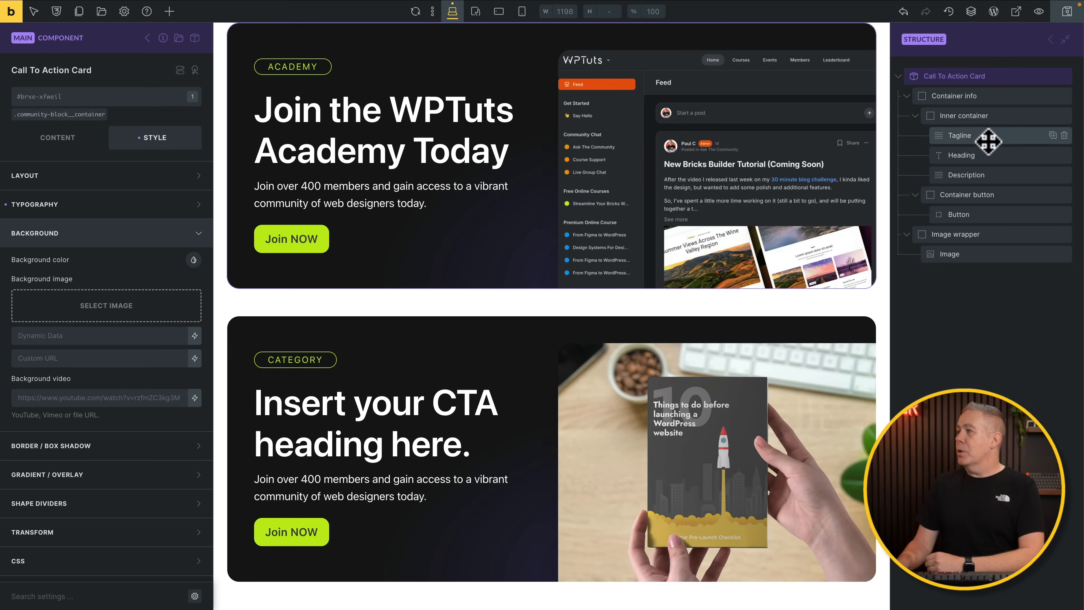
pyautogui.click(960, 155)
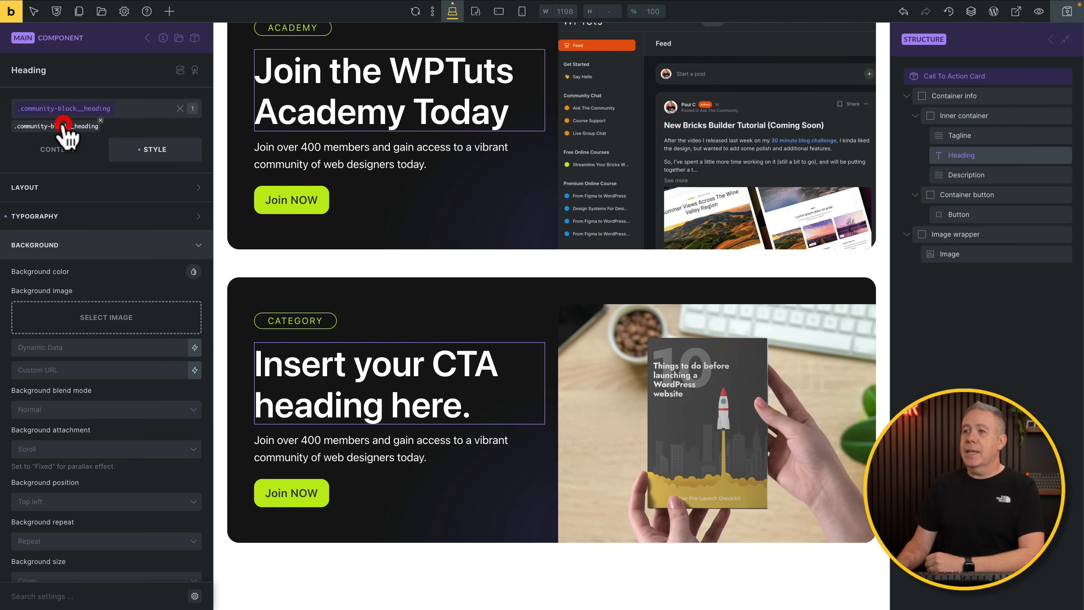
pyautogui.moveTo(193, 259)
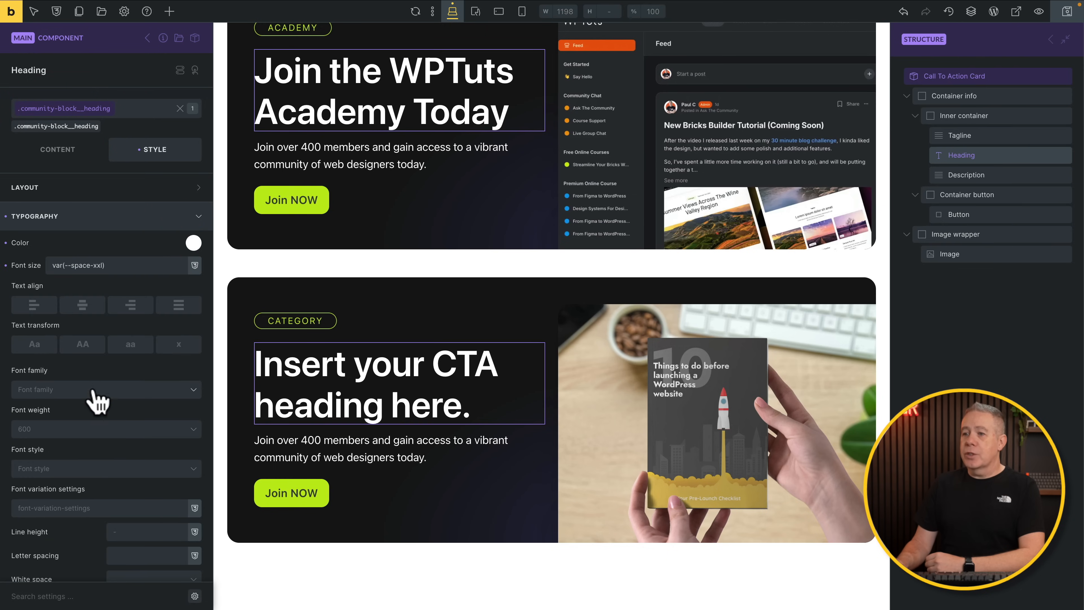
pyautogui.click(105, 428)
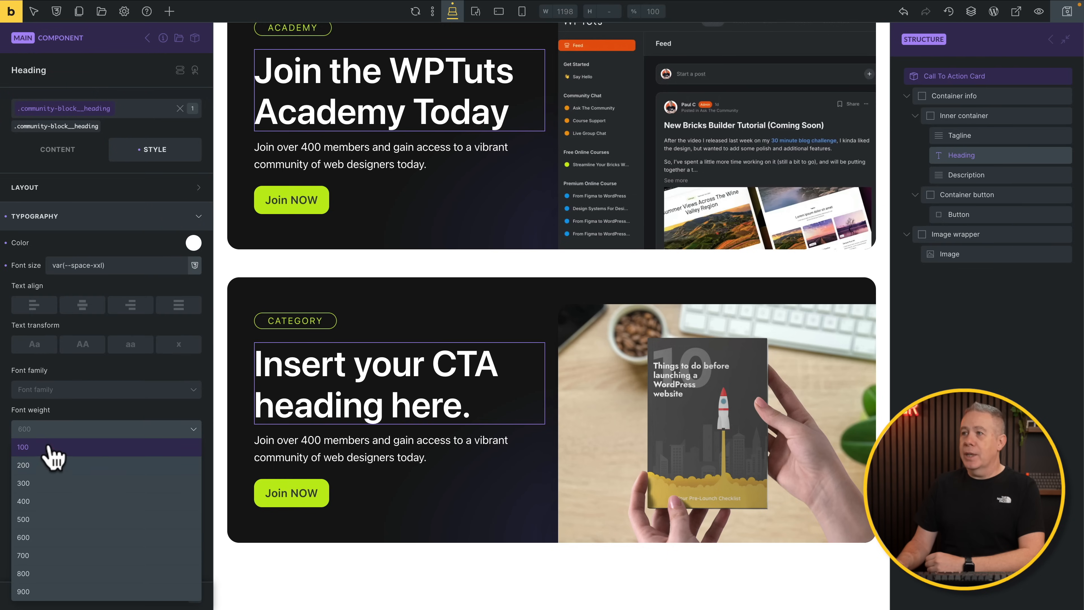
pyautogui.click(23, 447)
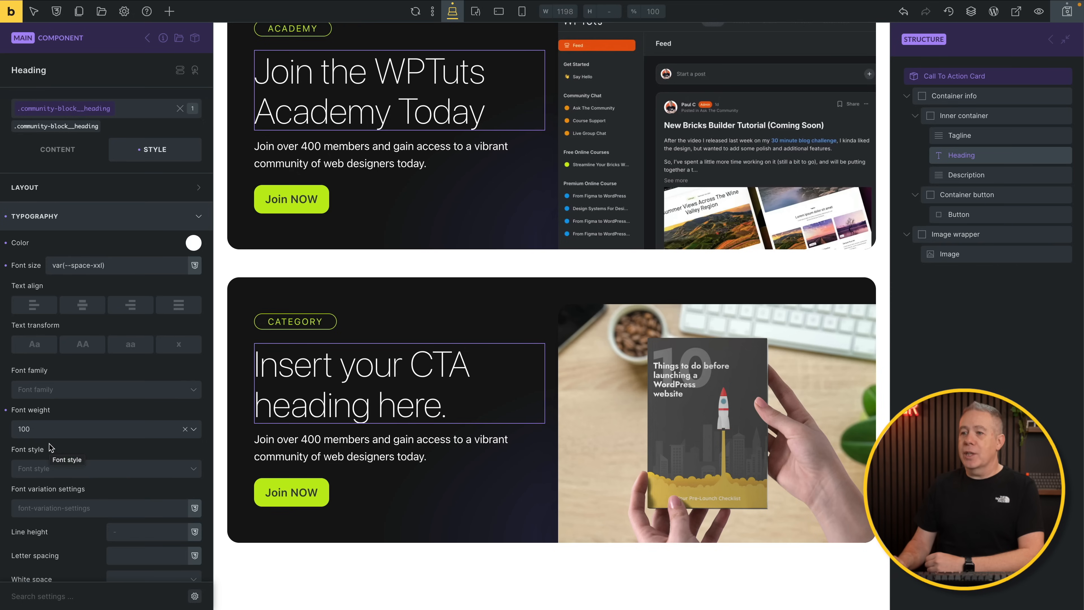
pyautogui.click(82, 344)
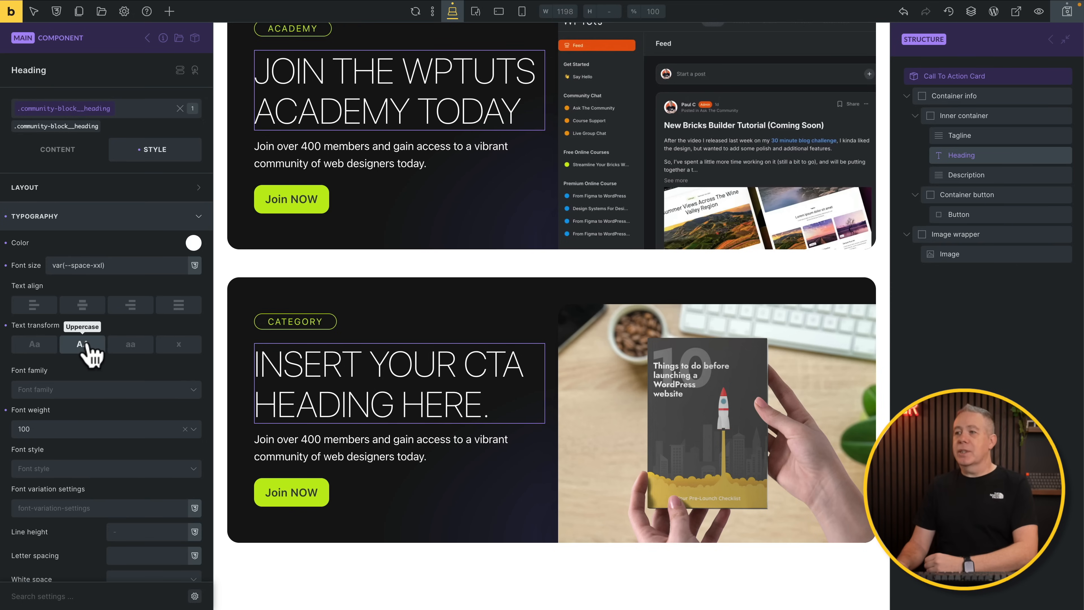
pyautogui.click(81, 345)
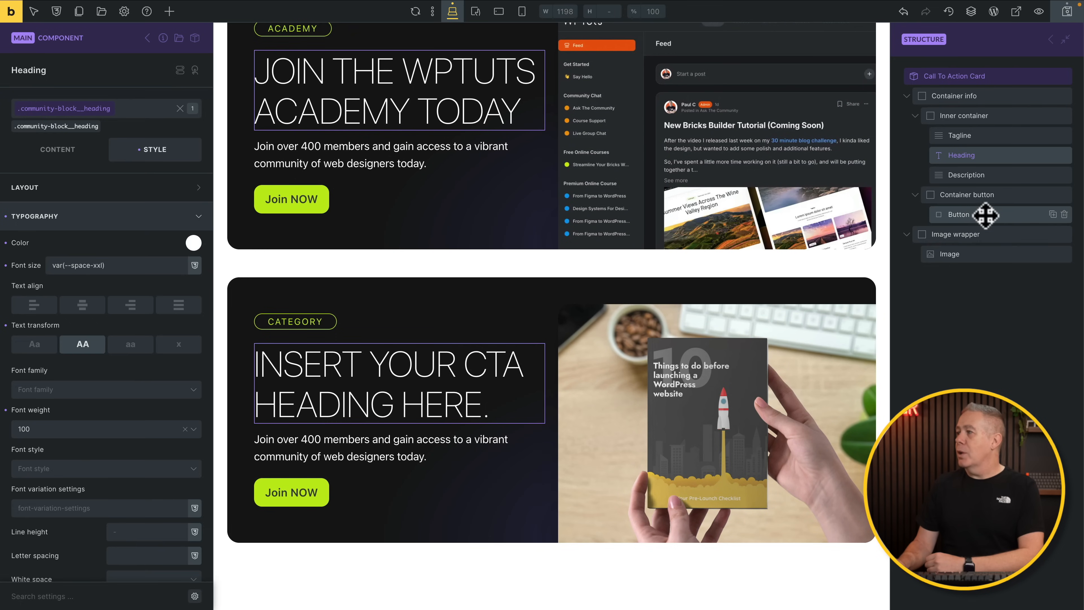
# - Select the component's Join NOW button for restyling
pyautogui.click(959, 214)
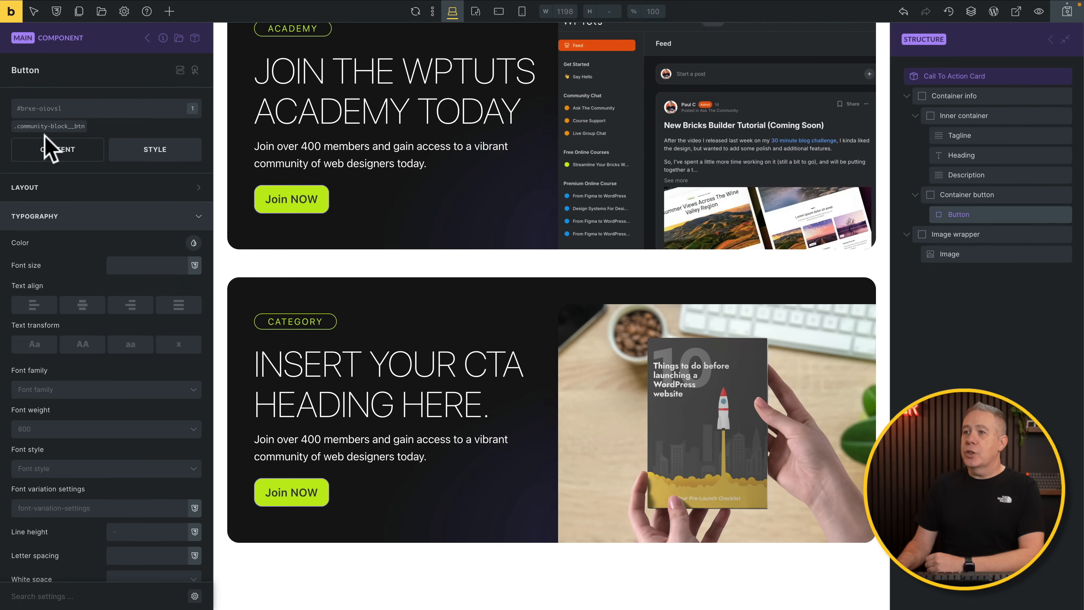
pyautogui.click(154, 149)
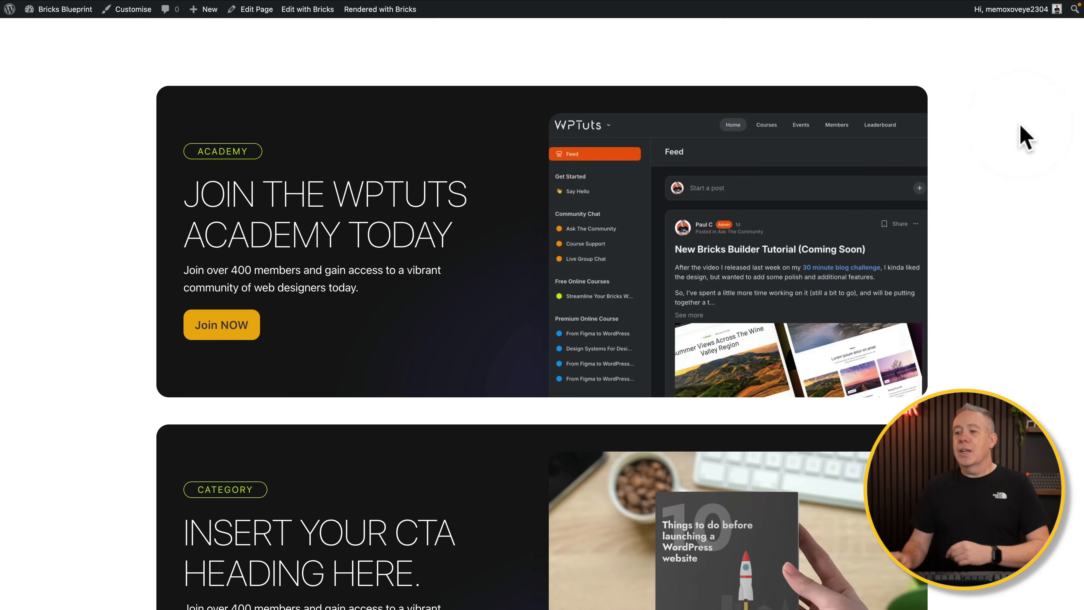
# - Scroll the front-end page to compare both cards' thin uppercase headings and amber buttons
pyautogui.scroll(-3)
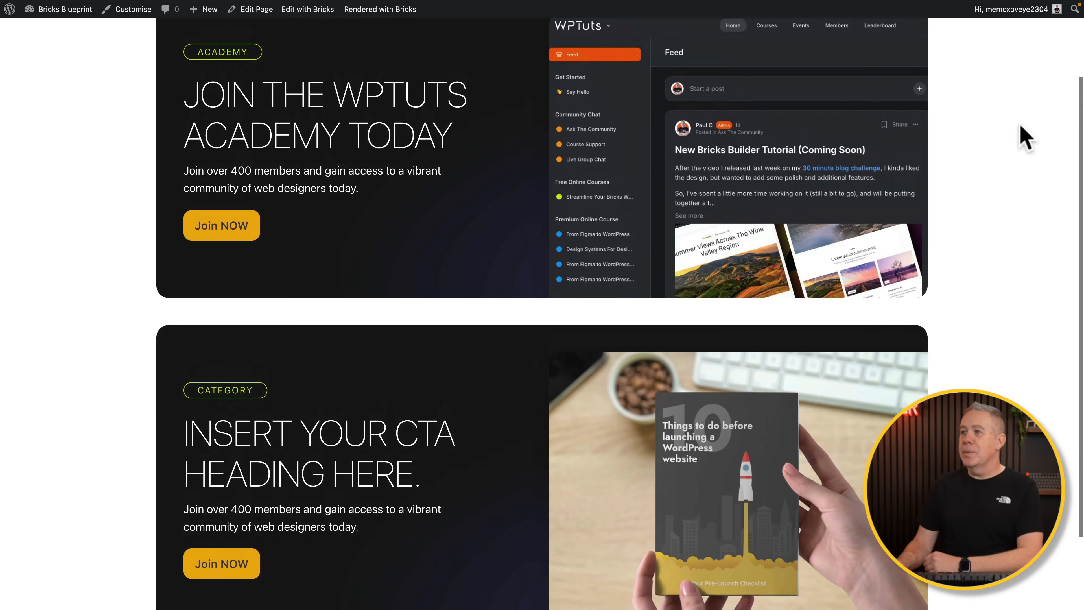
pyautogui.moveTo(246, 142)
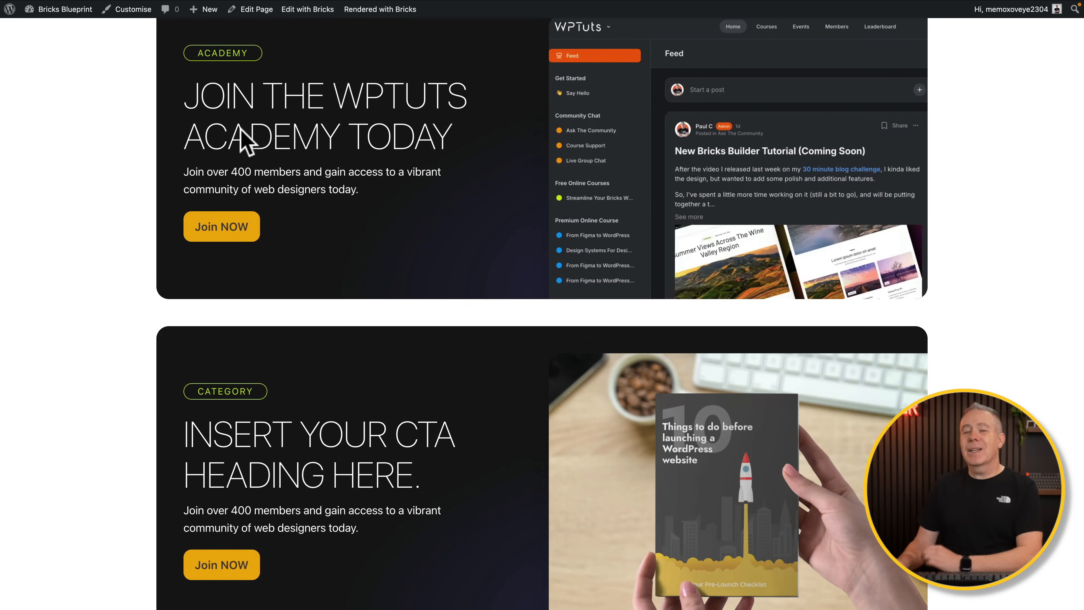
pyautogui.moveTo(213, 52)
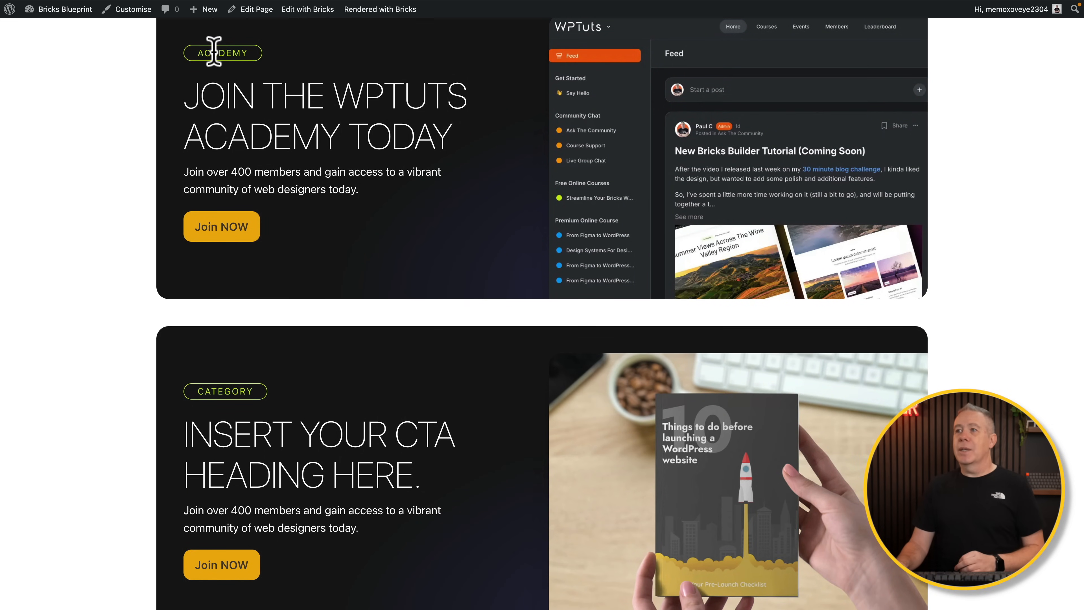
pyautogui.moveTo(272, 216)
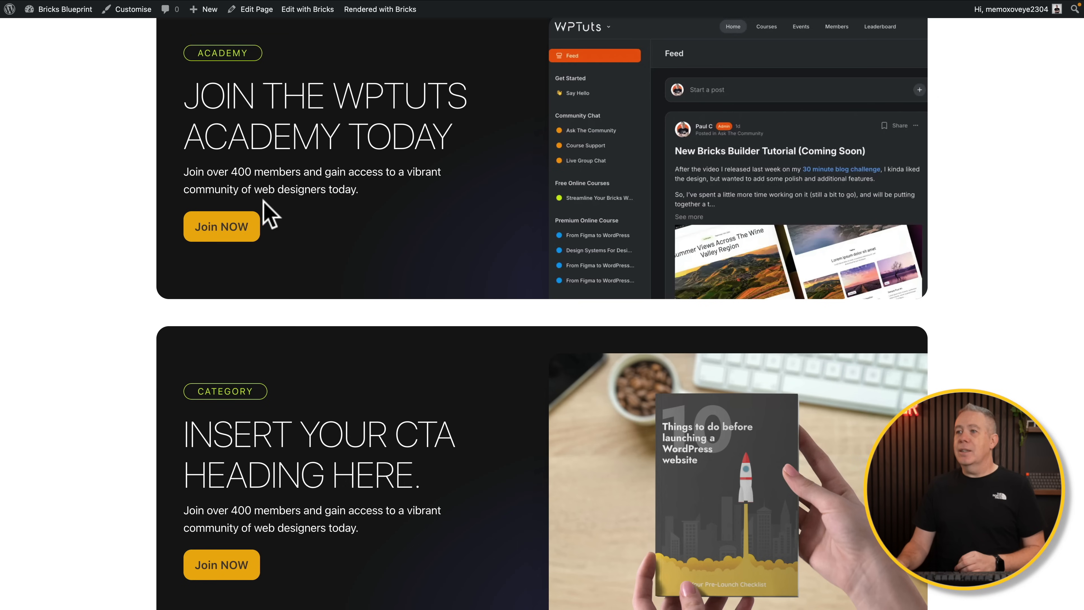